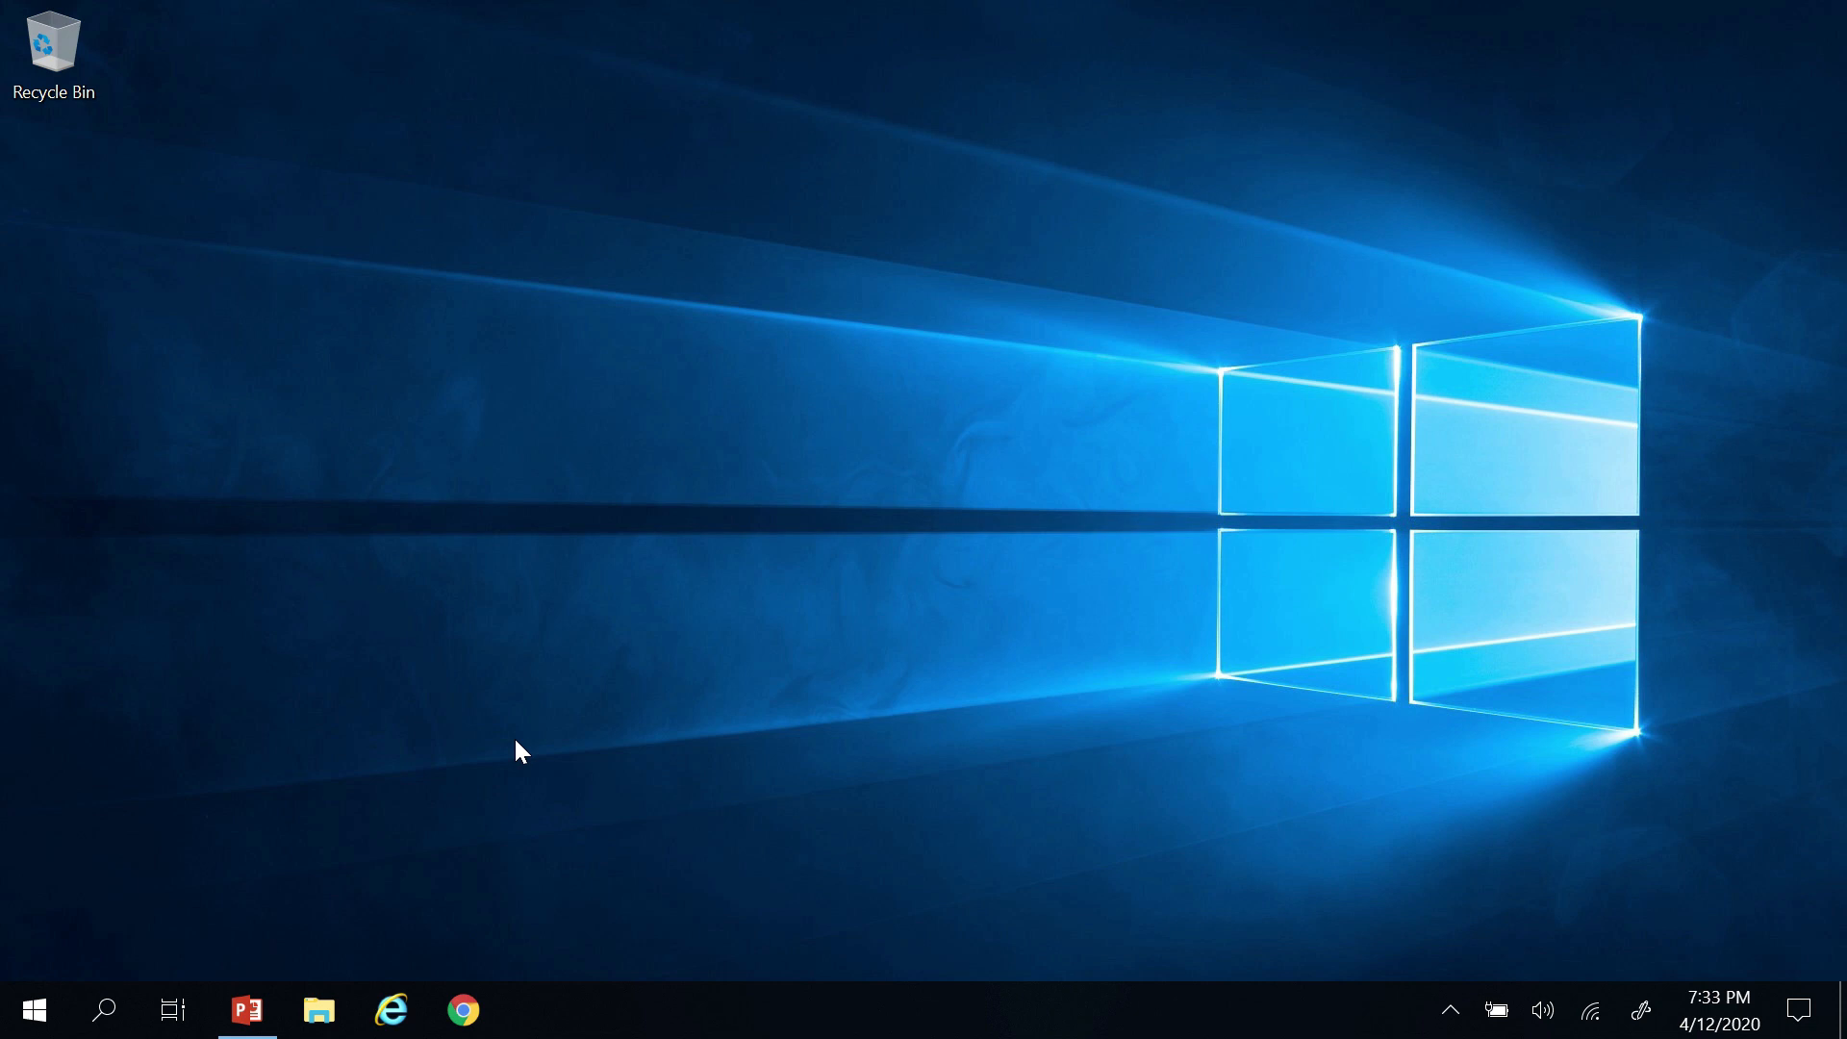
mouse_move(491, 1022)
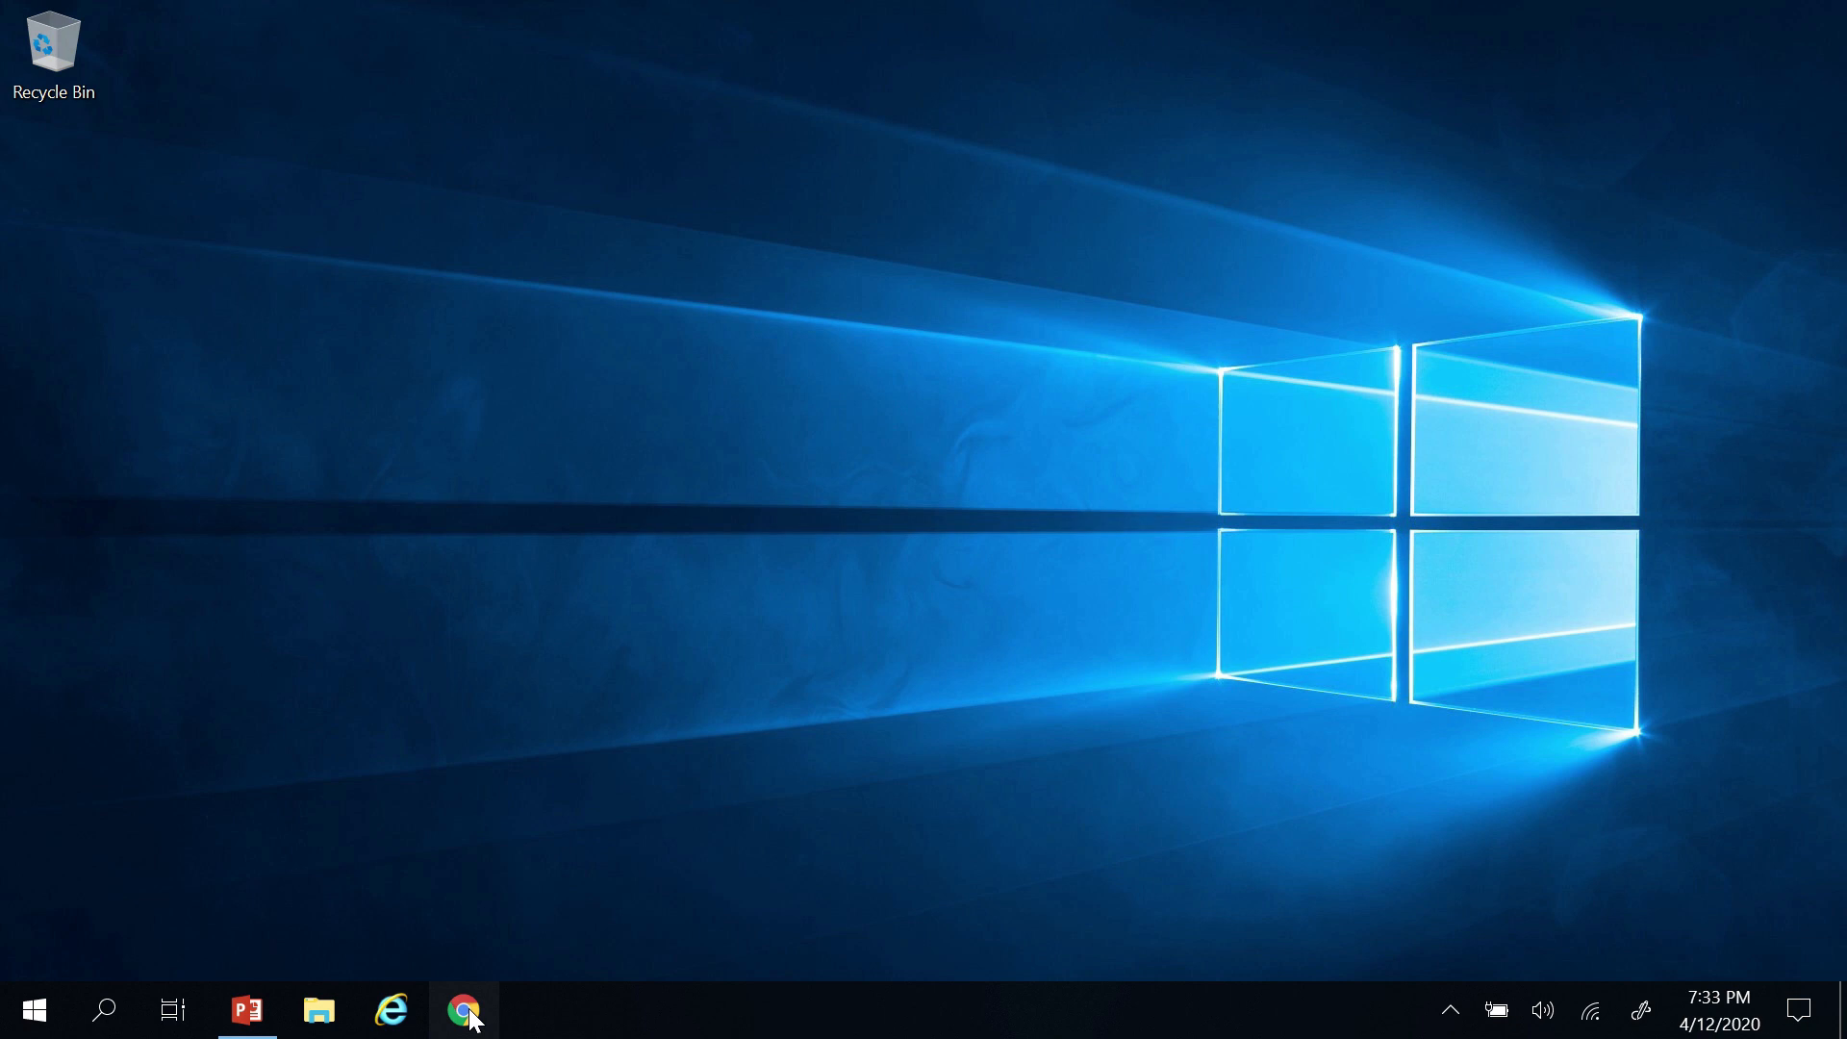
Step: Open Google Chrome from the taskbar to reach the district LaunchPad address
left_click(463, 1009)
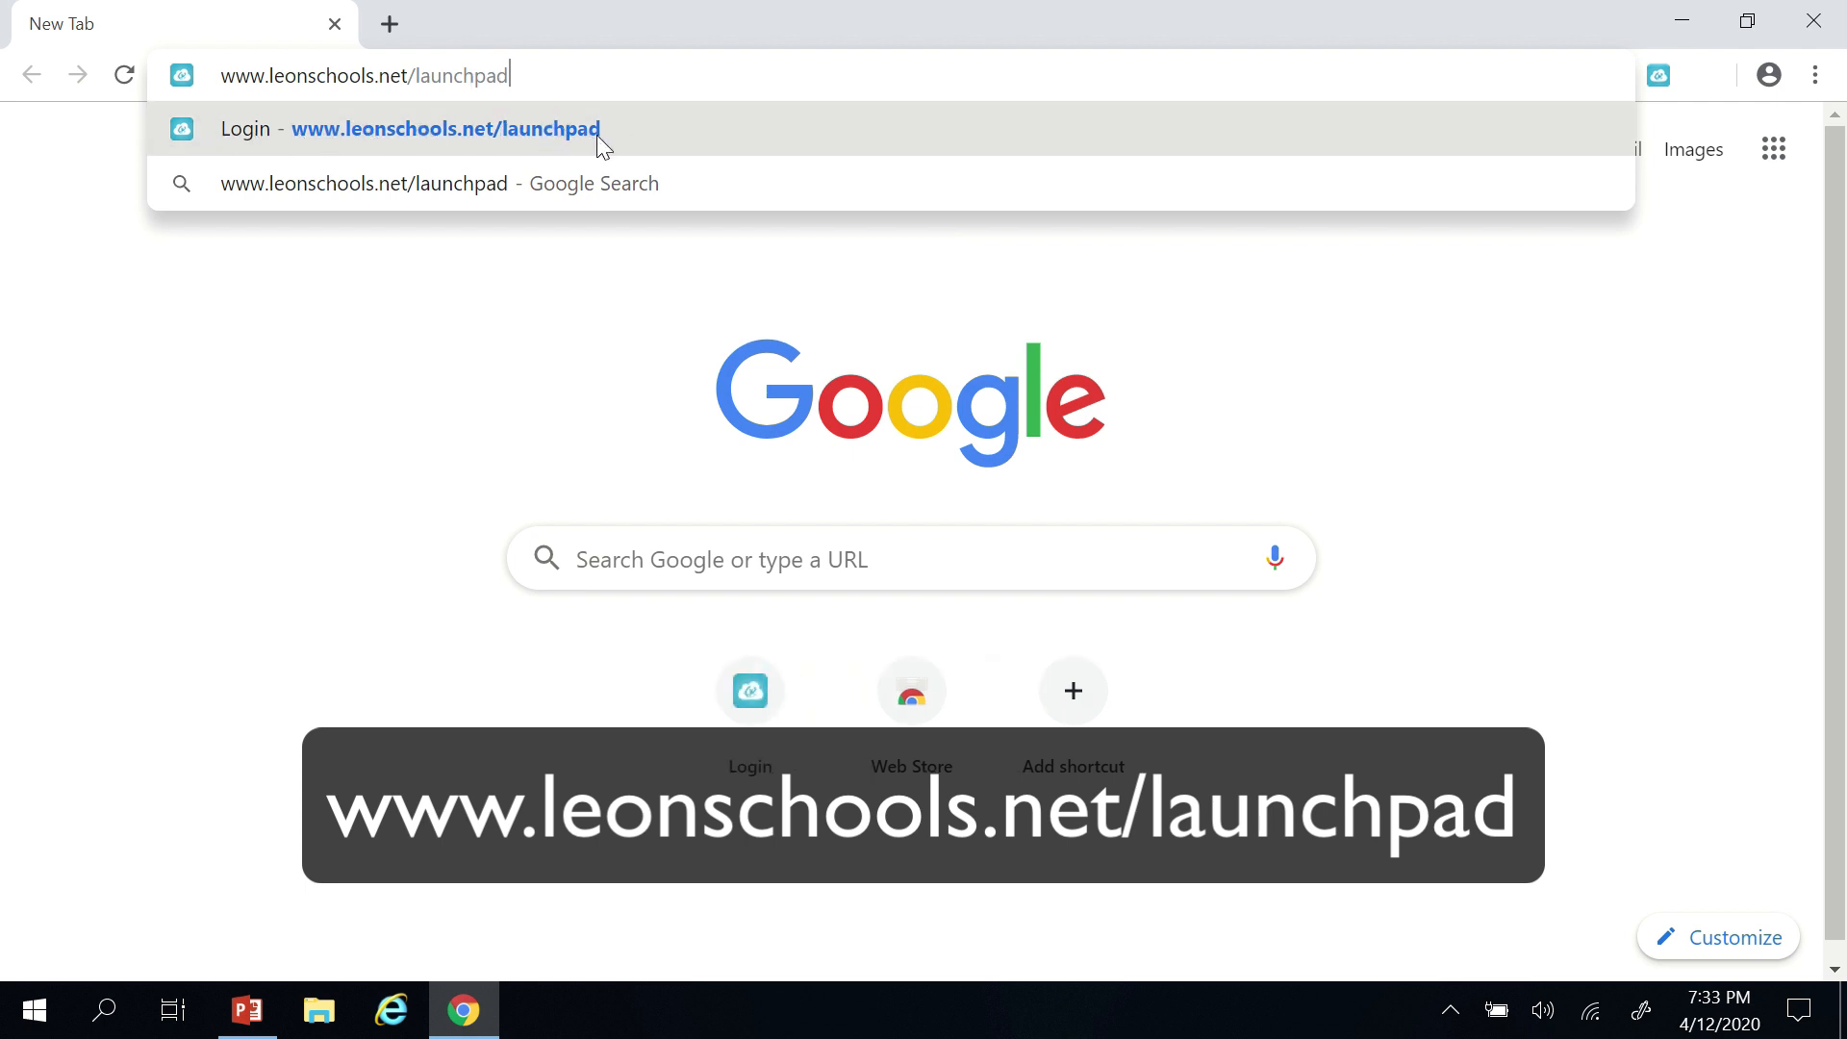
left_click(445, 128)
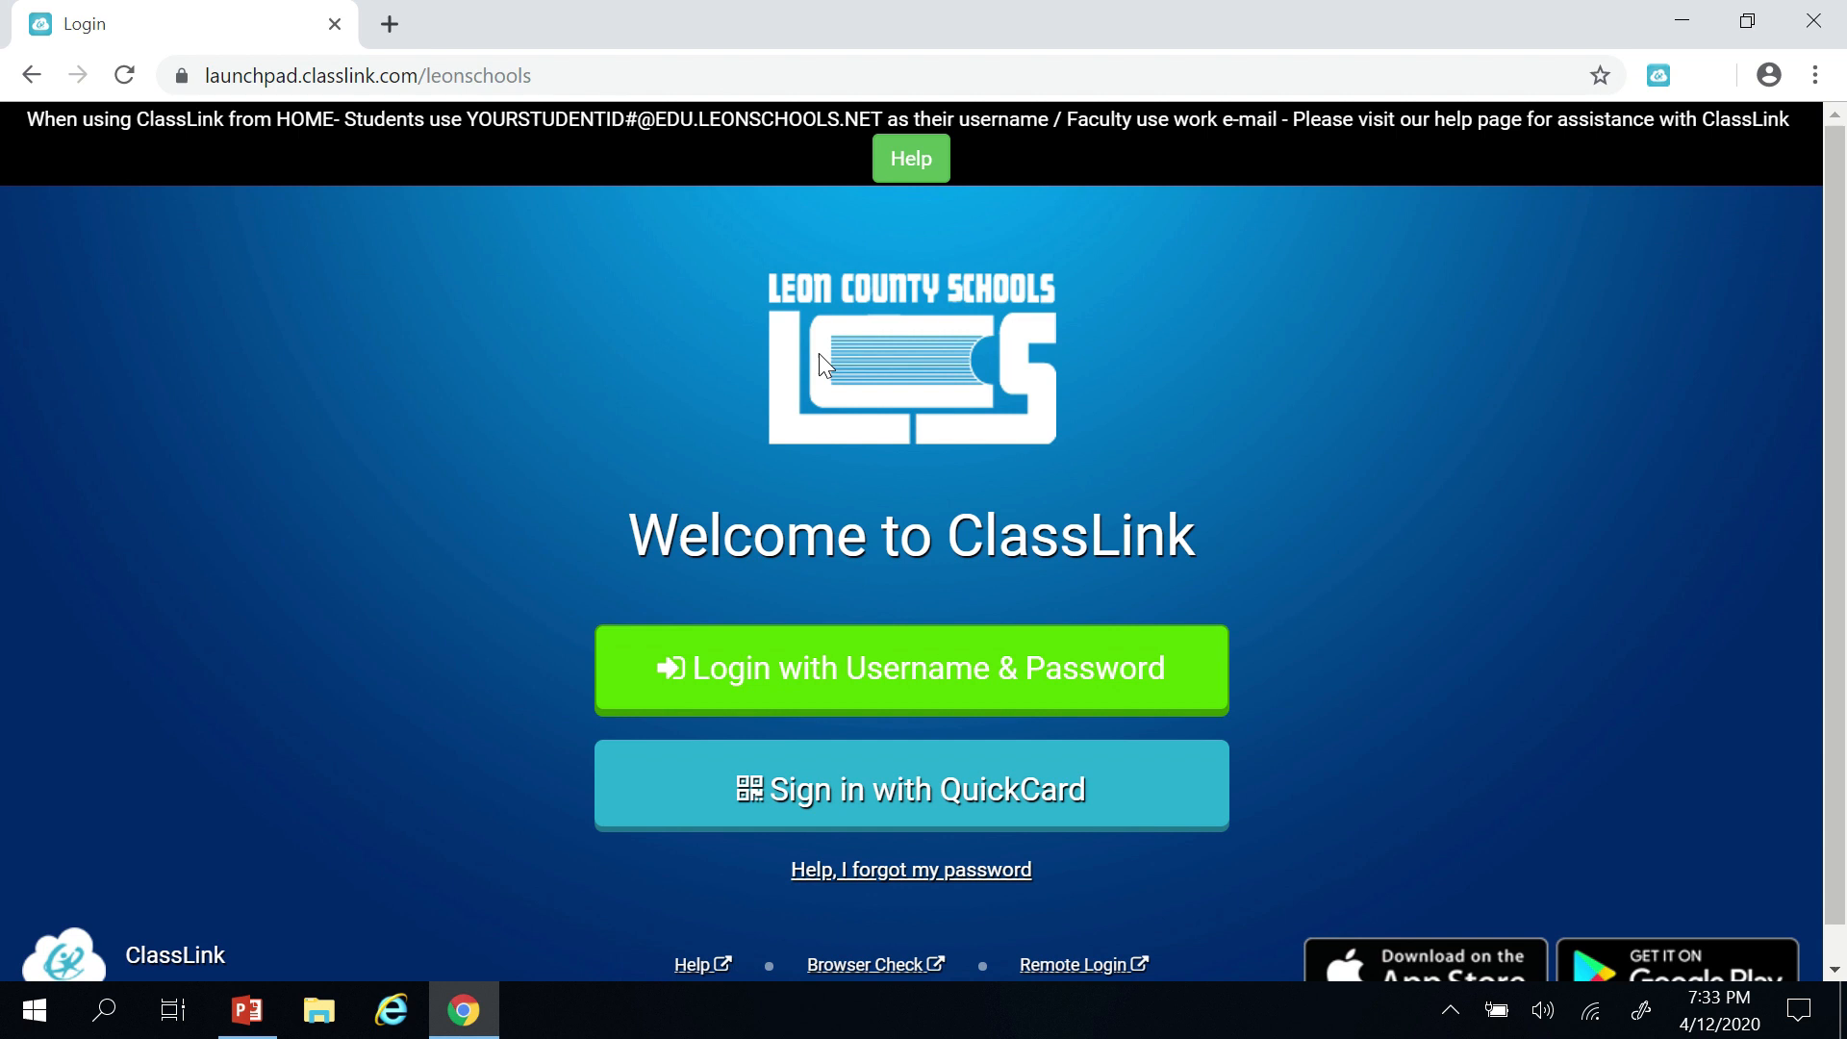
mouse_move(660, 614)
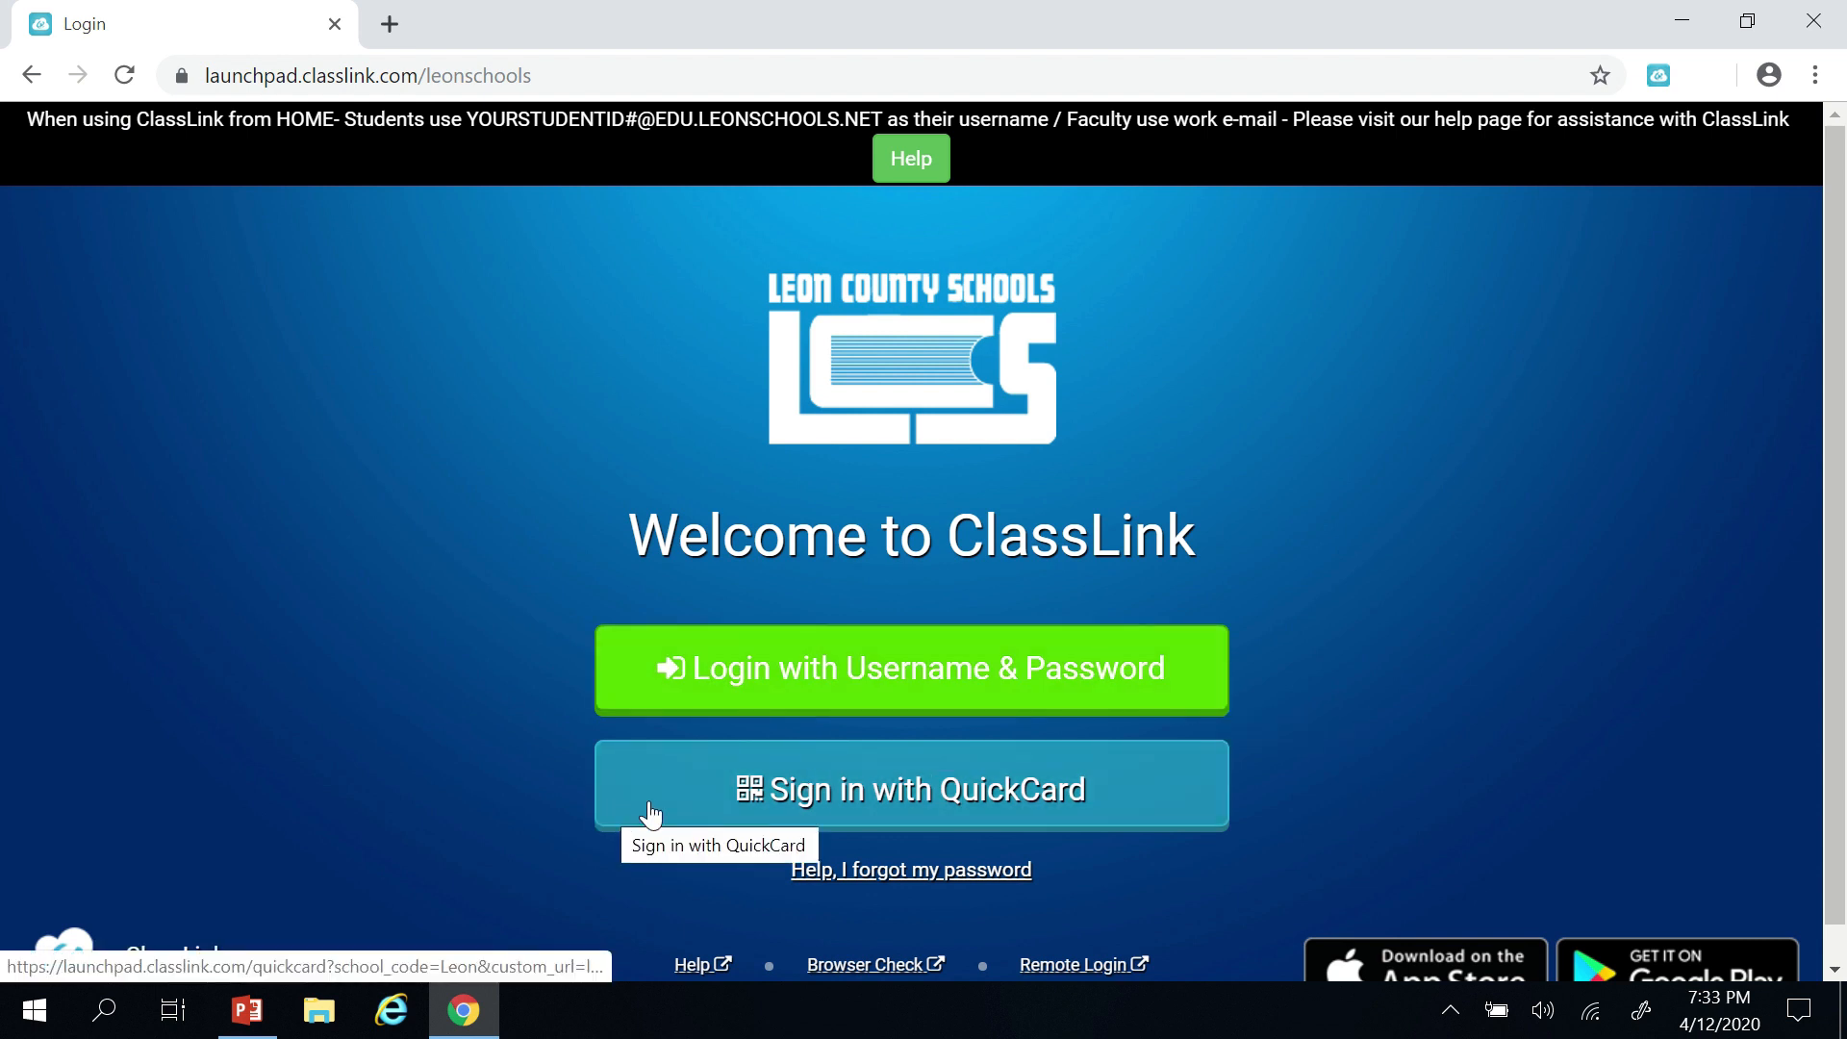
mouse_move(1207, 822)
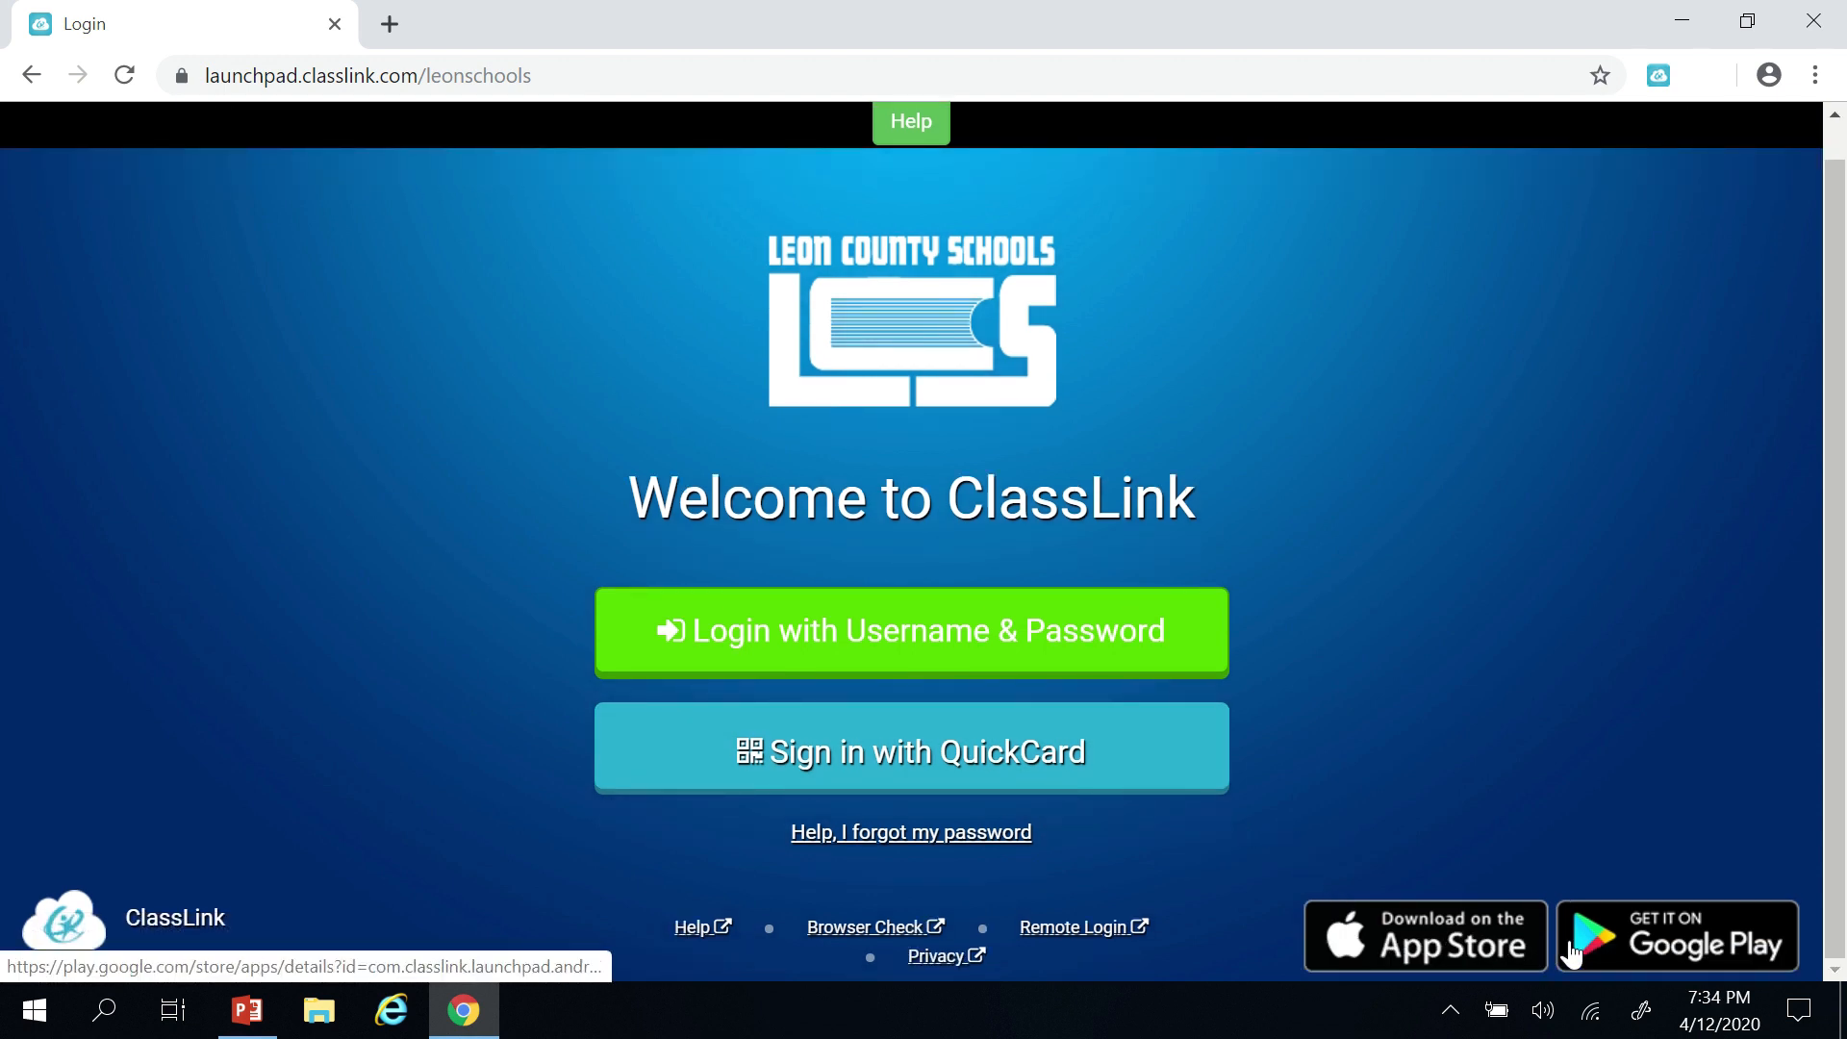
mouse_move(1413, 777)
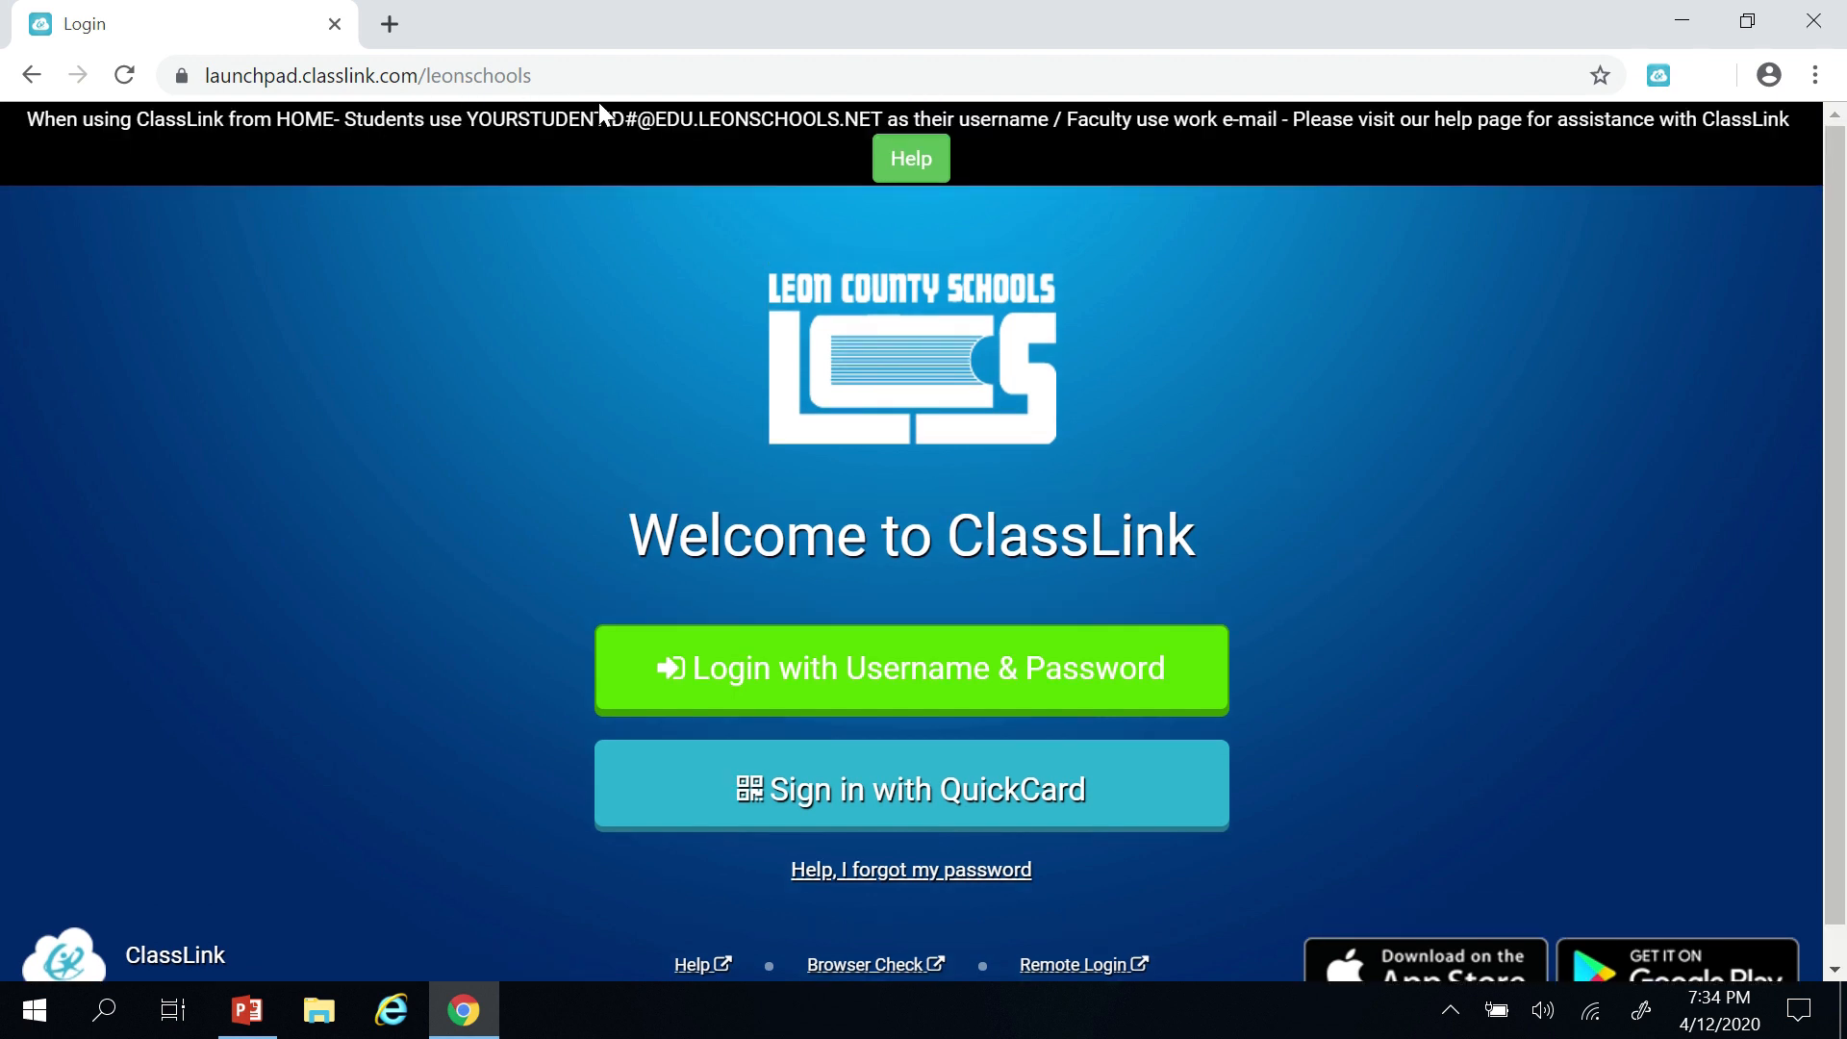
mouse_move(783, 133)
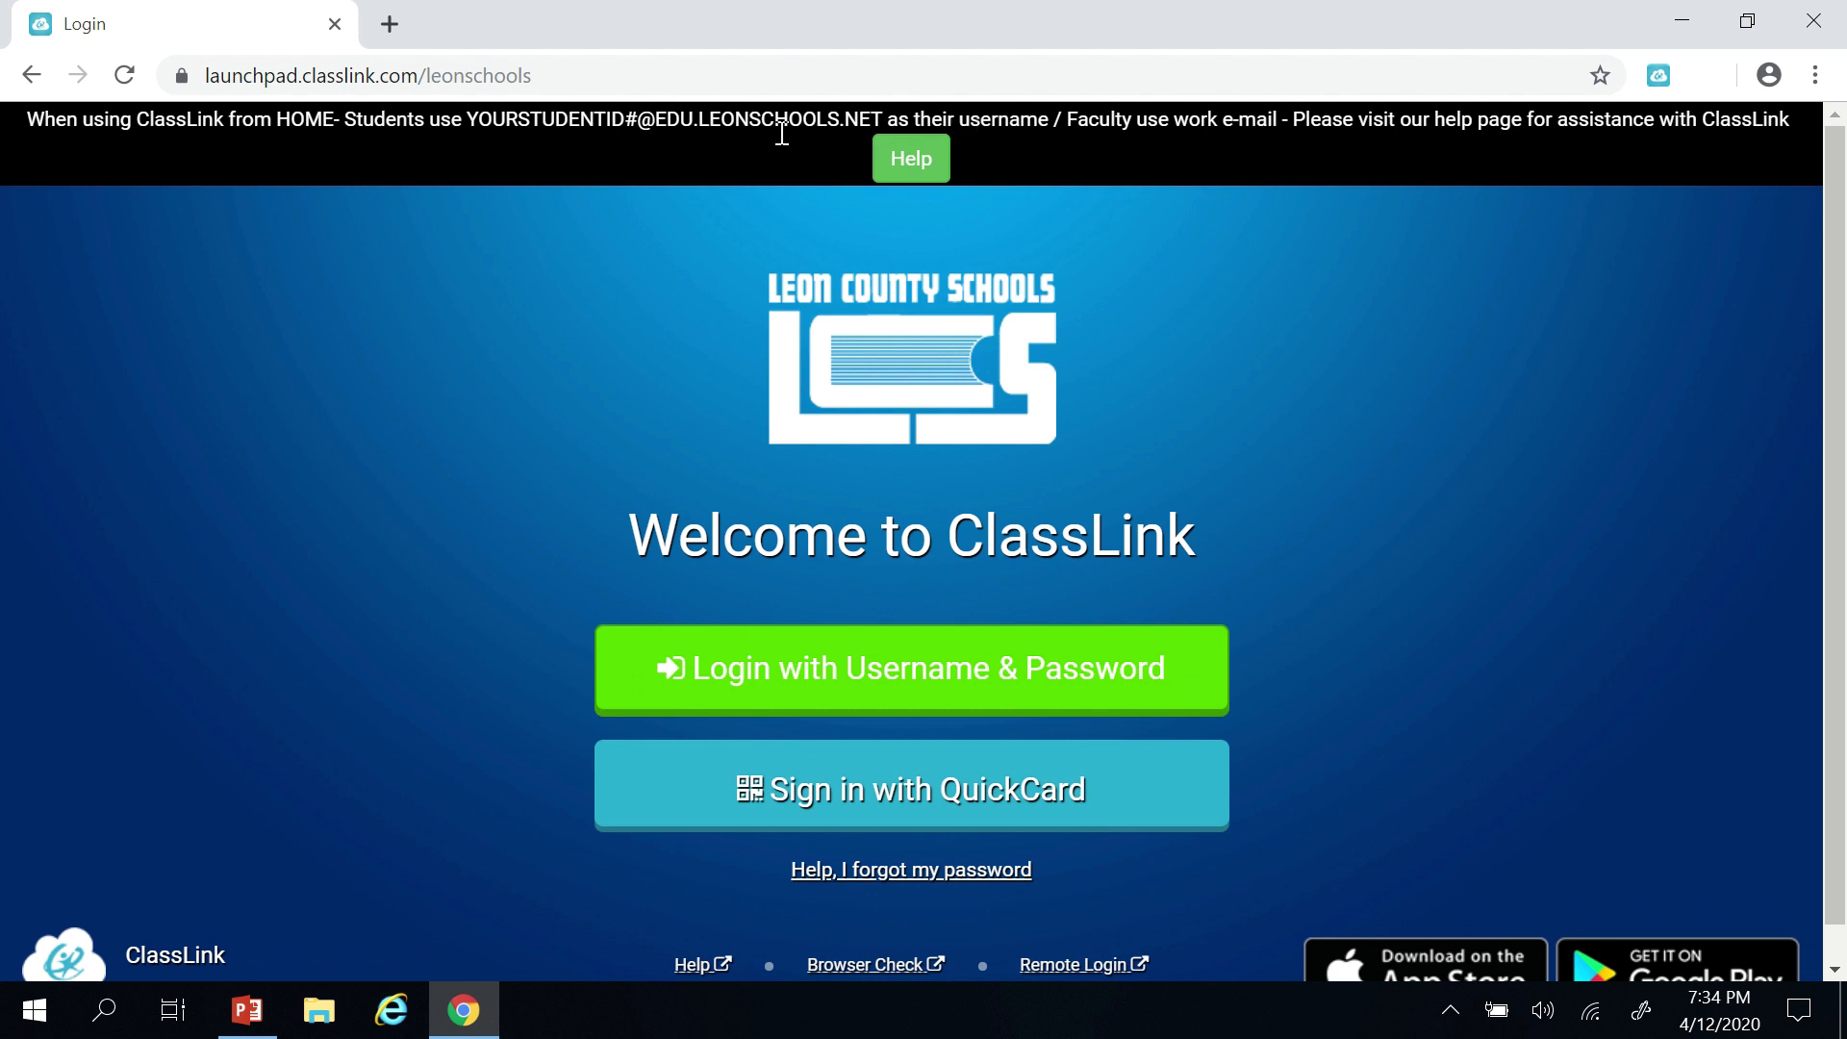
mouse_move(1119, 431)
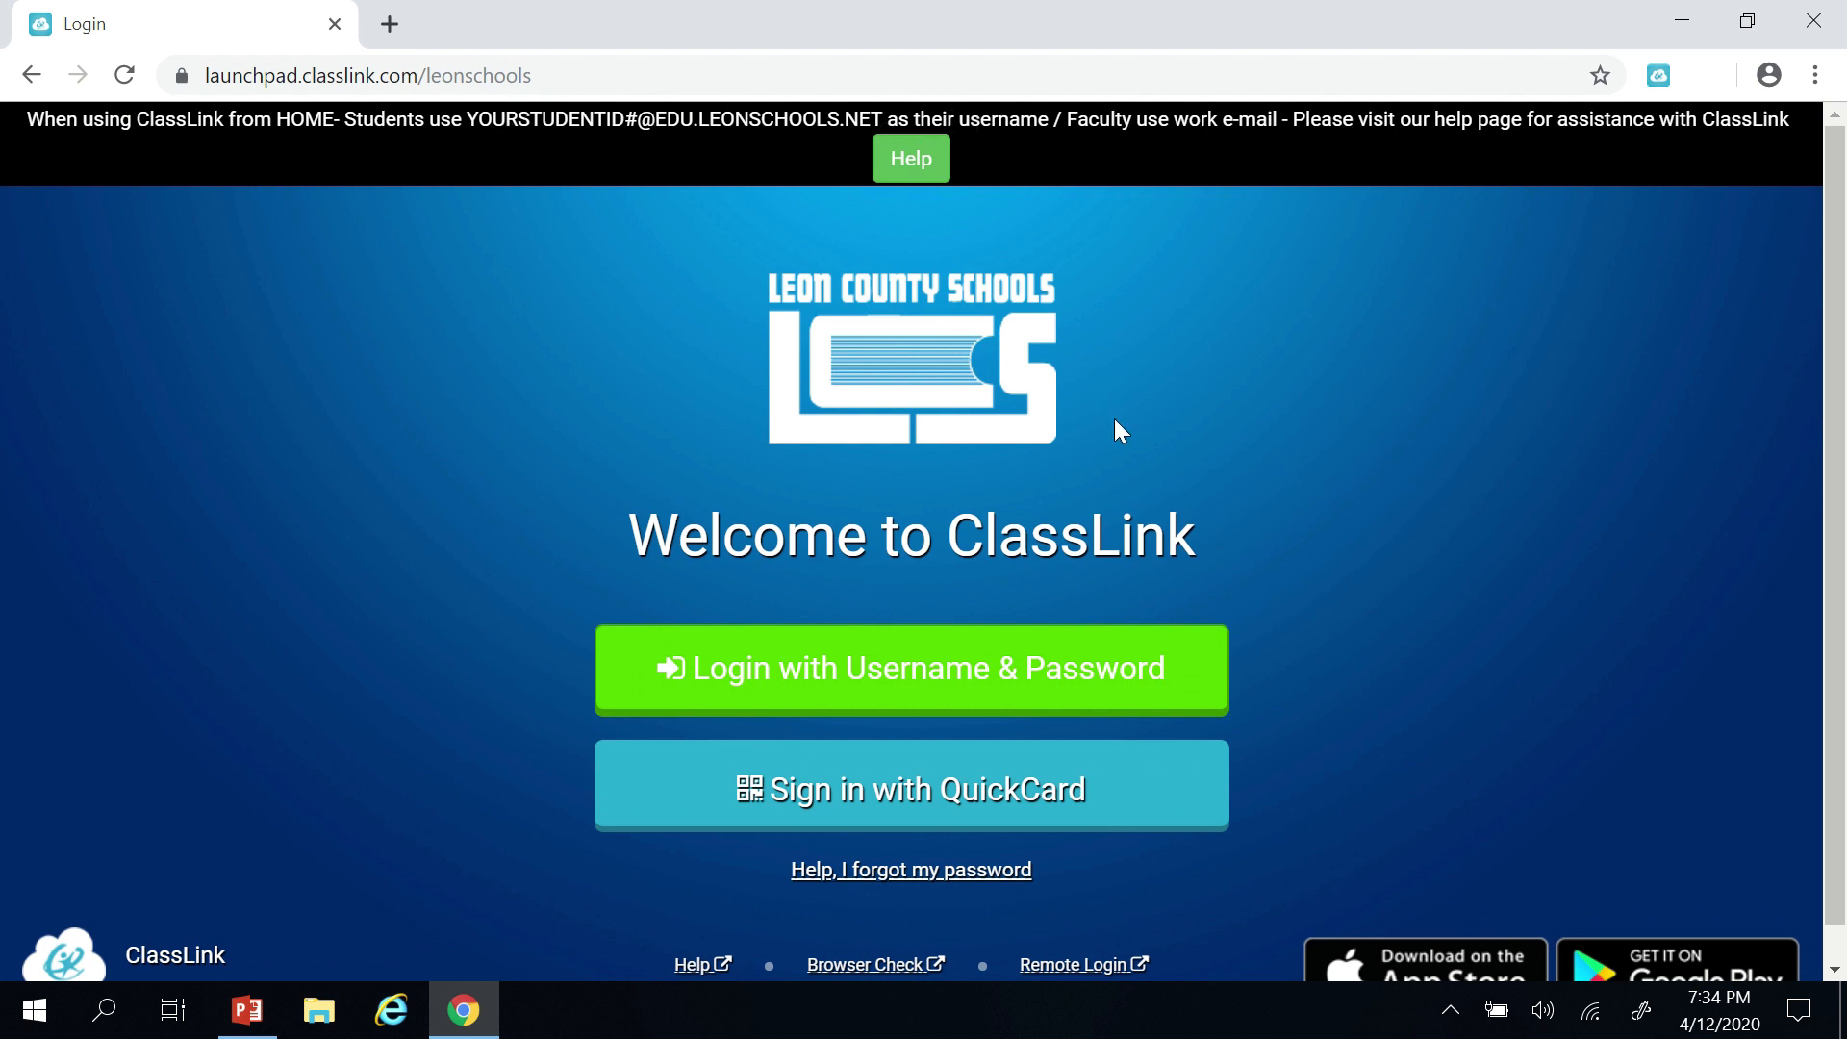
mouse_move(1030, 689)
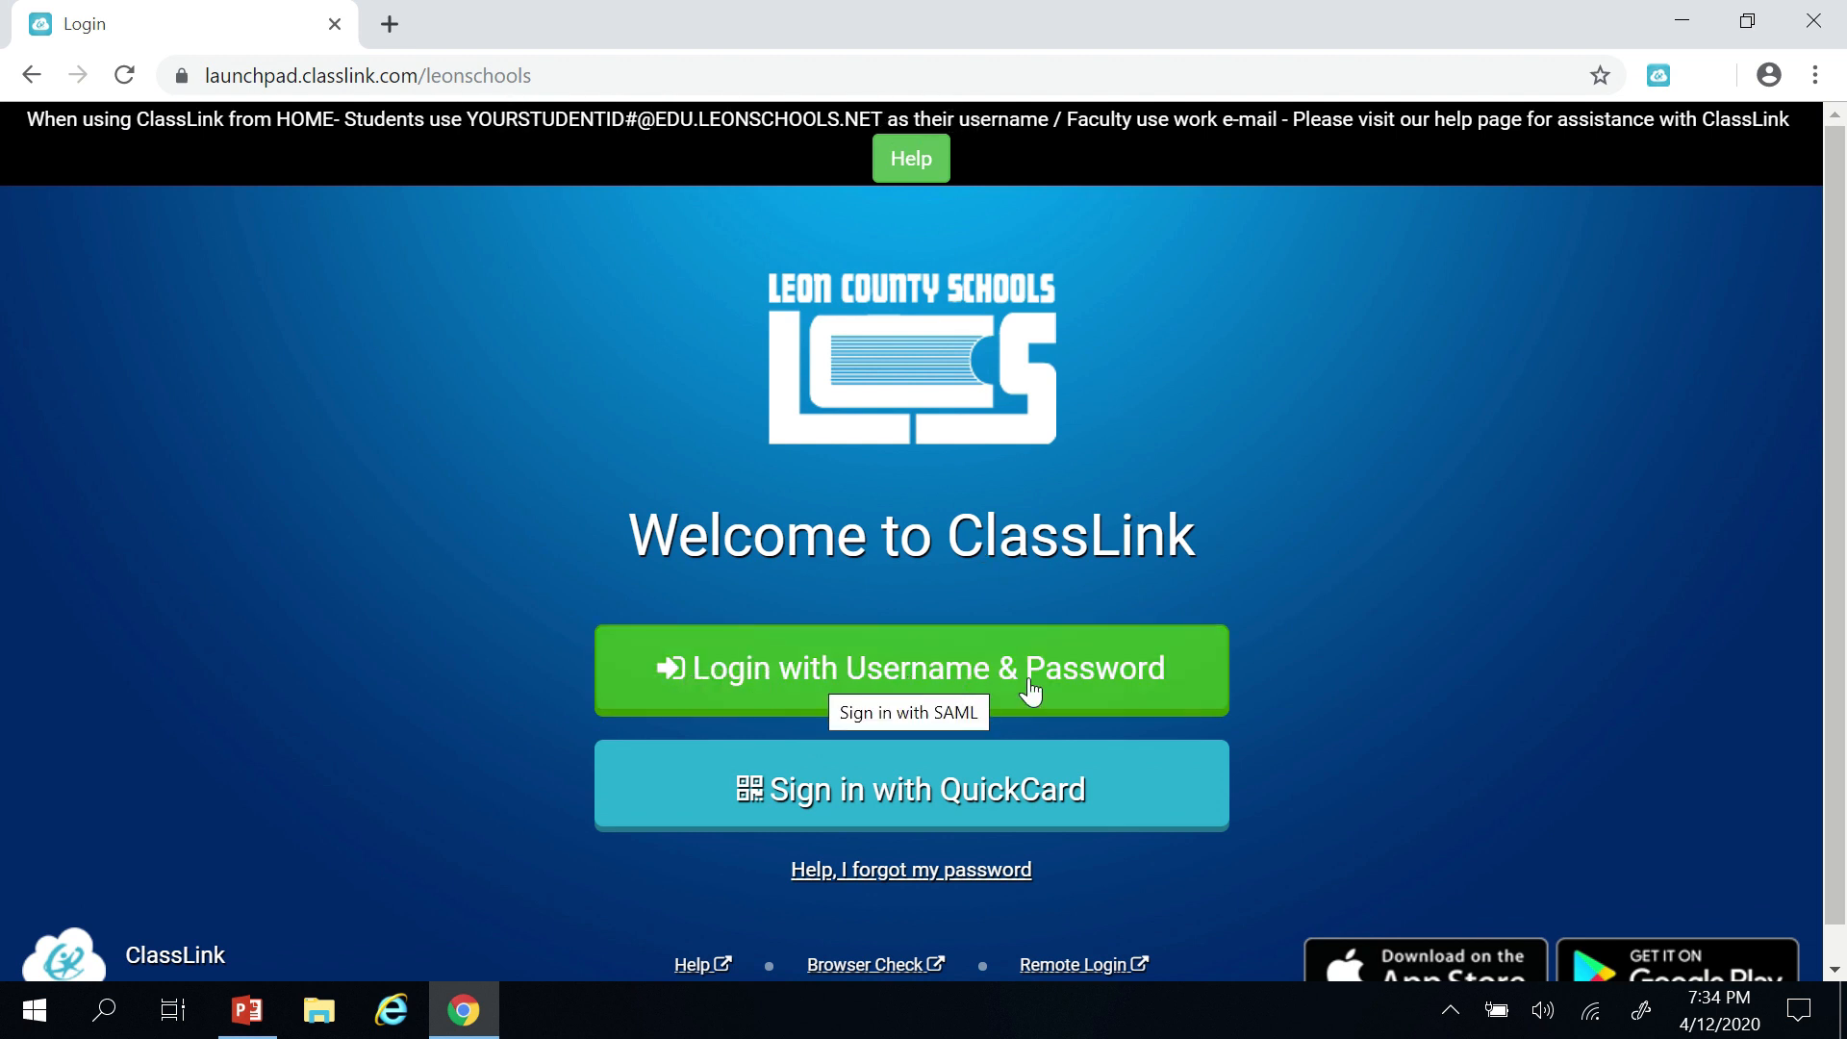
mouse_move(1049, 693)
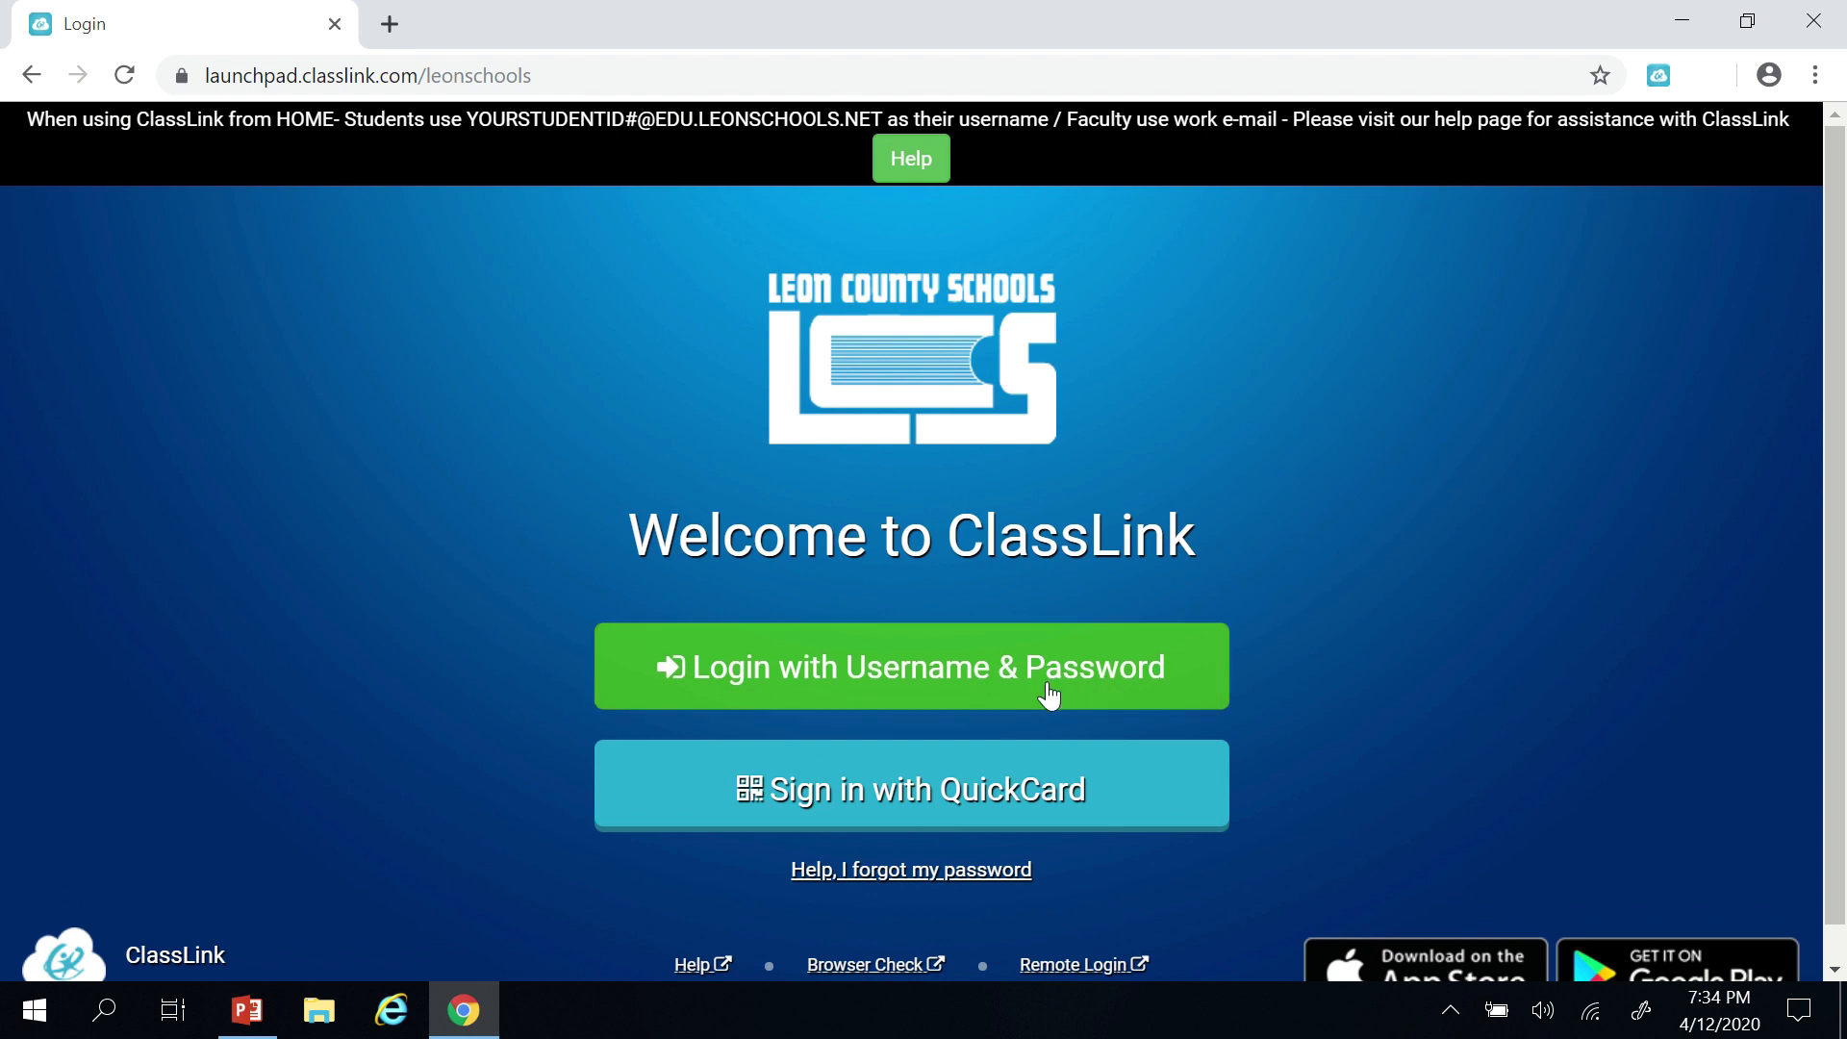
left_click(911, 665)
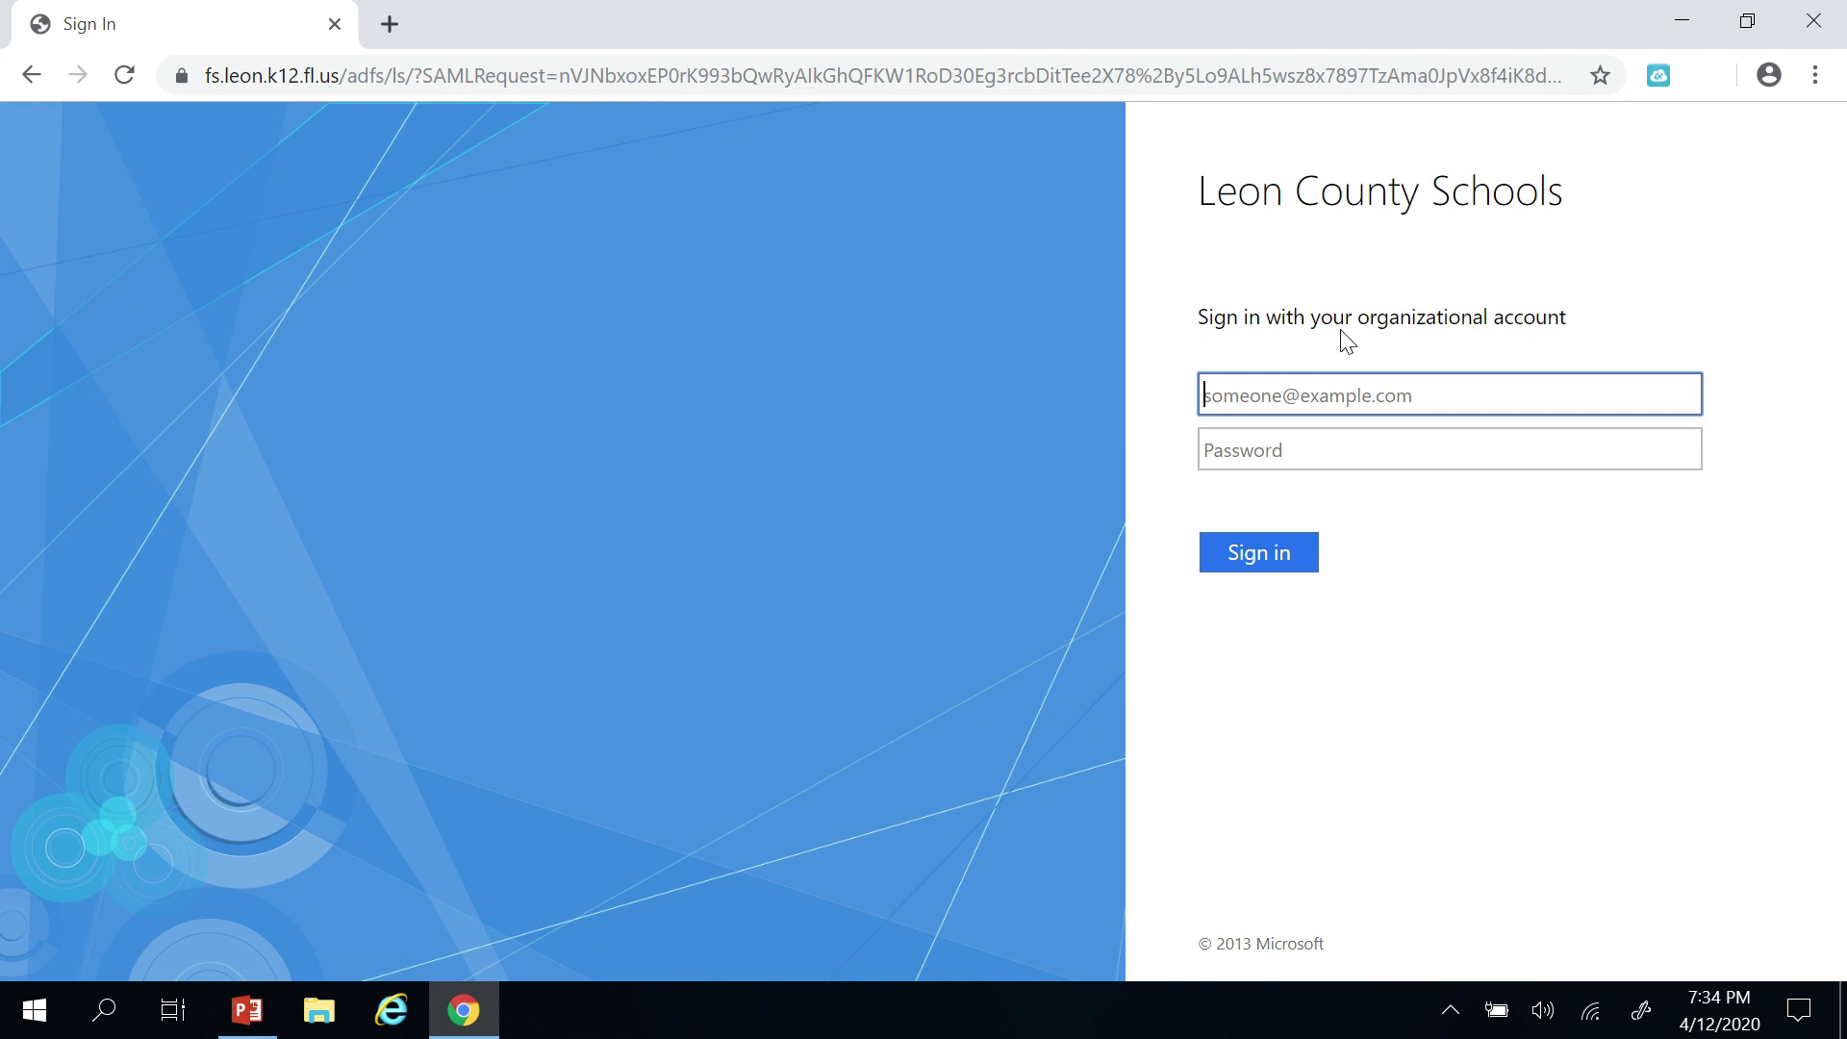
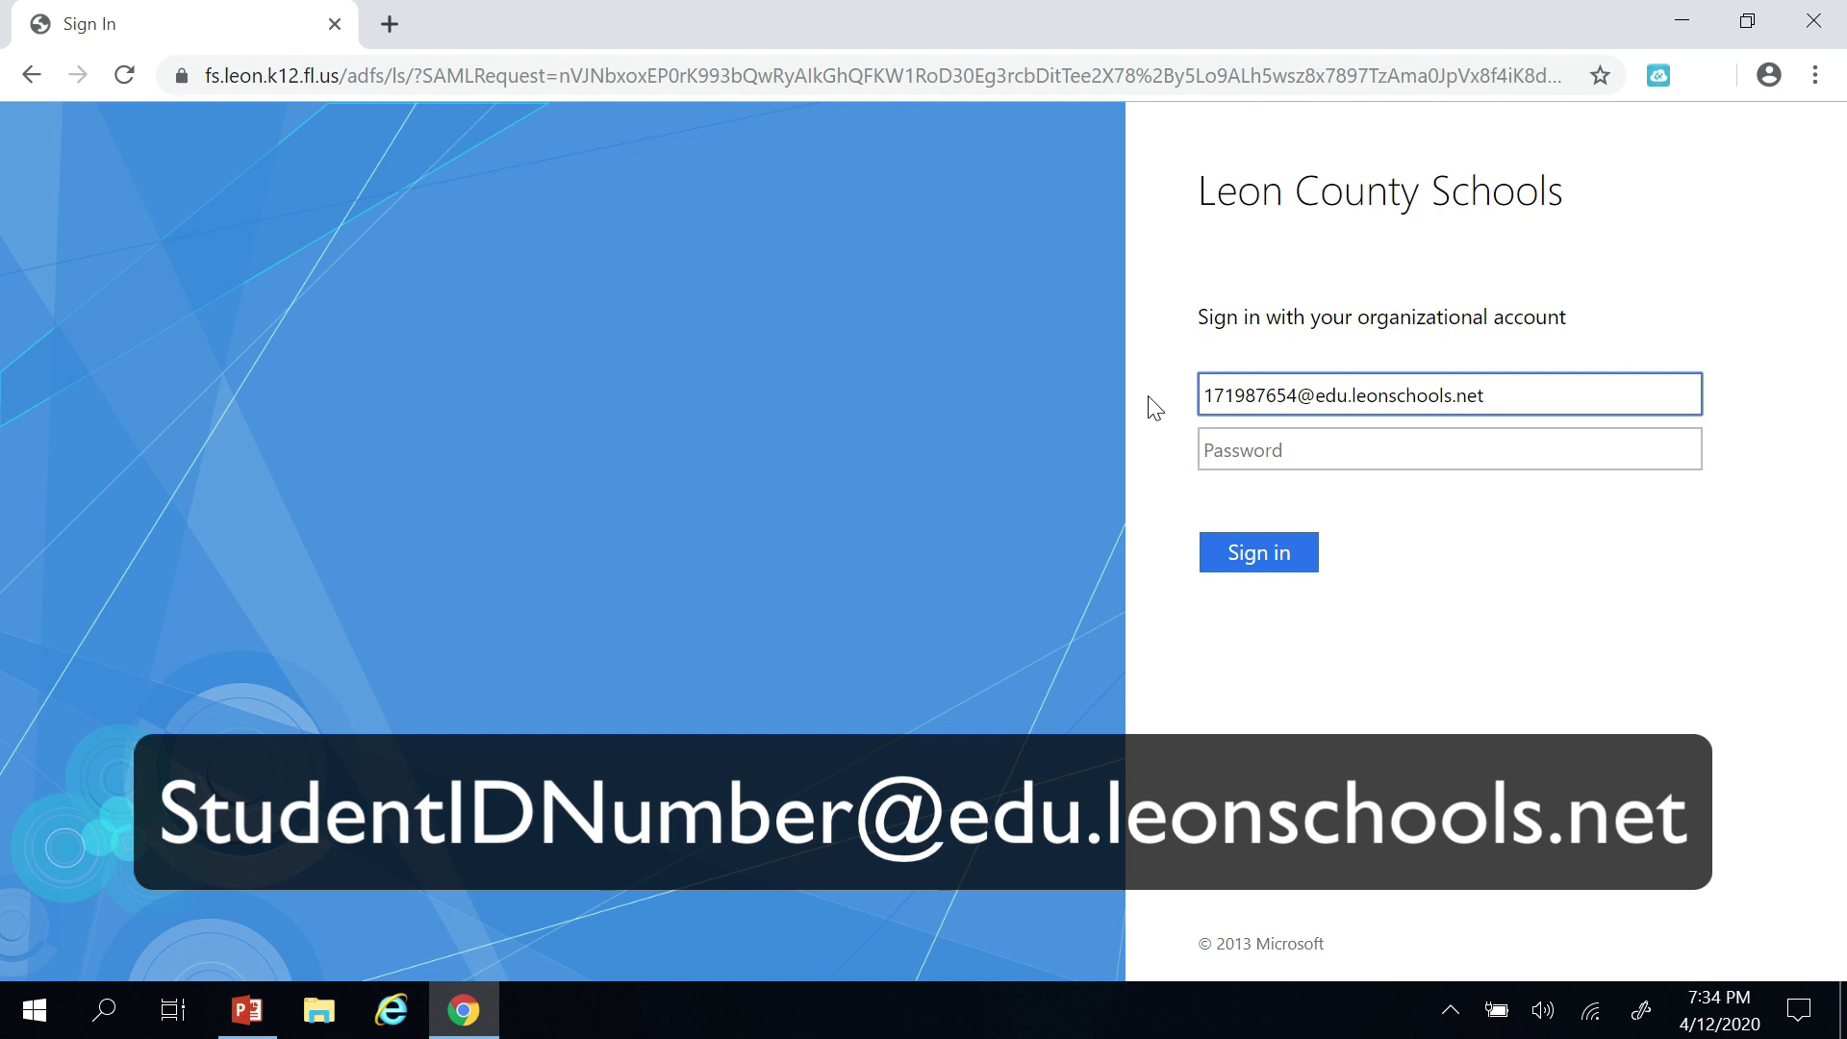
left_click(1448, 449)
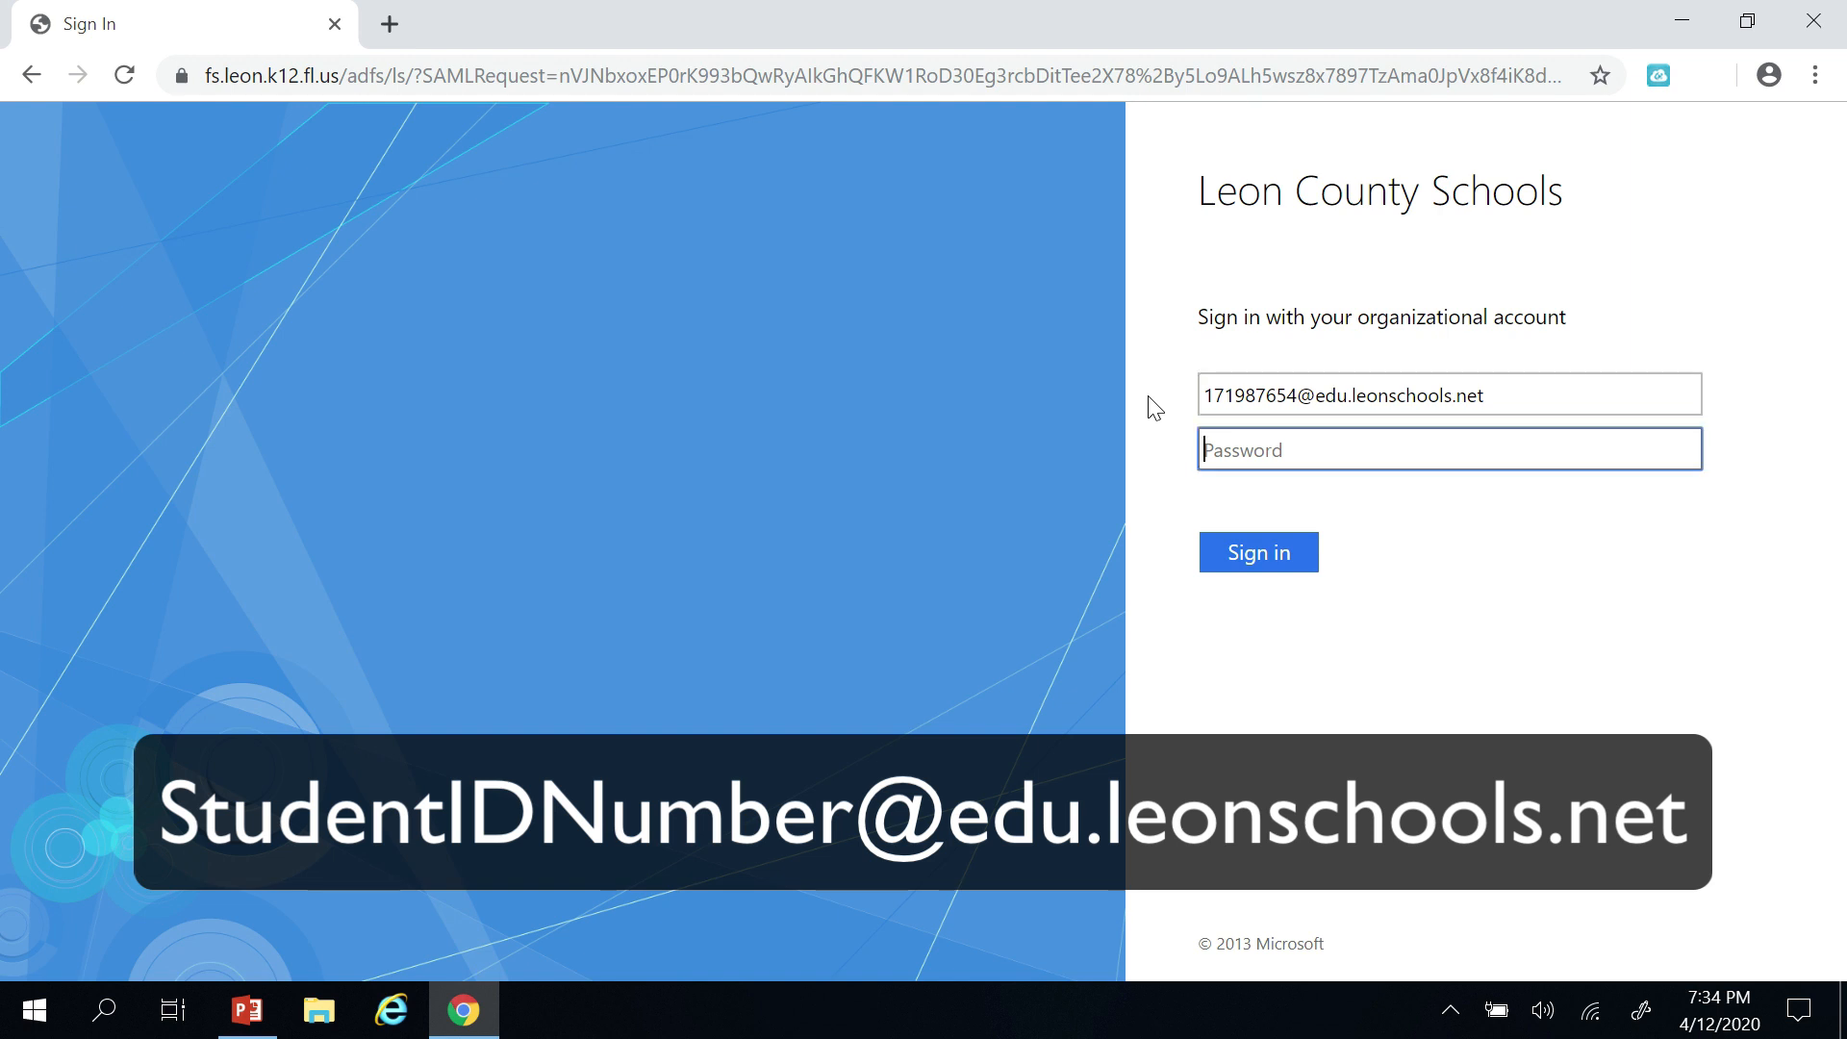
type("••••")
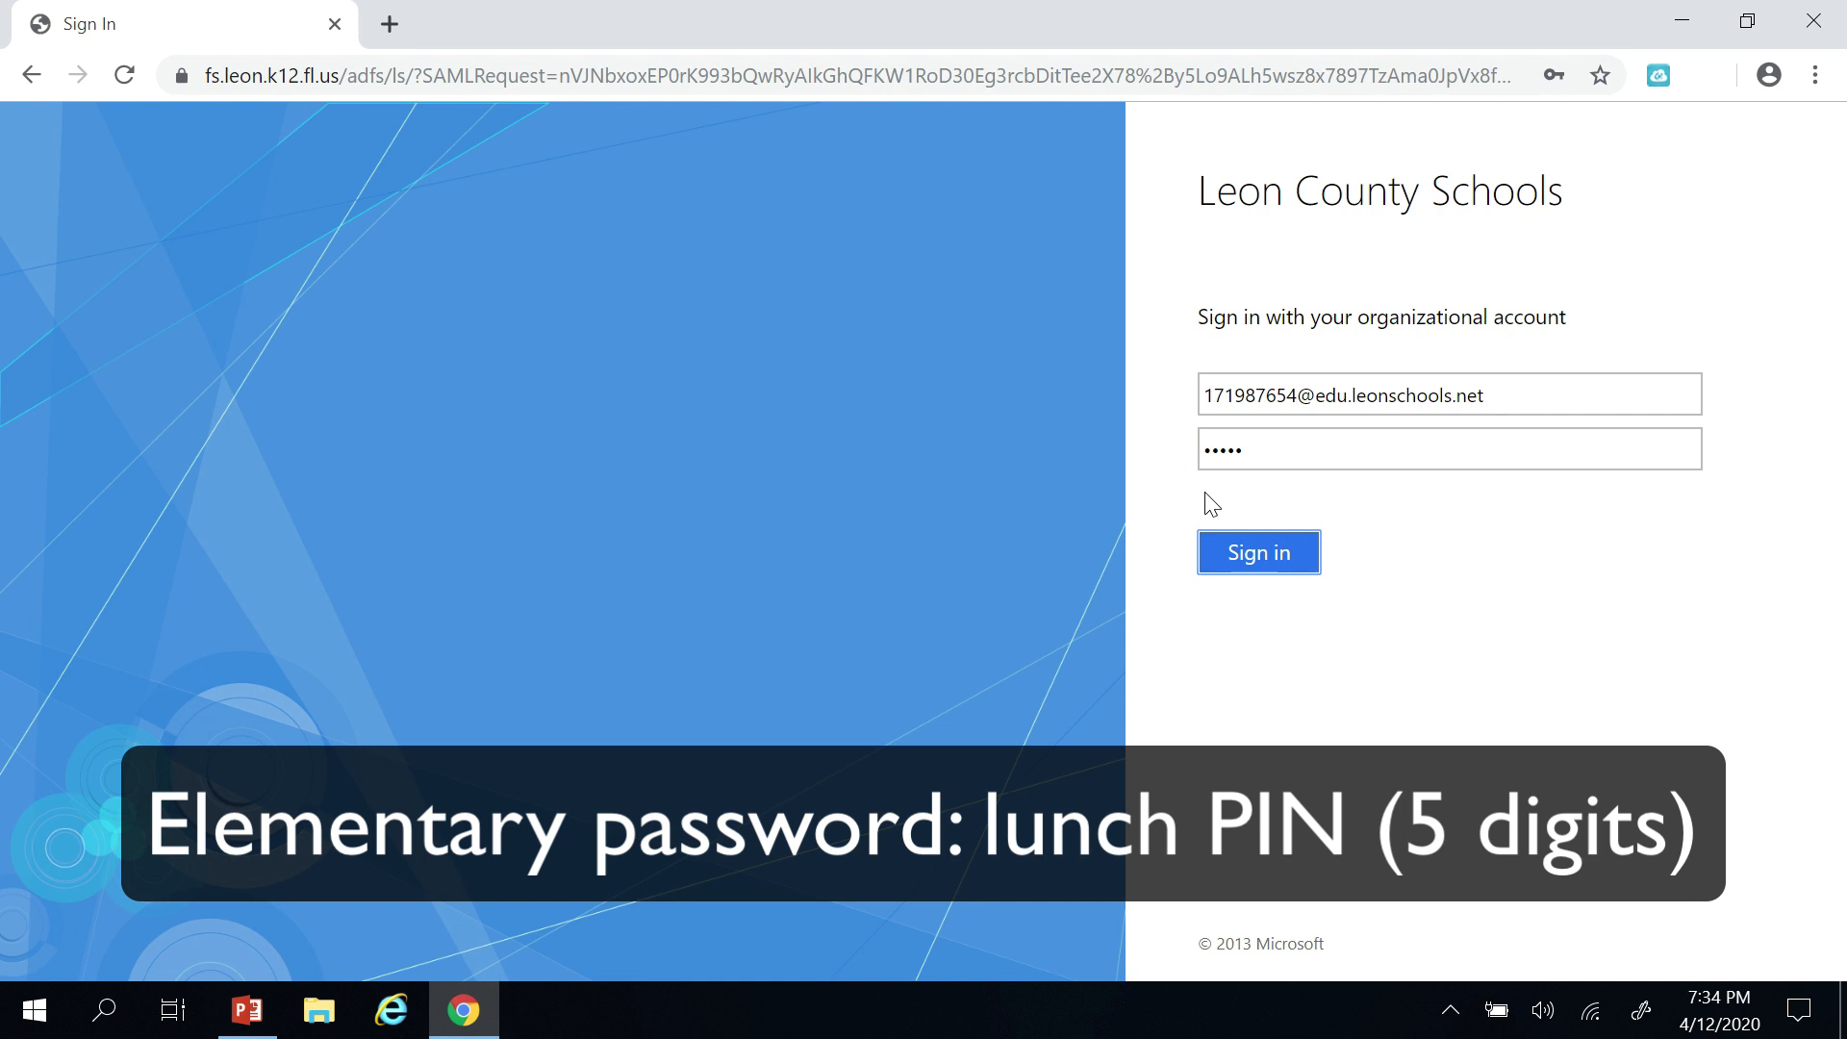
left_click(1257, 552)
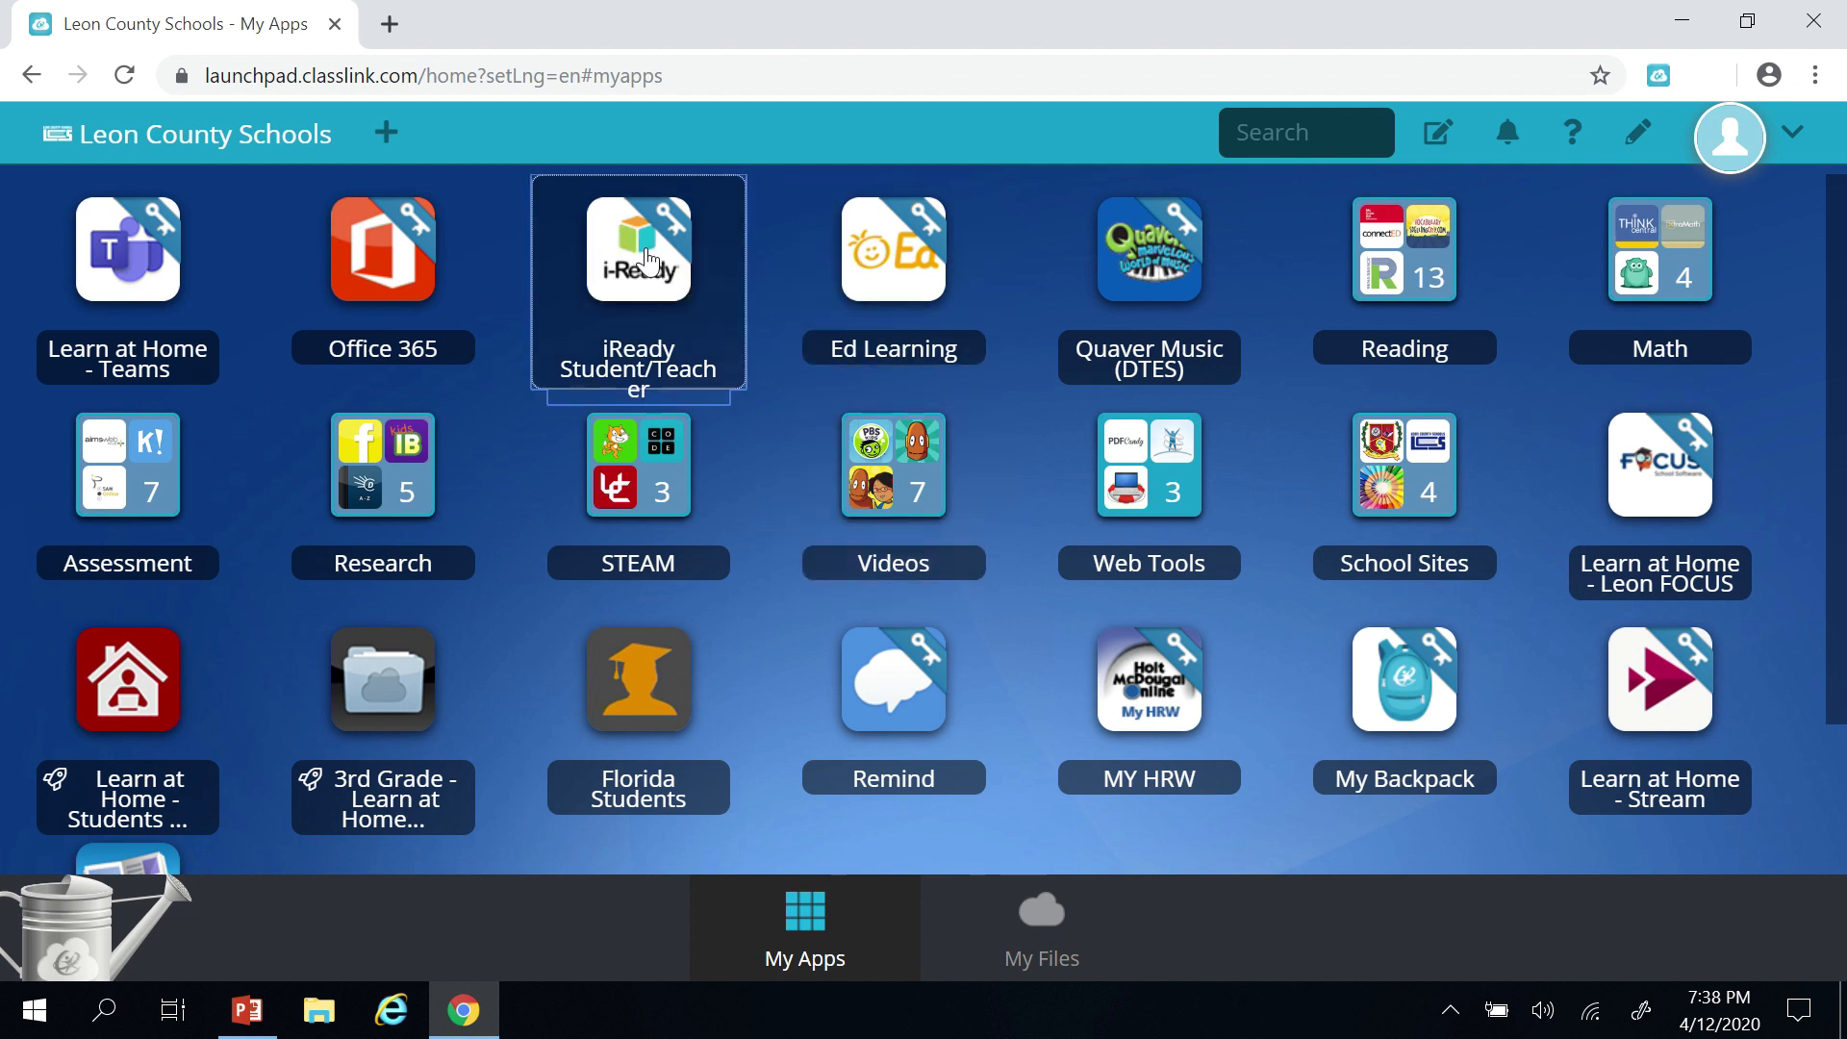
Step: Launch the iReady Student/Teacher app from My Apps
left_click(637, 249)
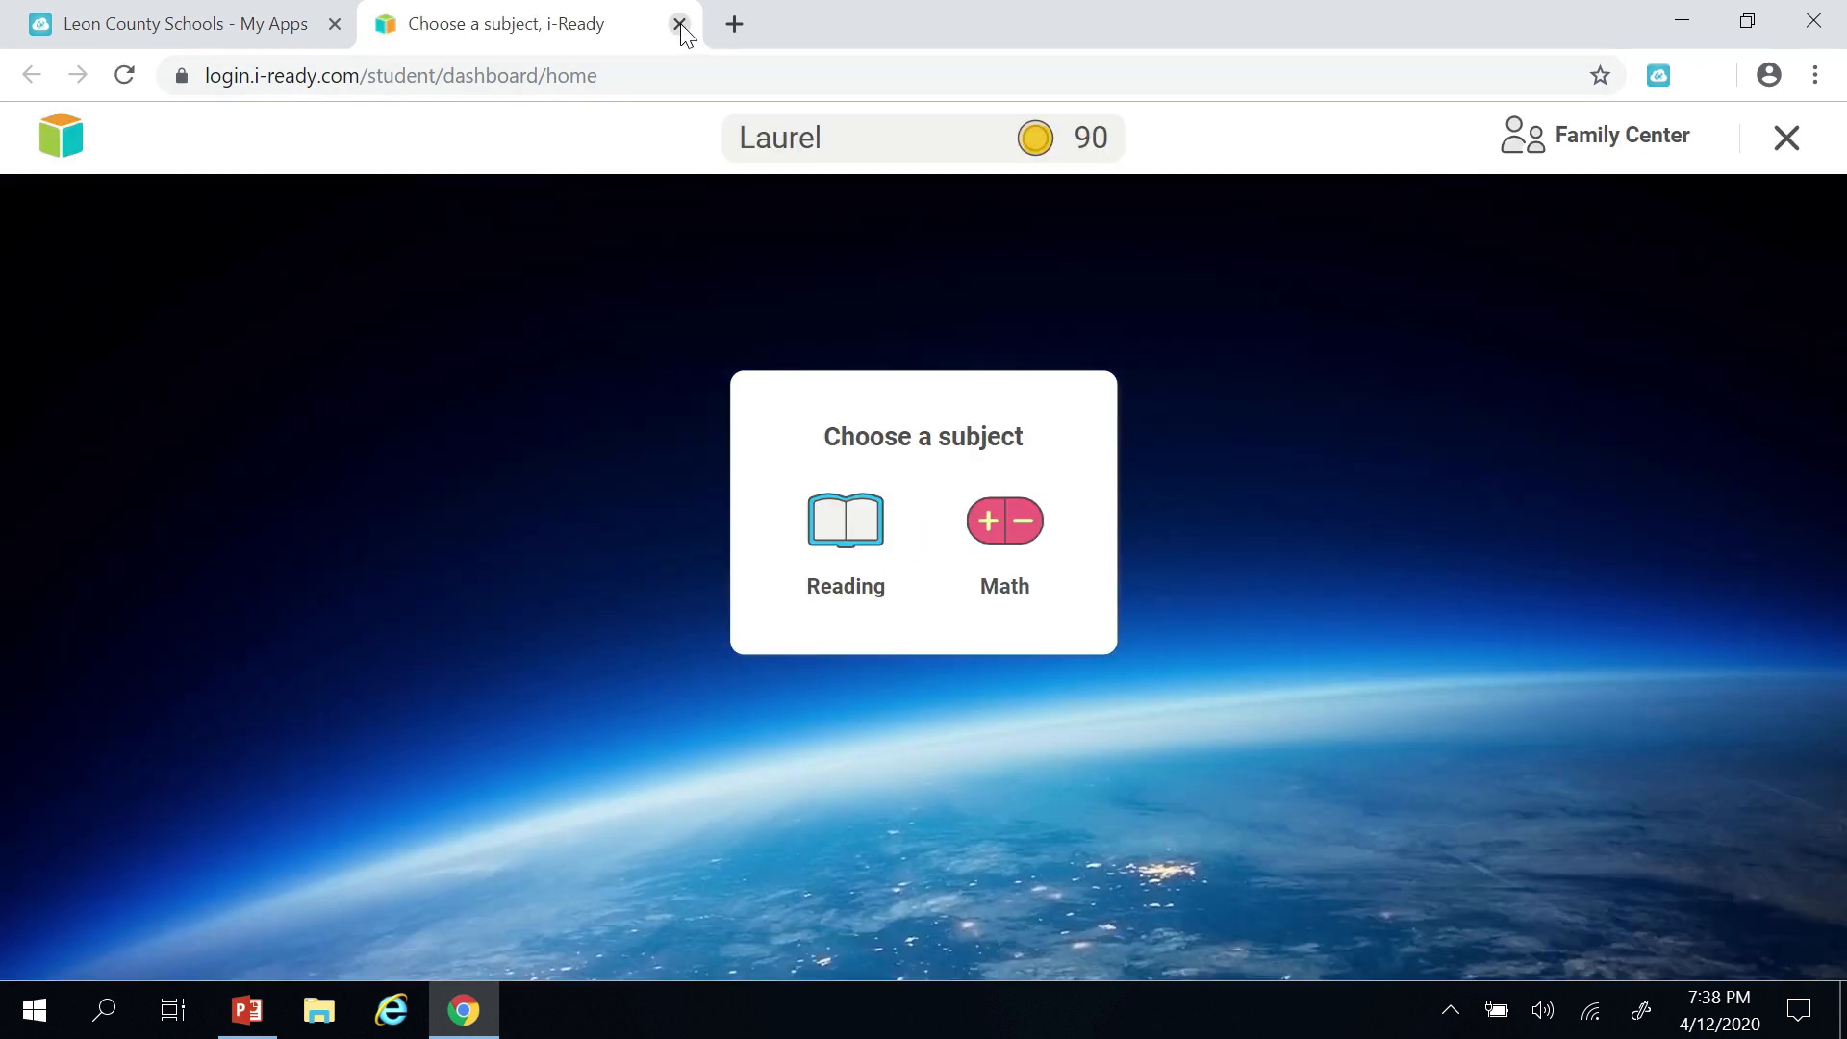
left_click(680, 23)
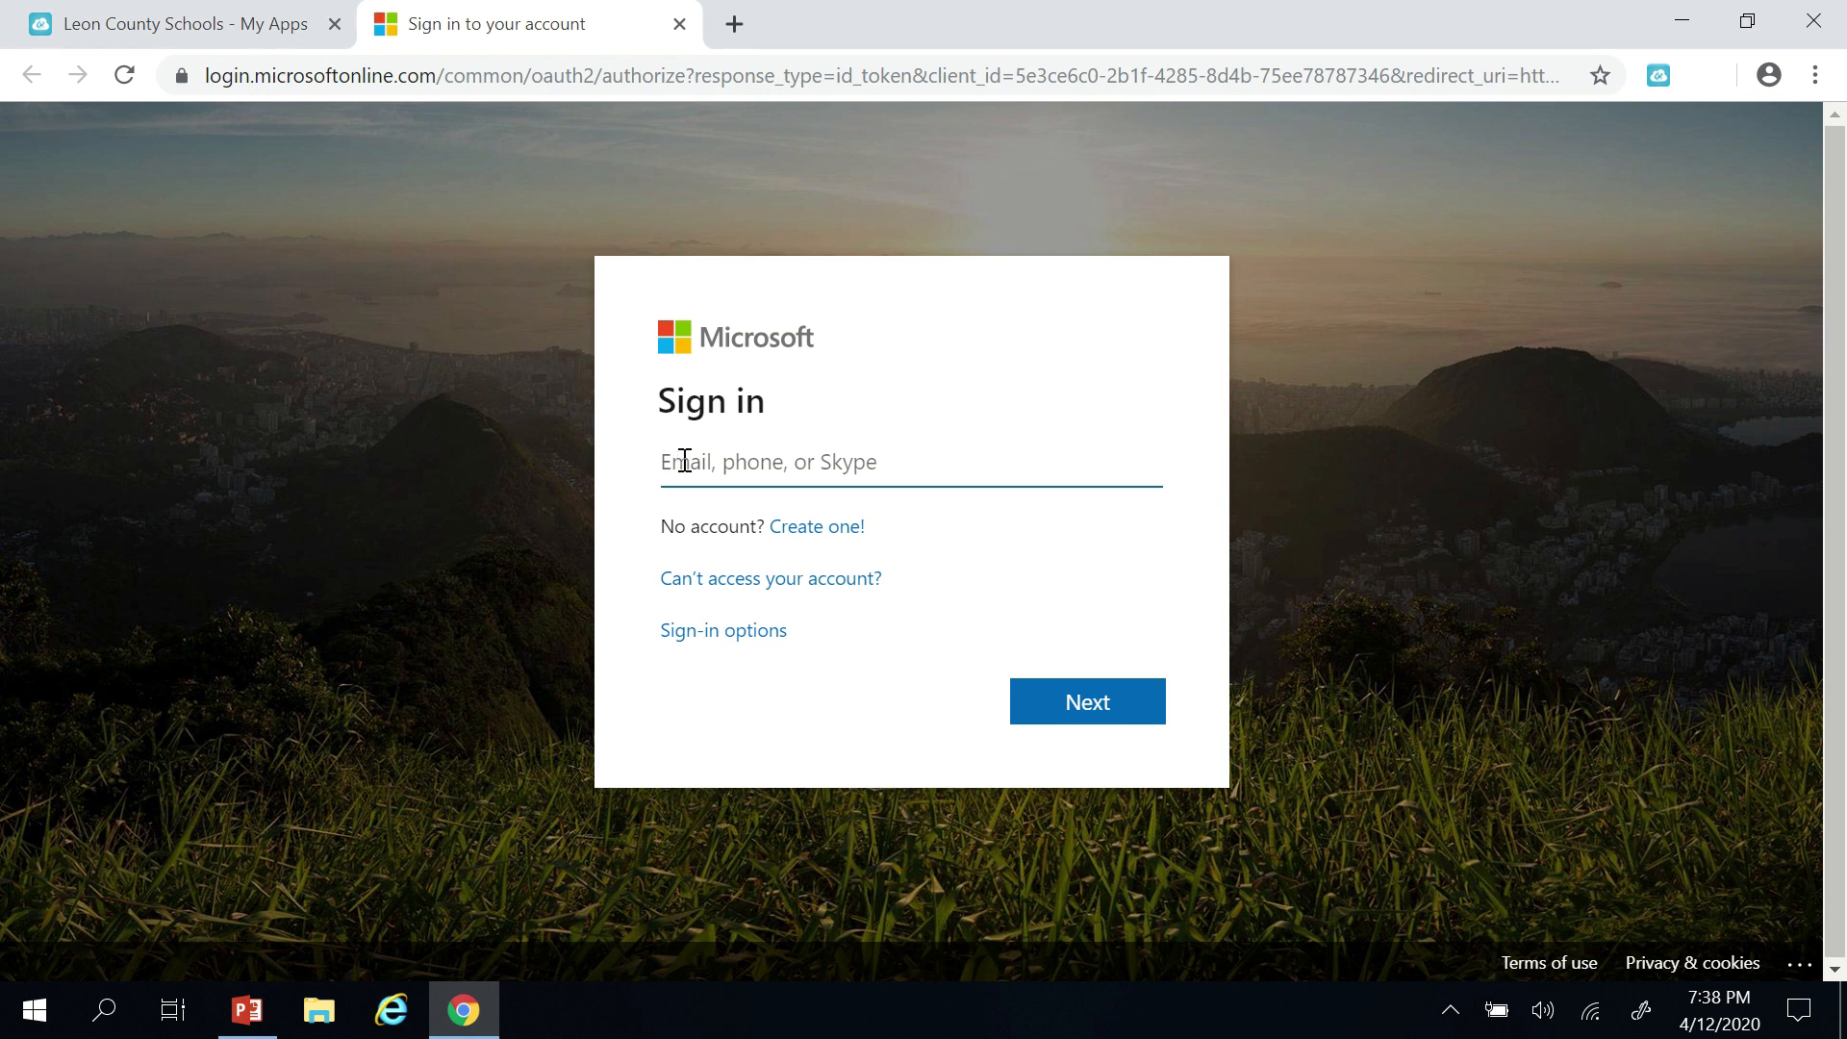
mouse_move(973, 467)
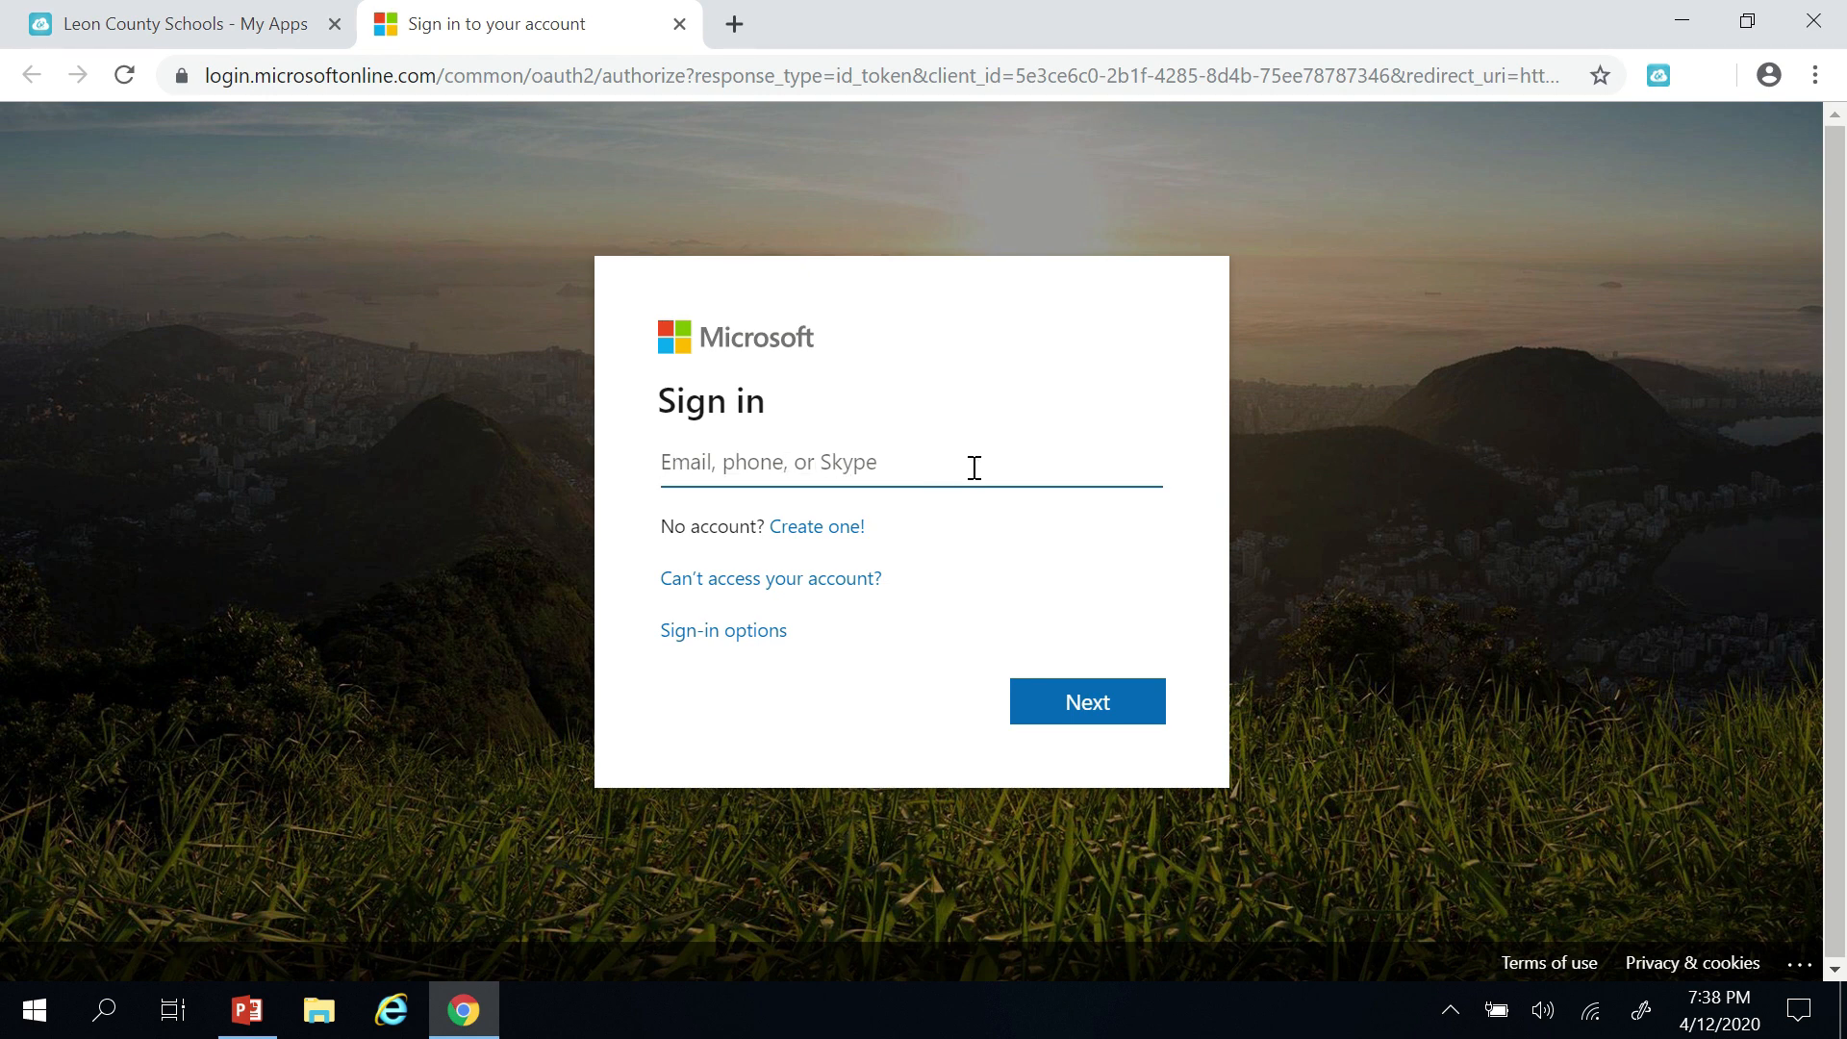
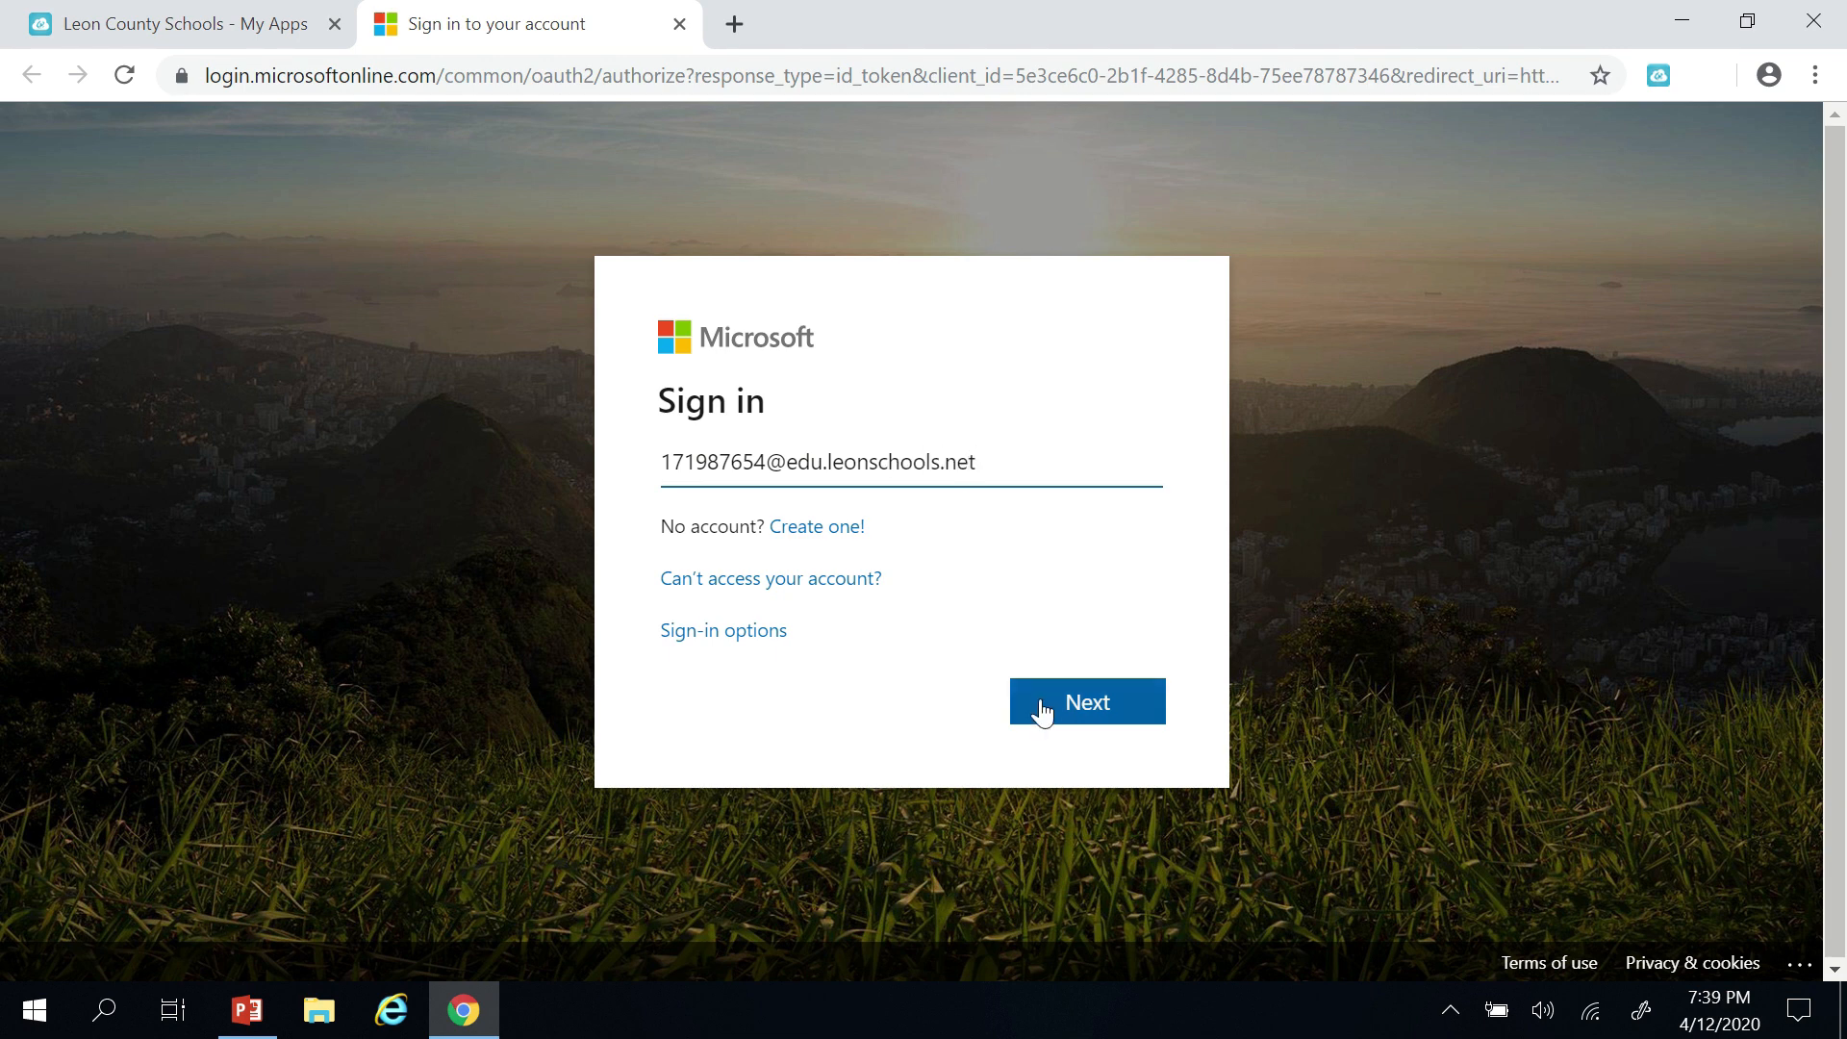
left_click(1085, 702)
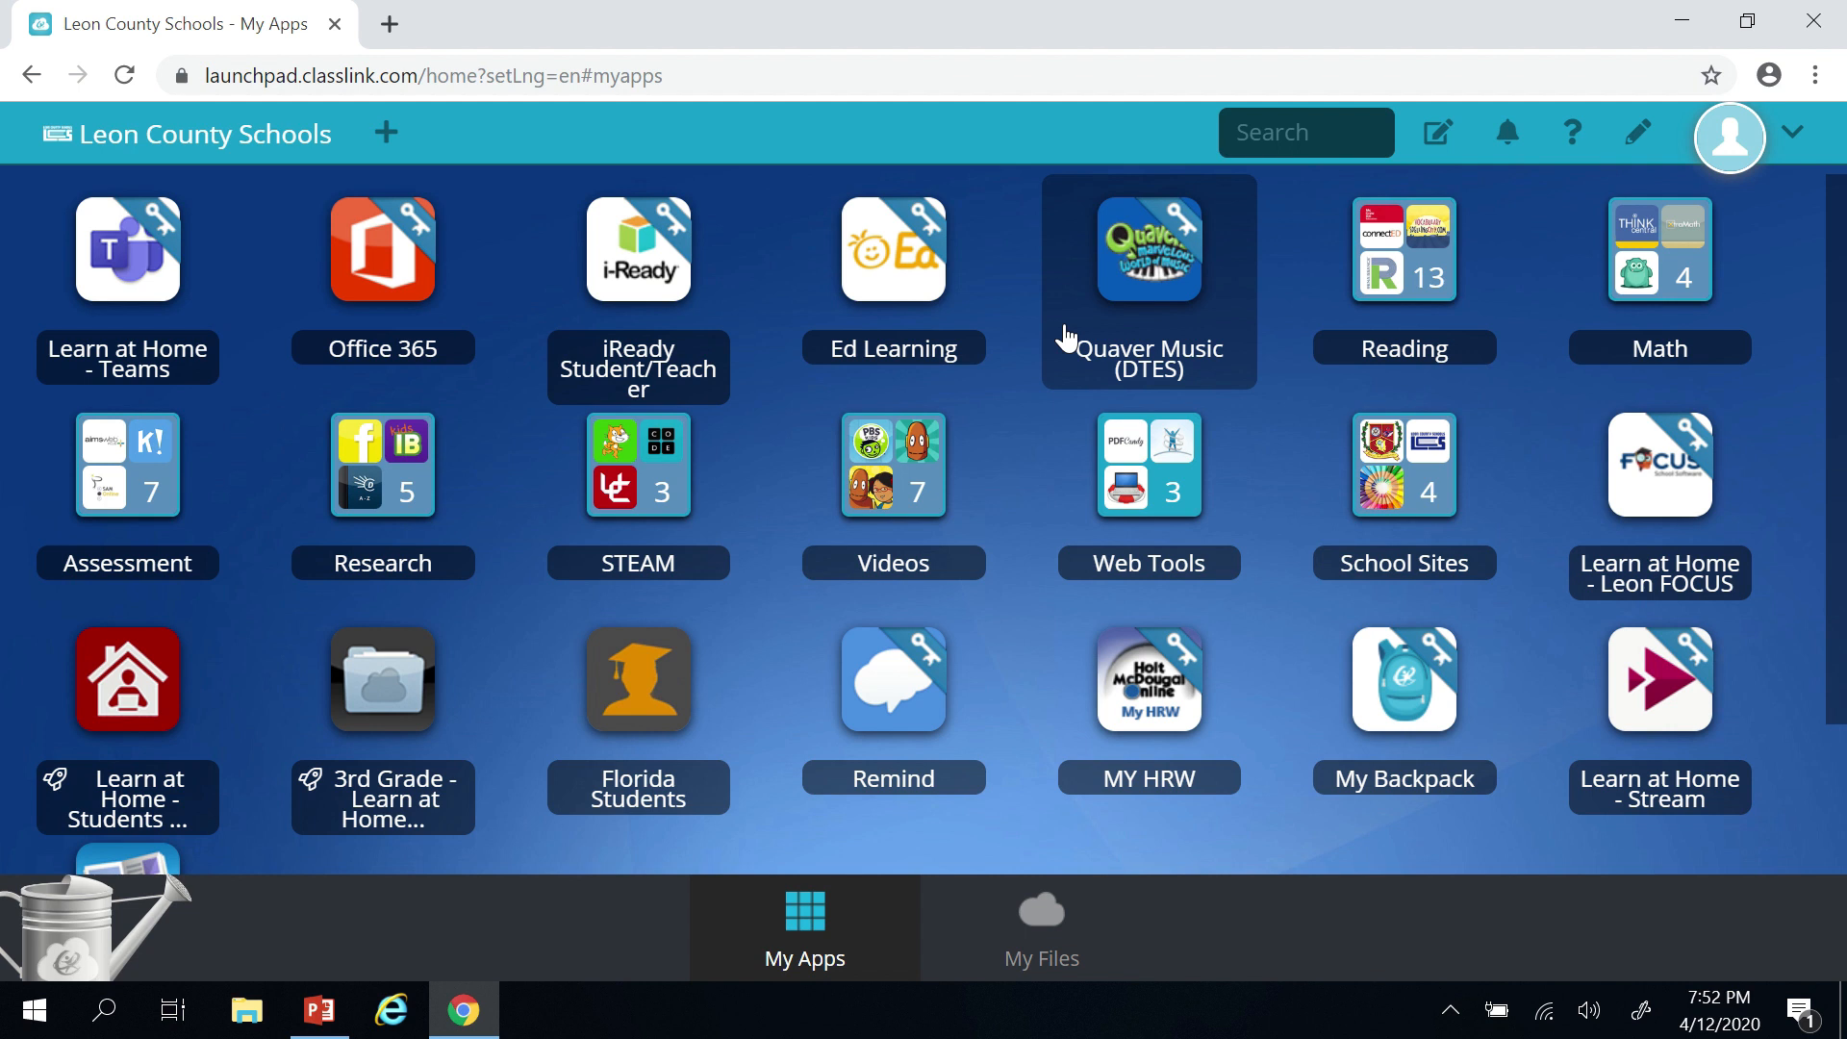
mouse_move(1148, 257)
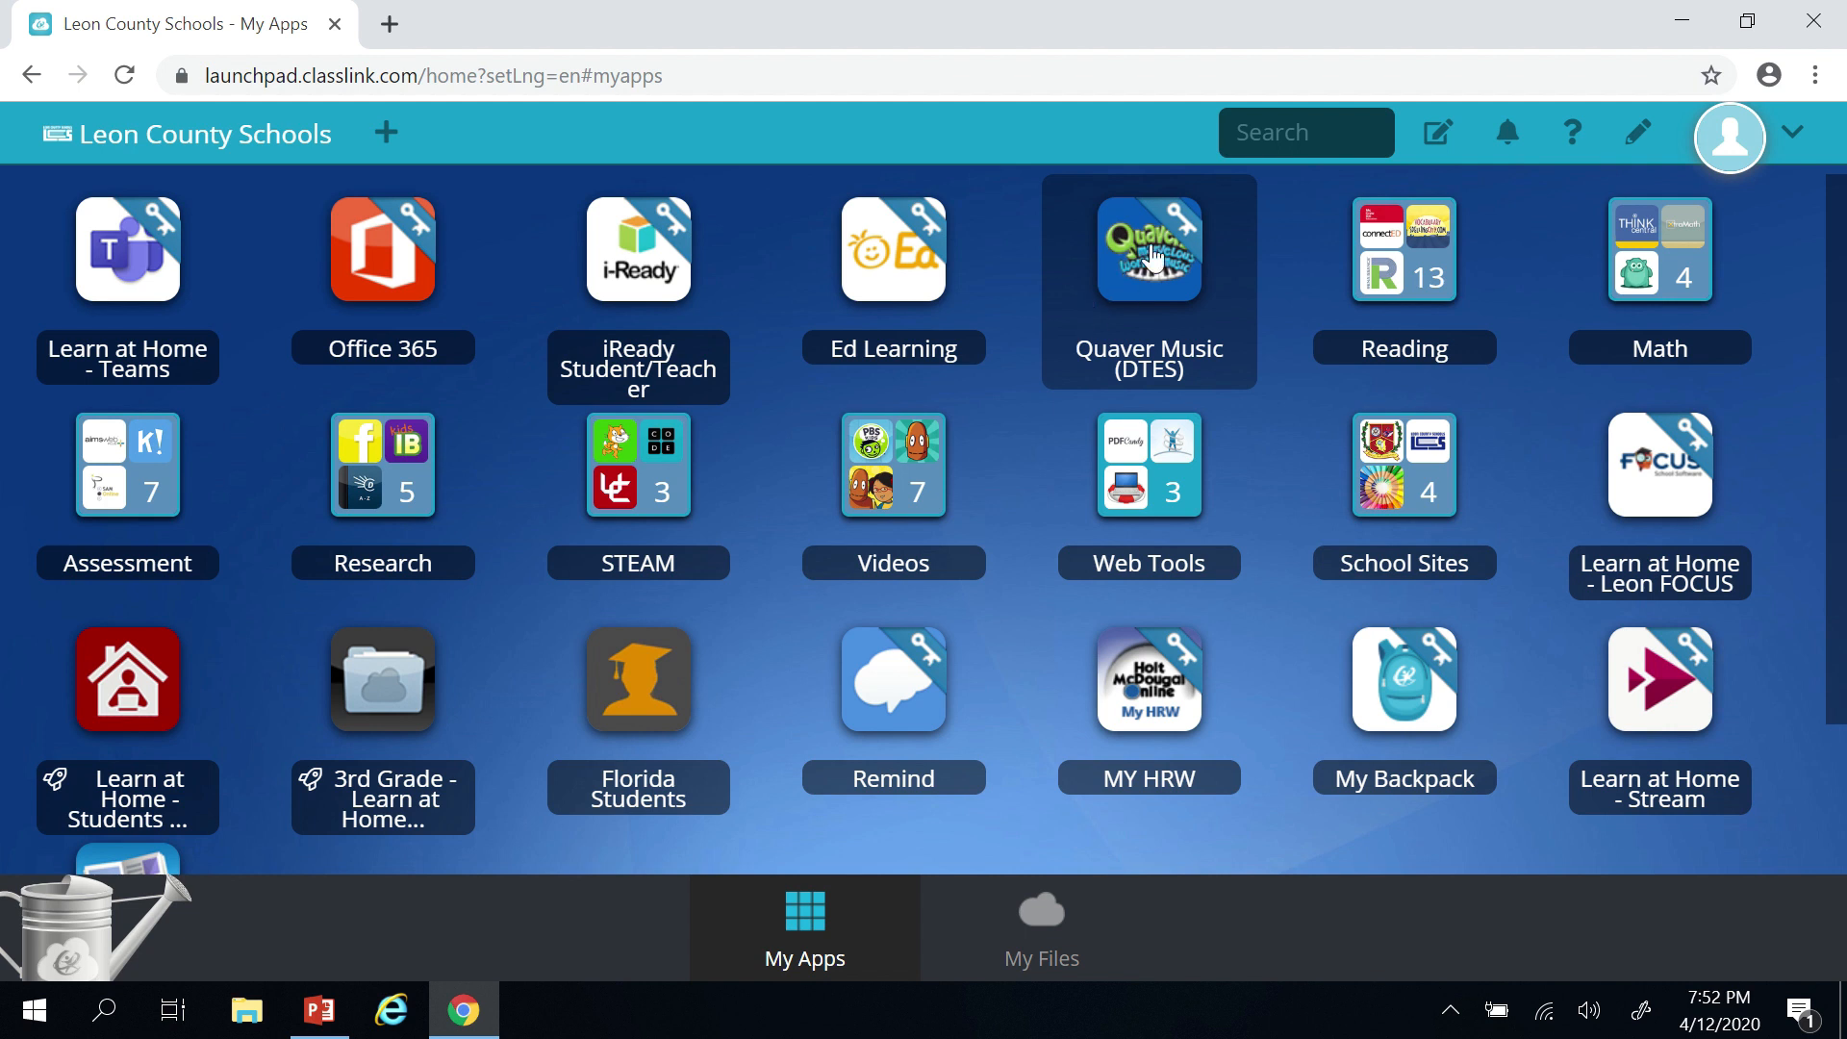
Step: Launch the Quaver Music (DTES) app from My Apps
left_click(1148, 250)
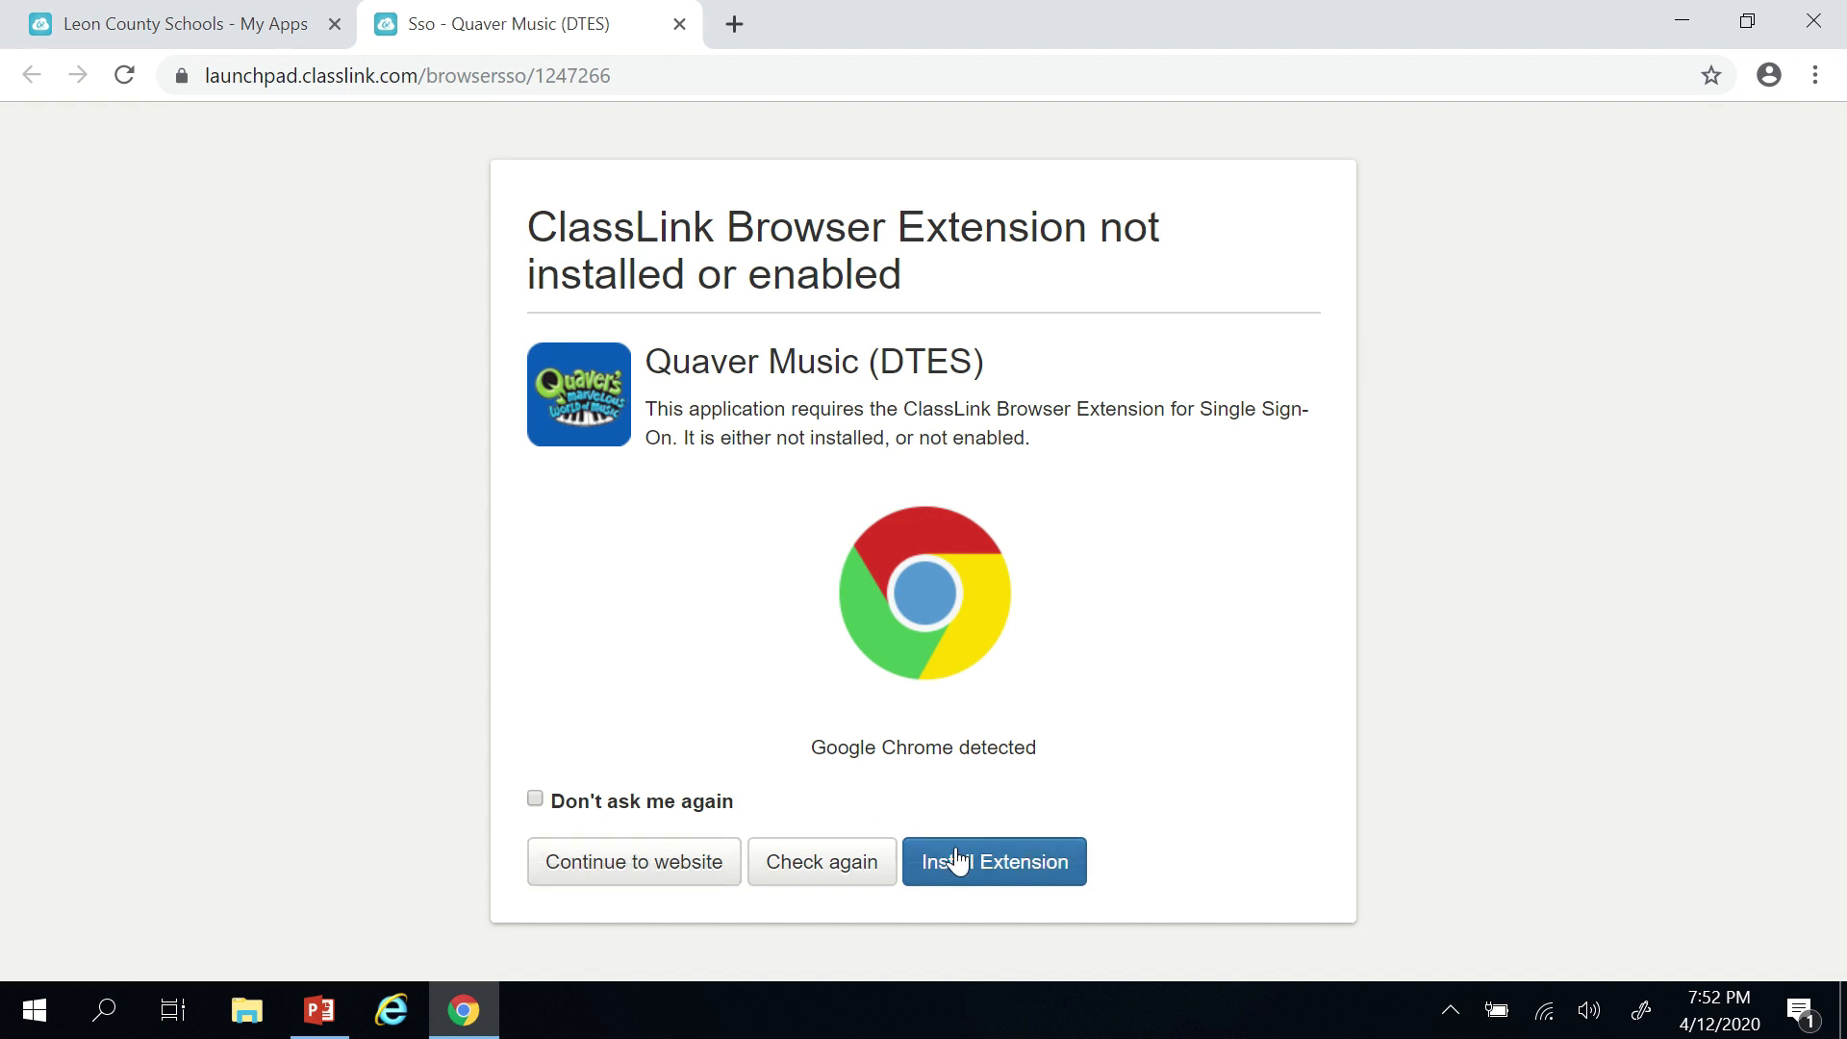
Step: Add the ClassLink OneClick Extension to Chrome, close the web store, and recheck detection
left_click(993, 861)
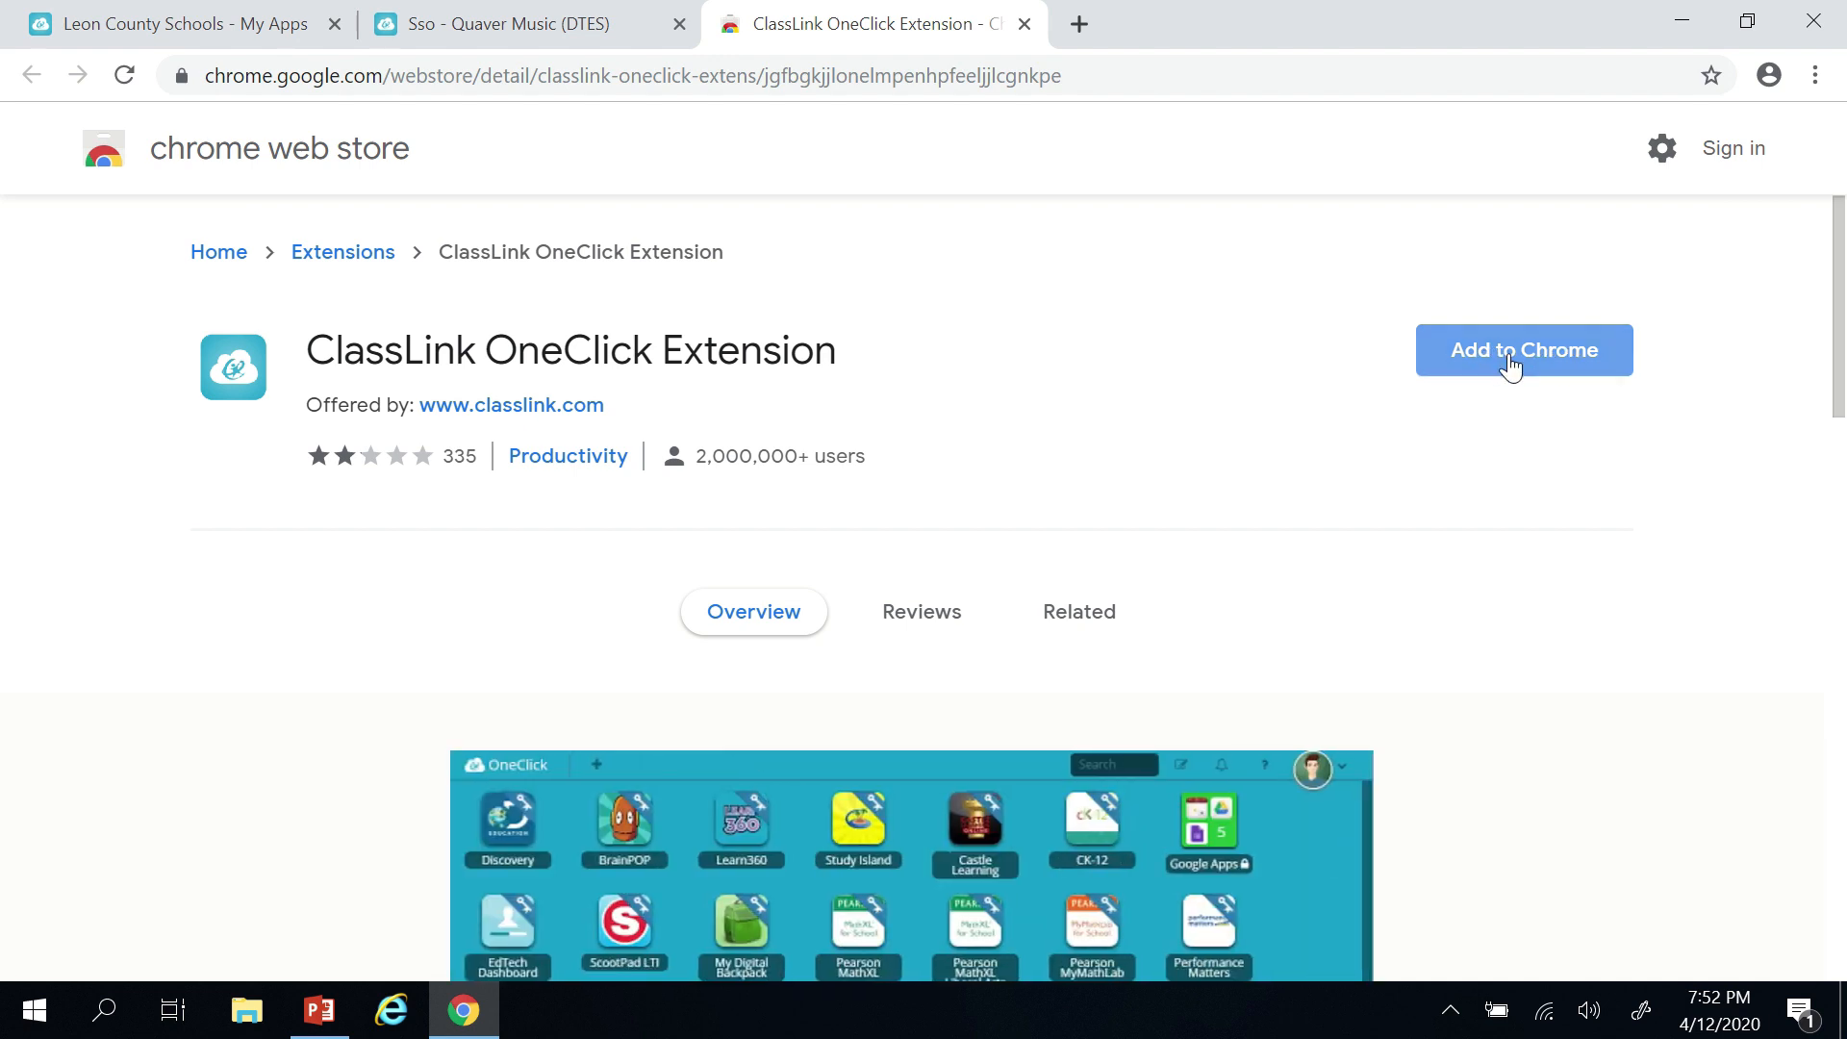
left_click(1523, 350)
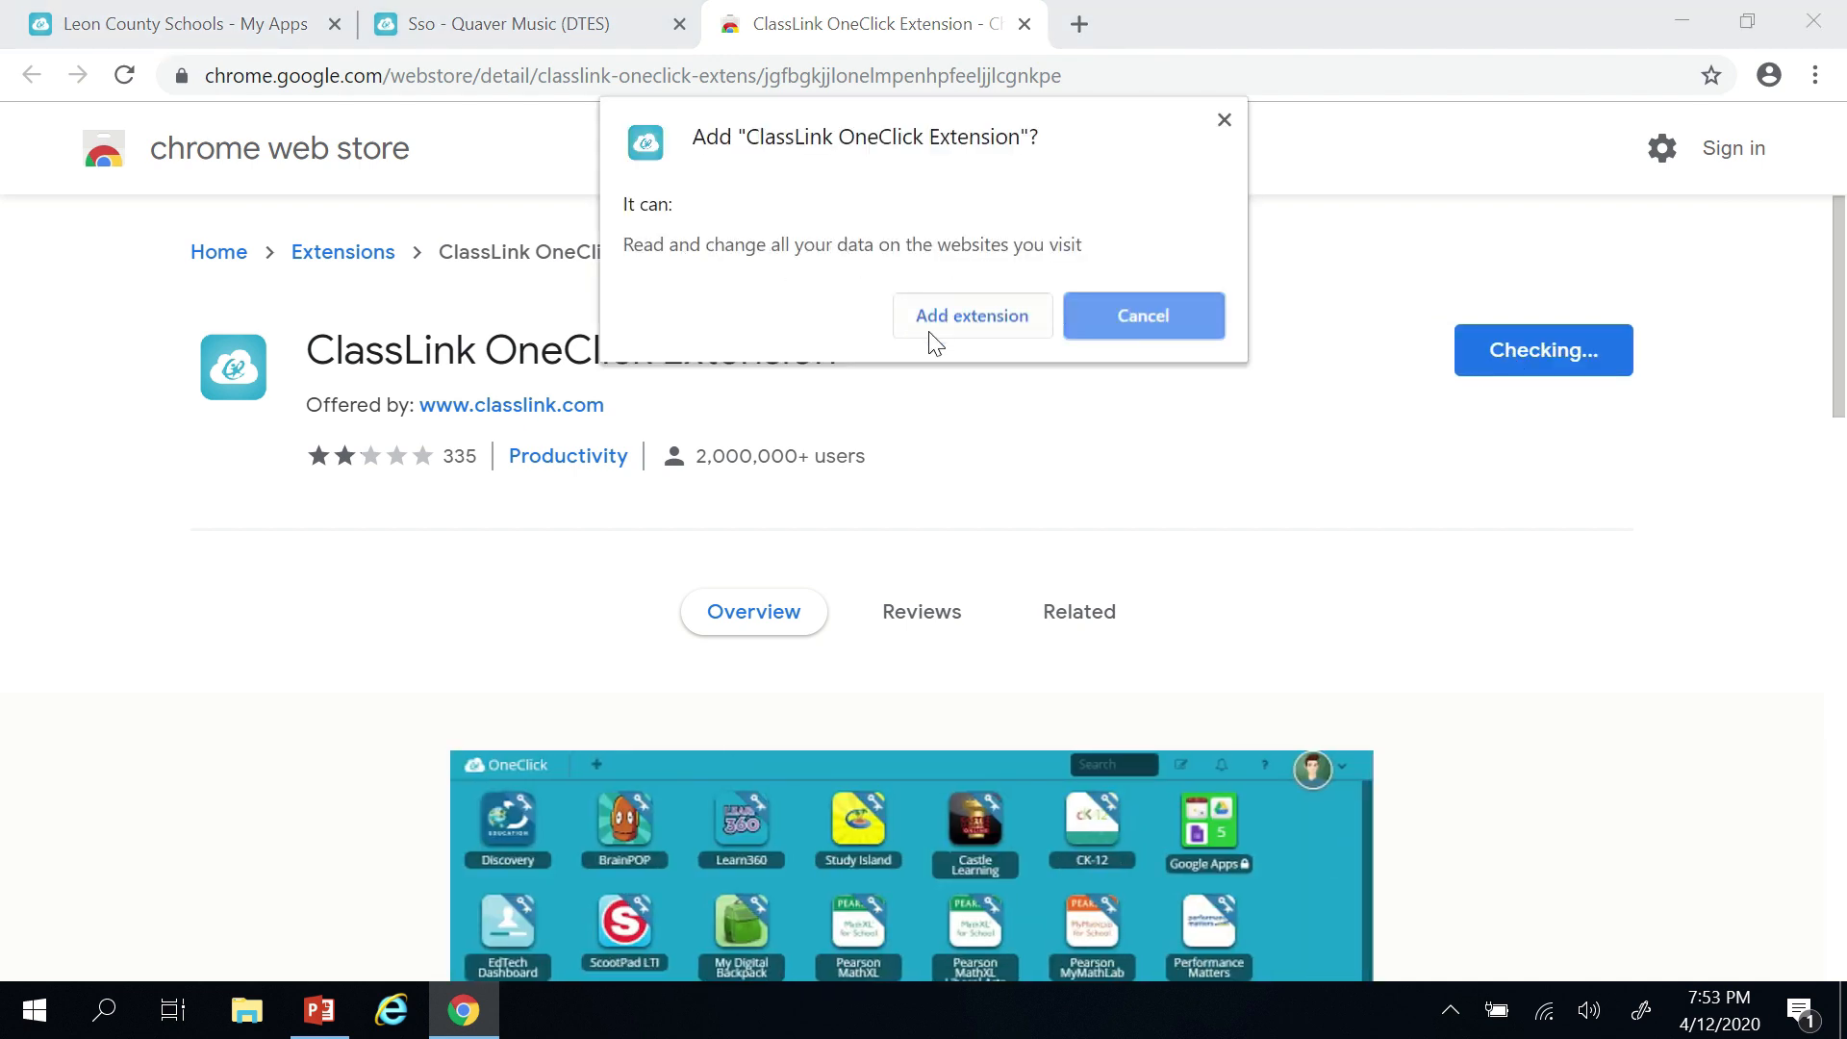
left_click(971, 315)
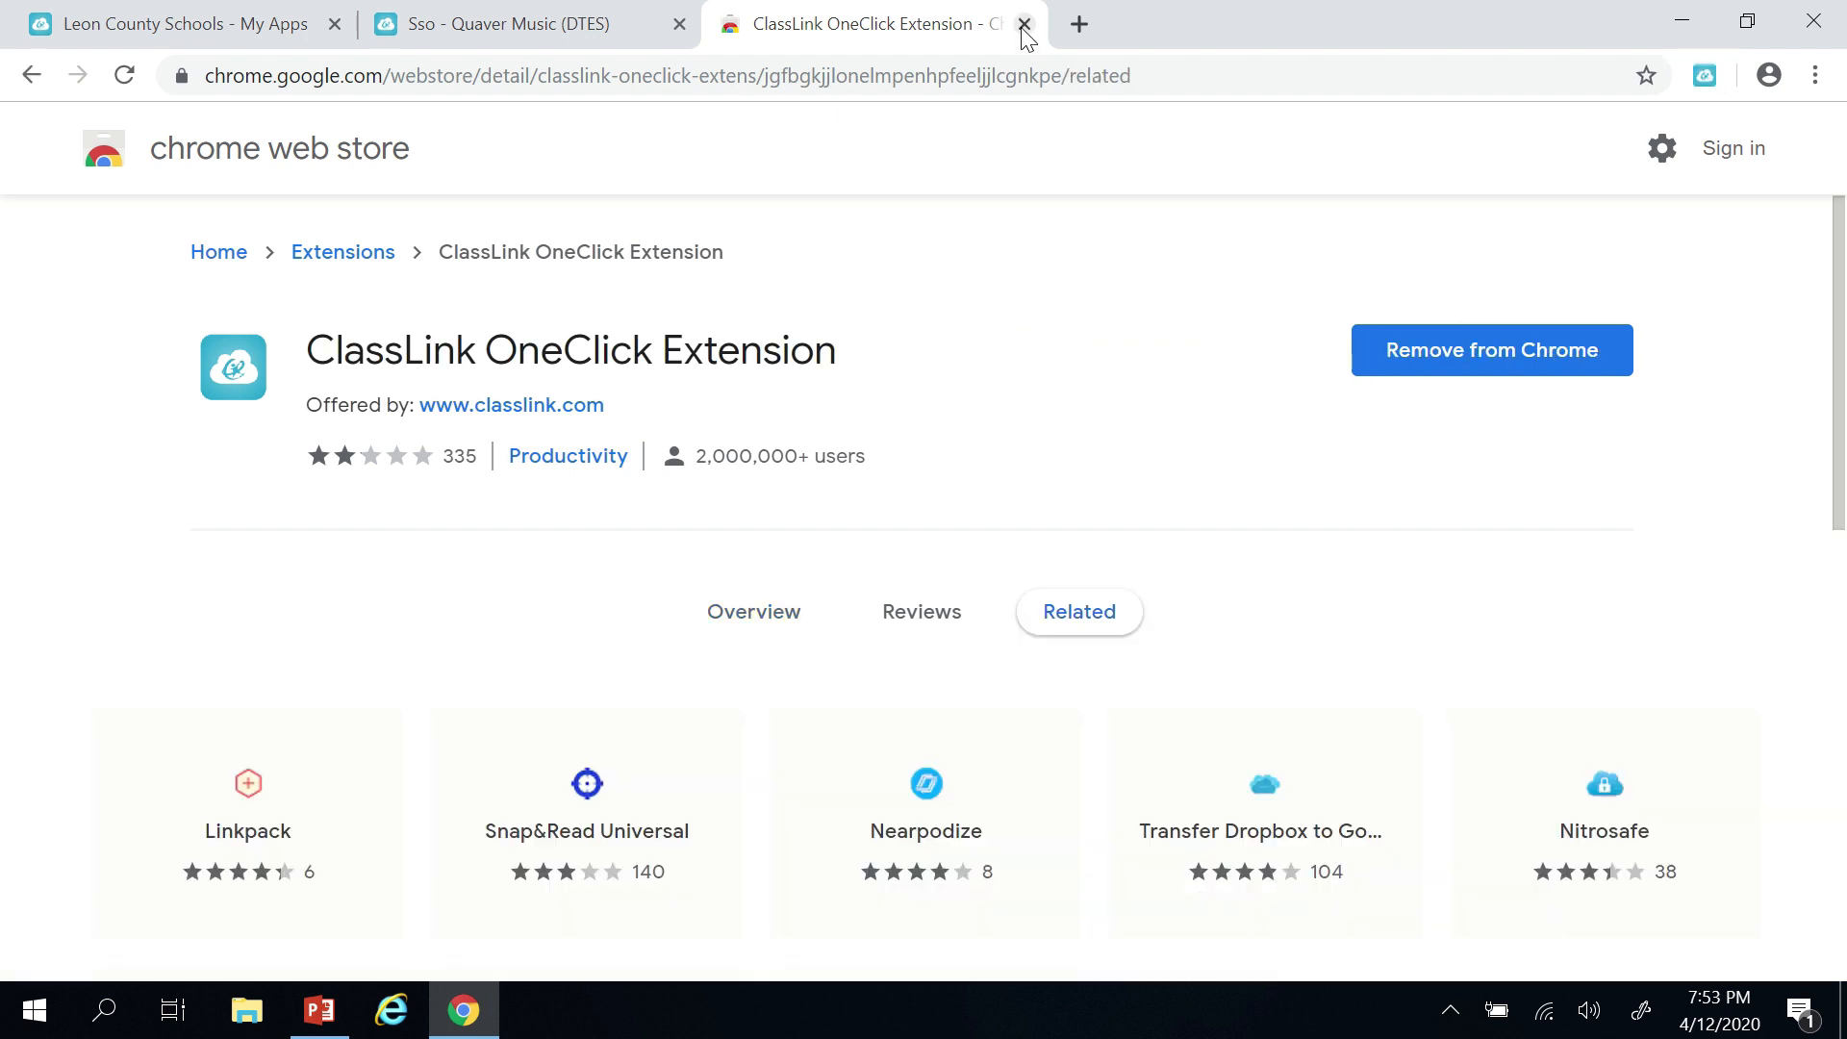
left_click(1024, 23)
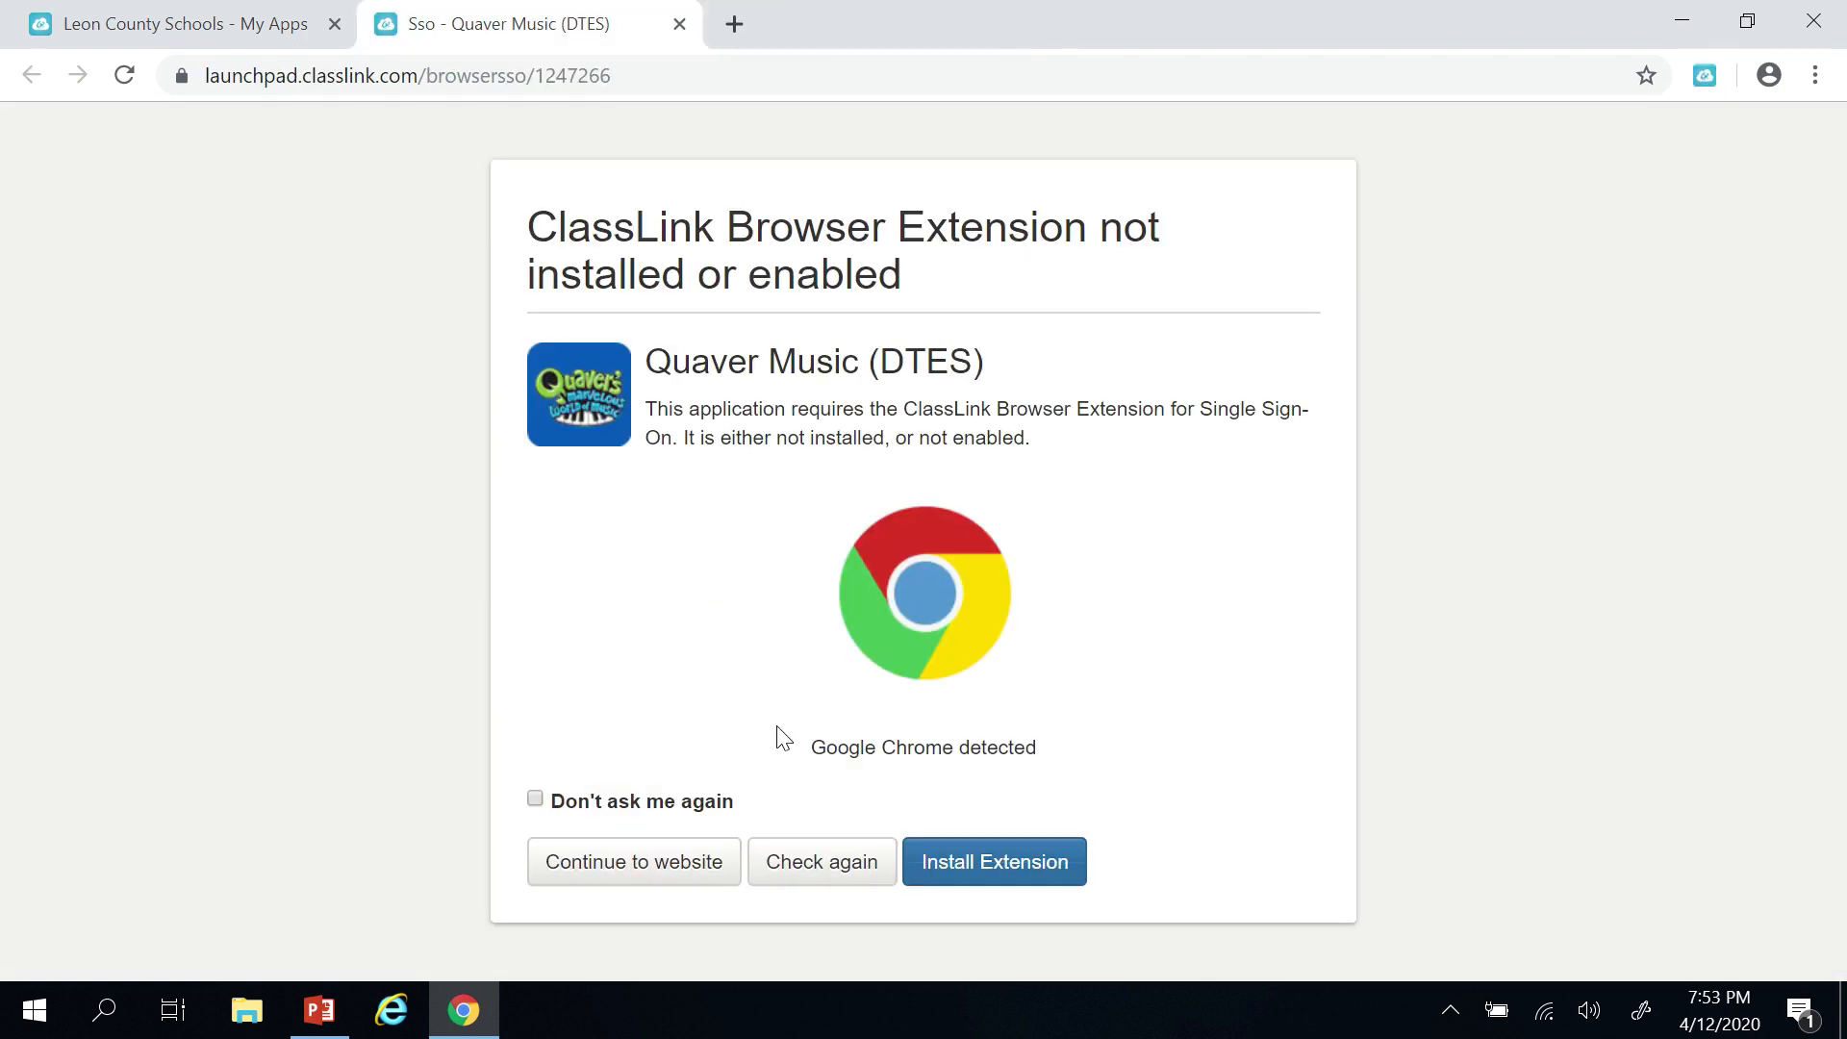
left_click(633, 861)
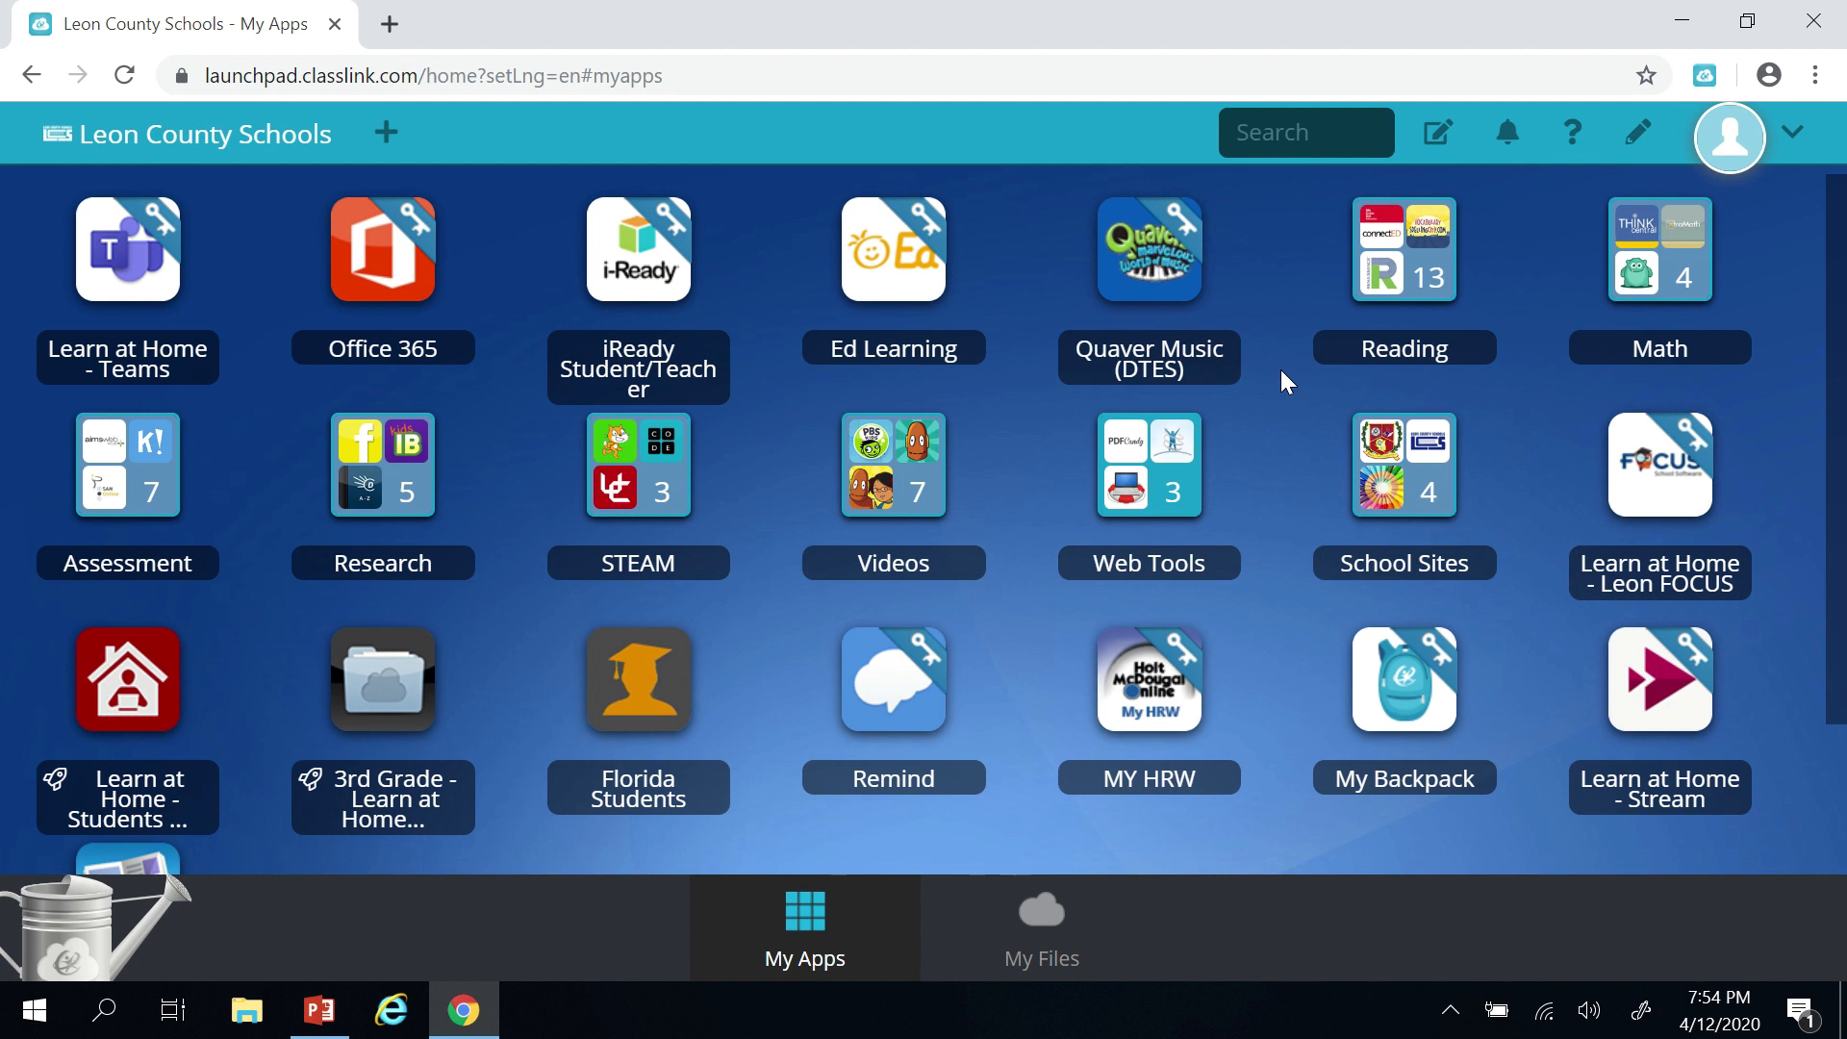
mouse_move(1784, 251)
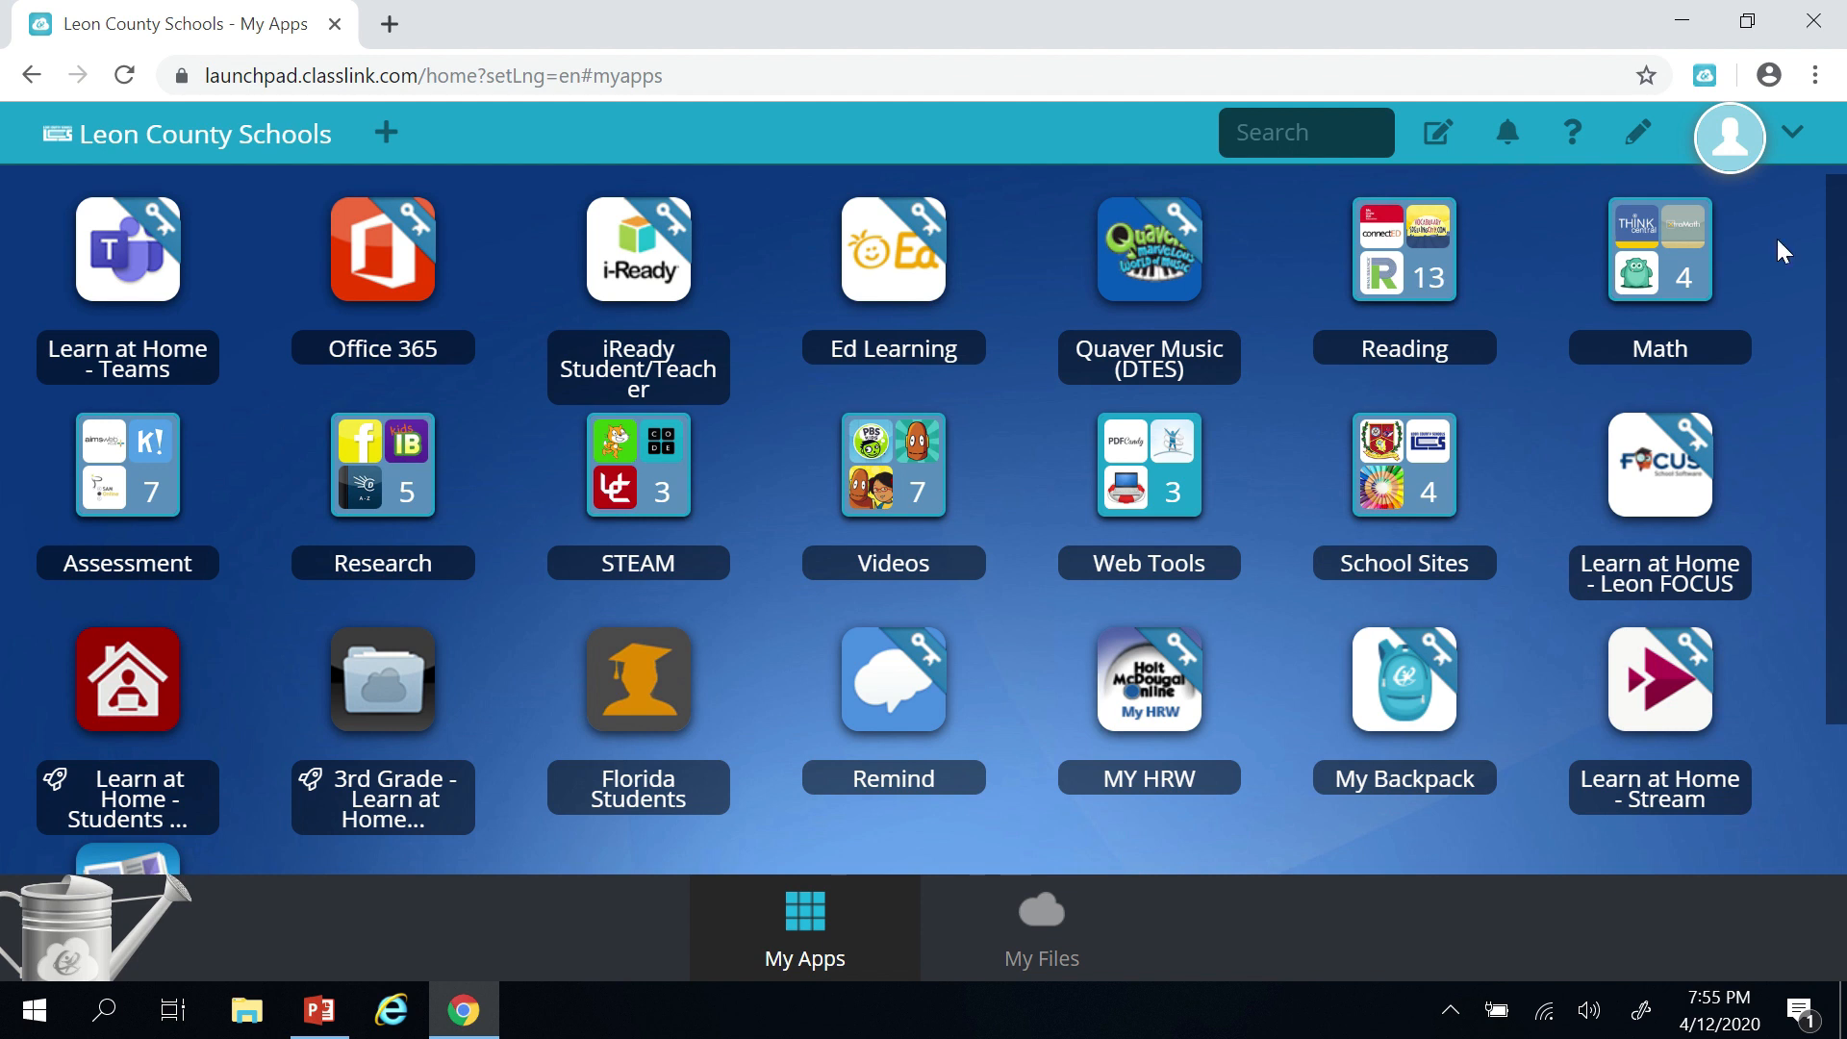
mouse_move(1801, 211)
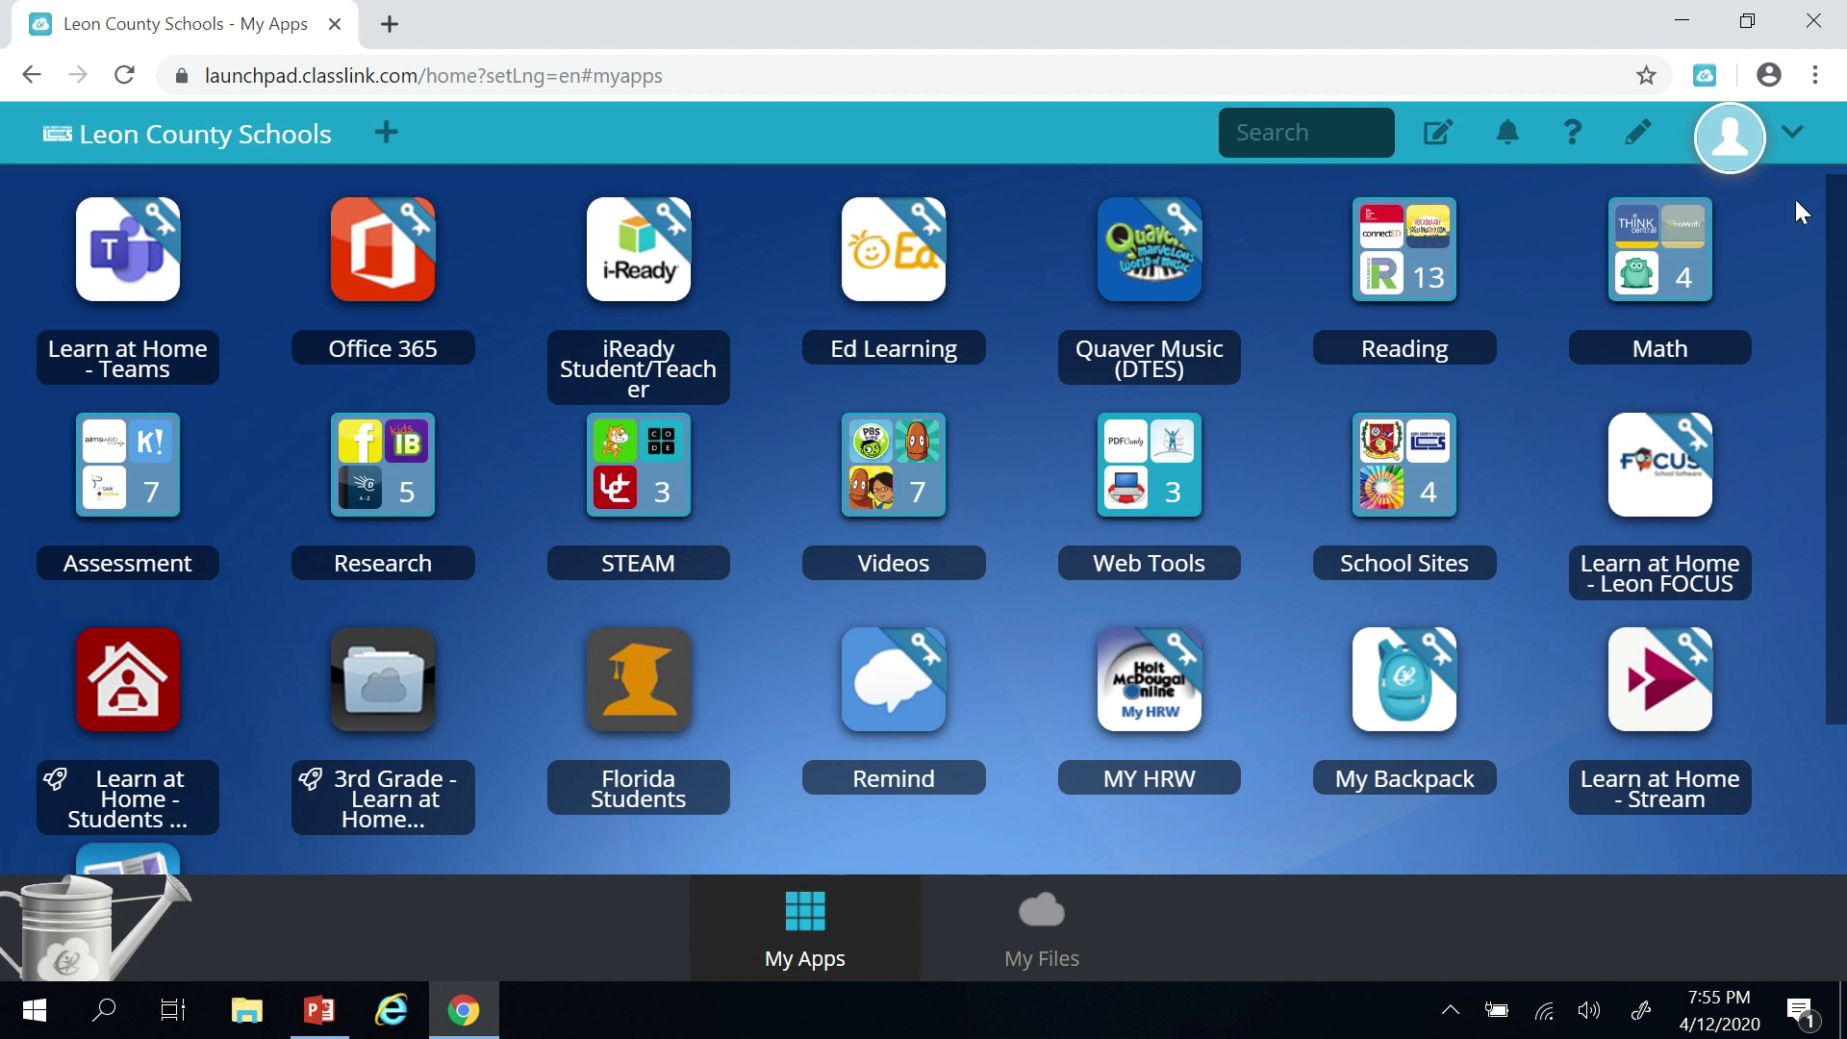
left_click(1816, 75)
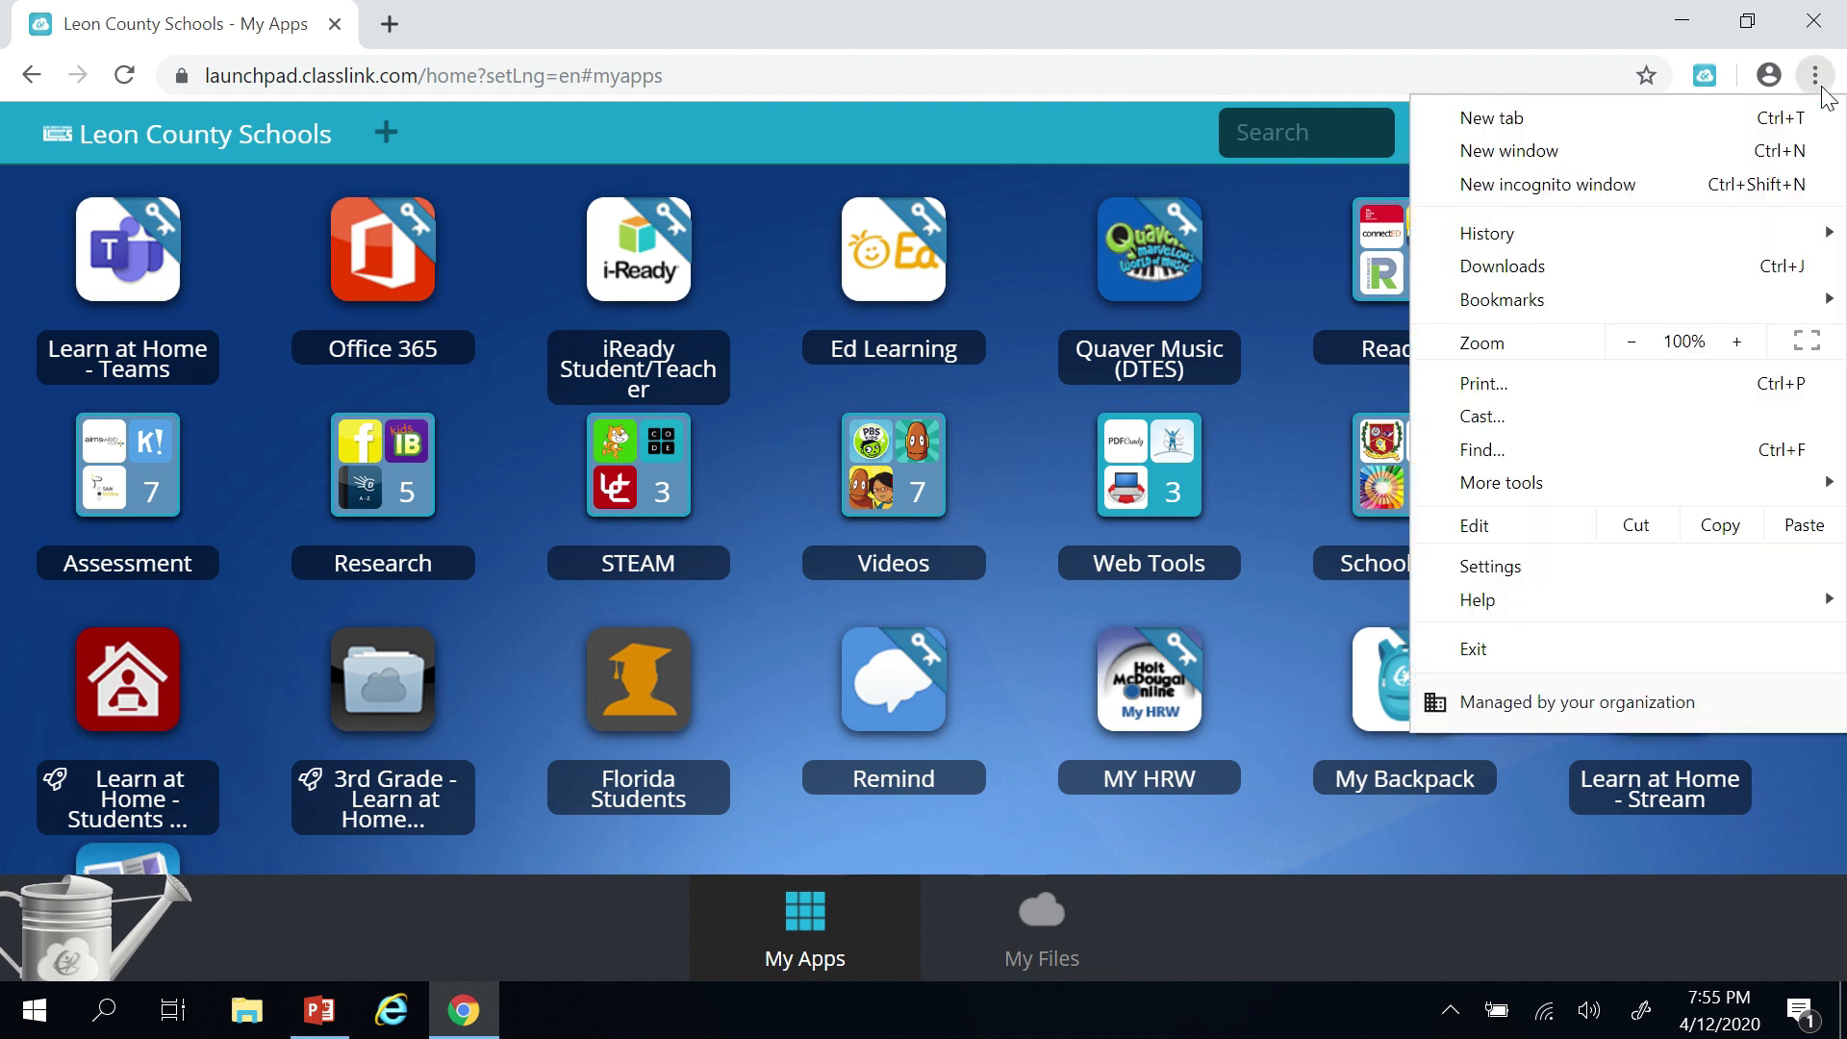
mouse_move(1548, 183)
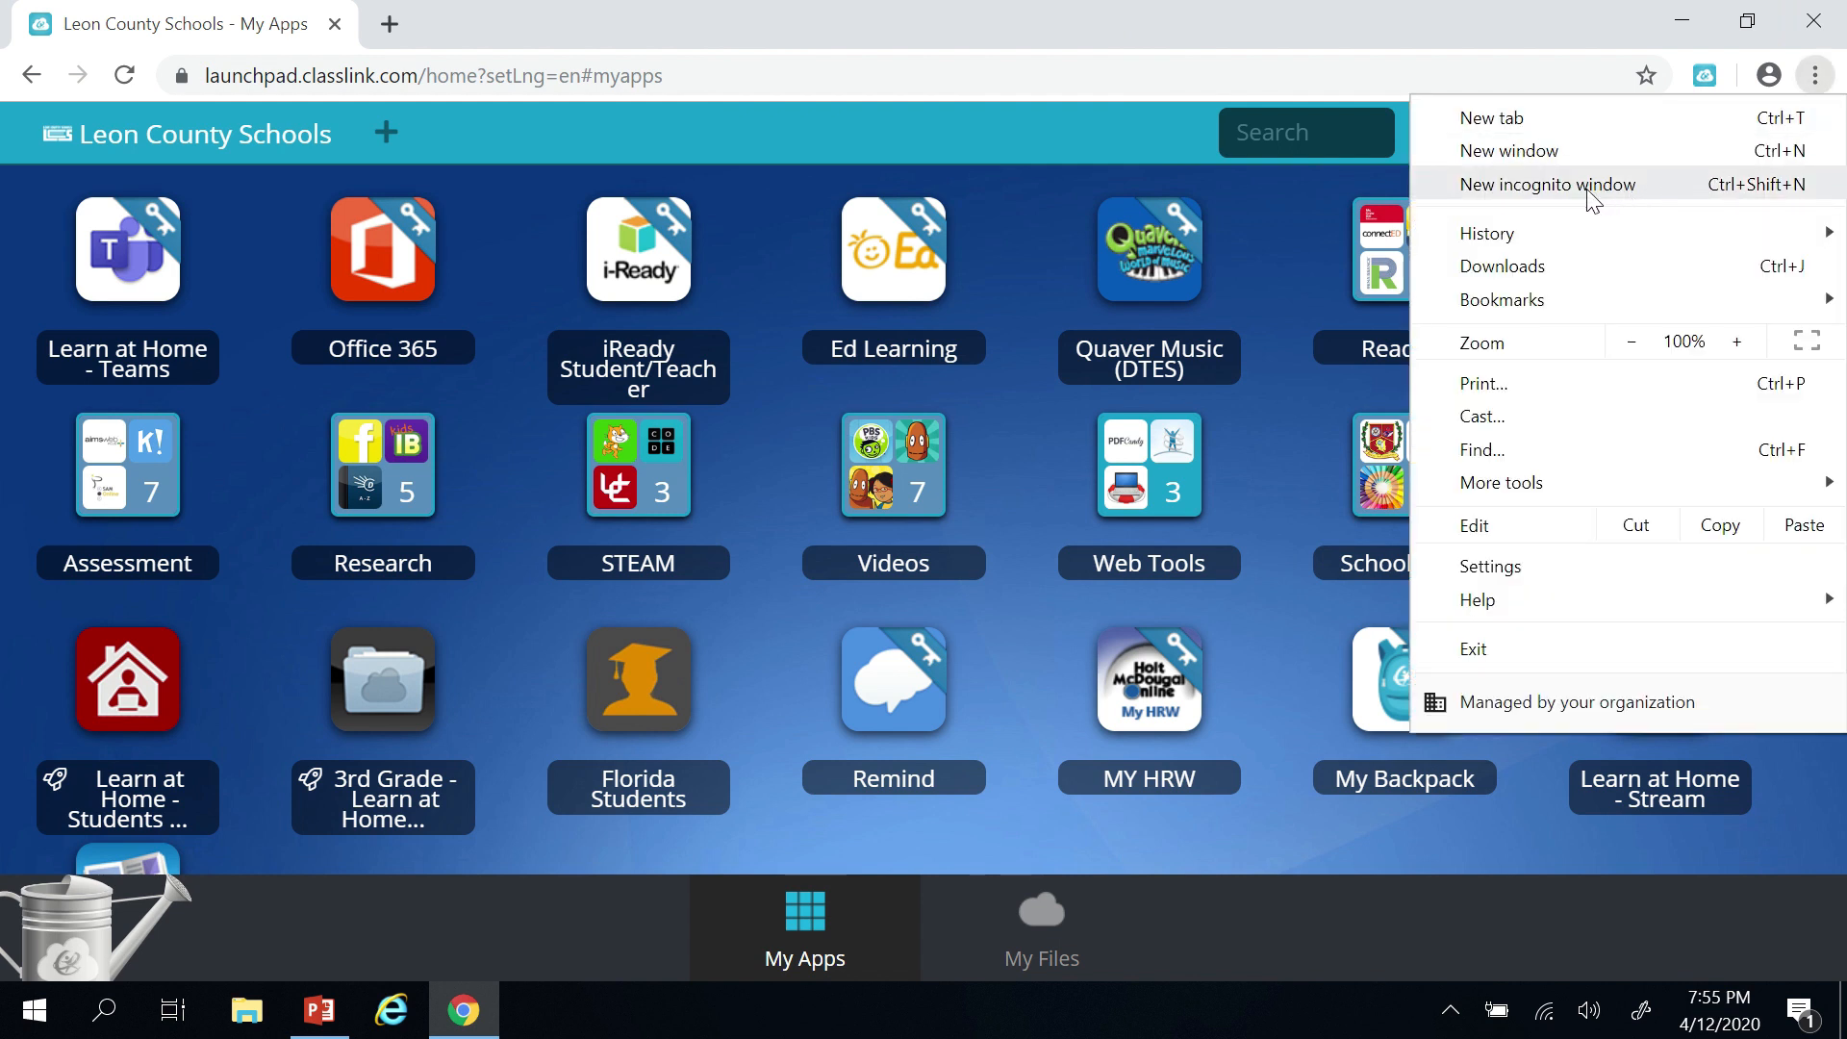
mouse_move(1639, 198)
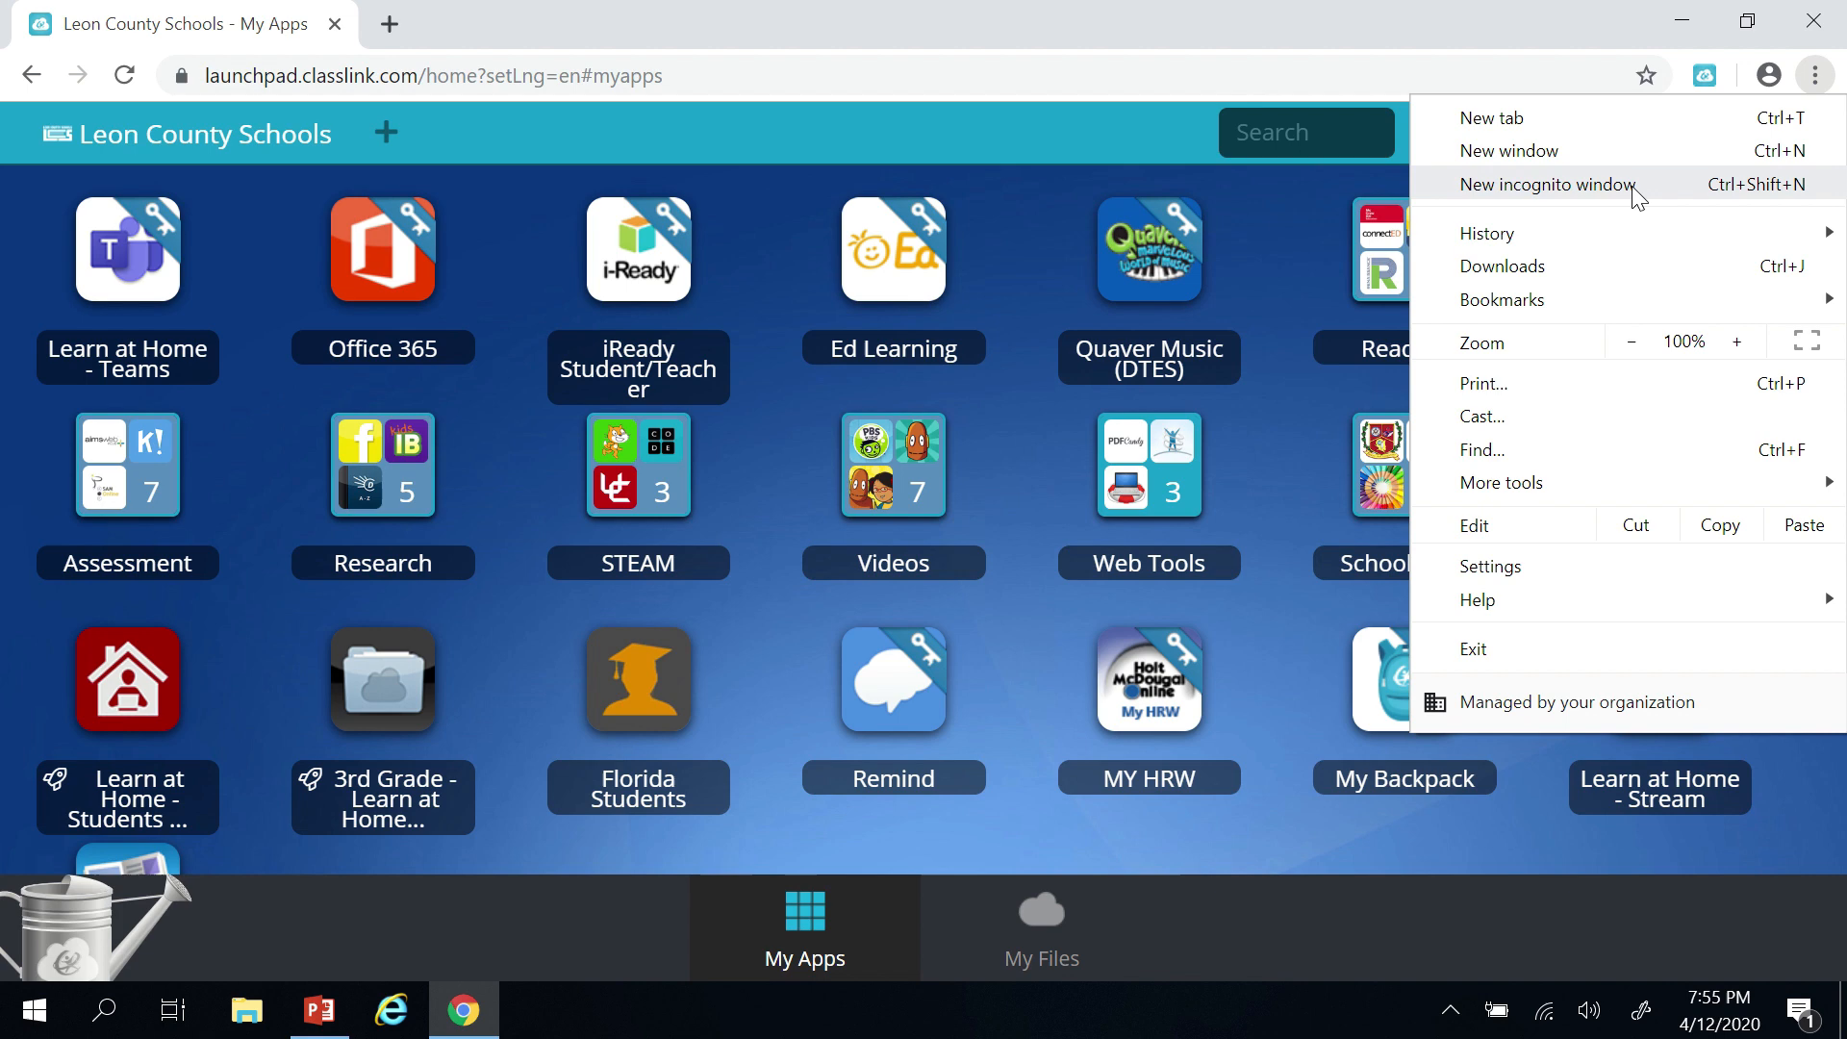
left_click(1547, 184)
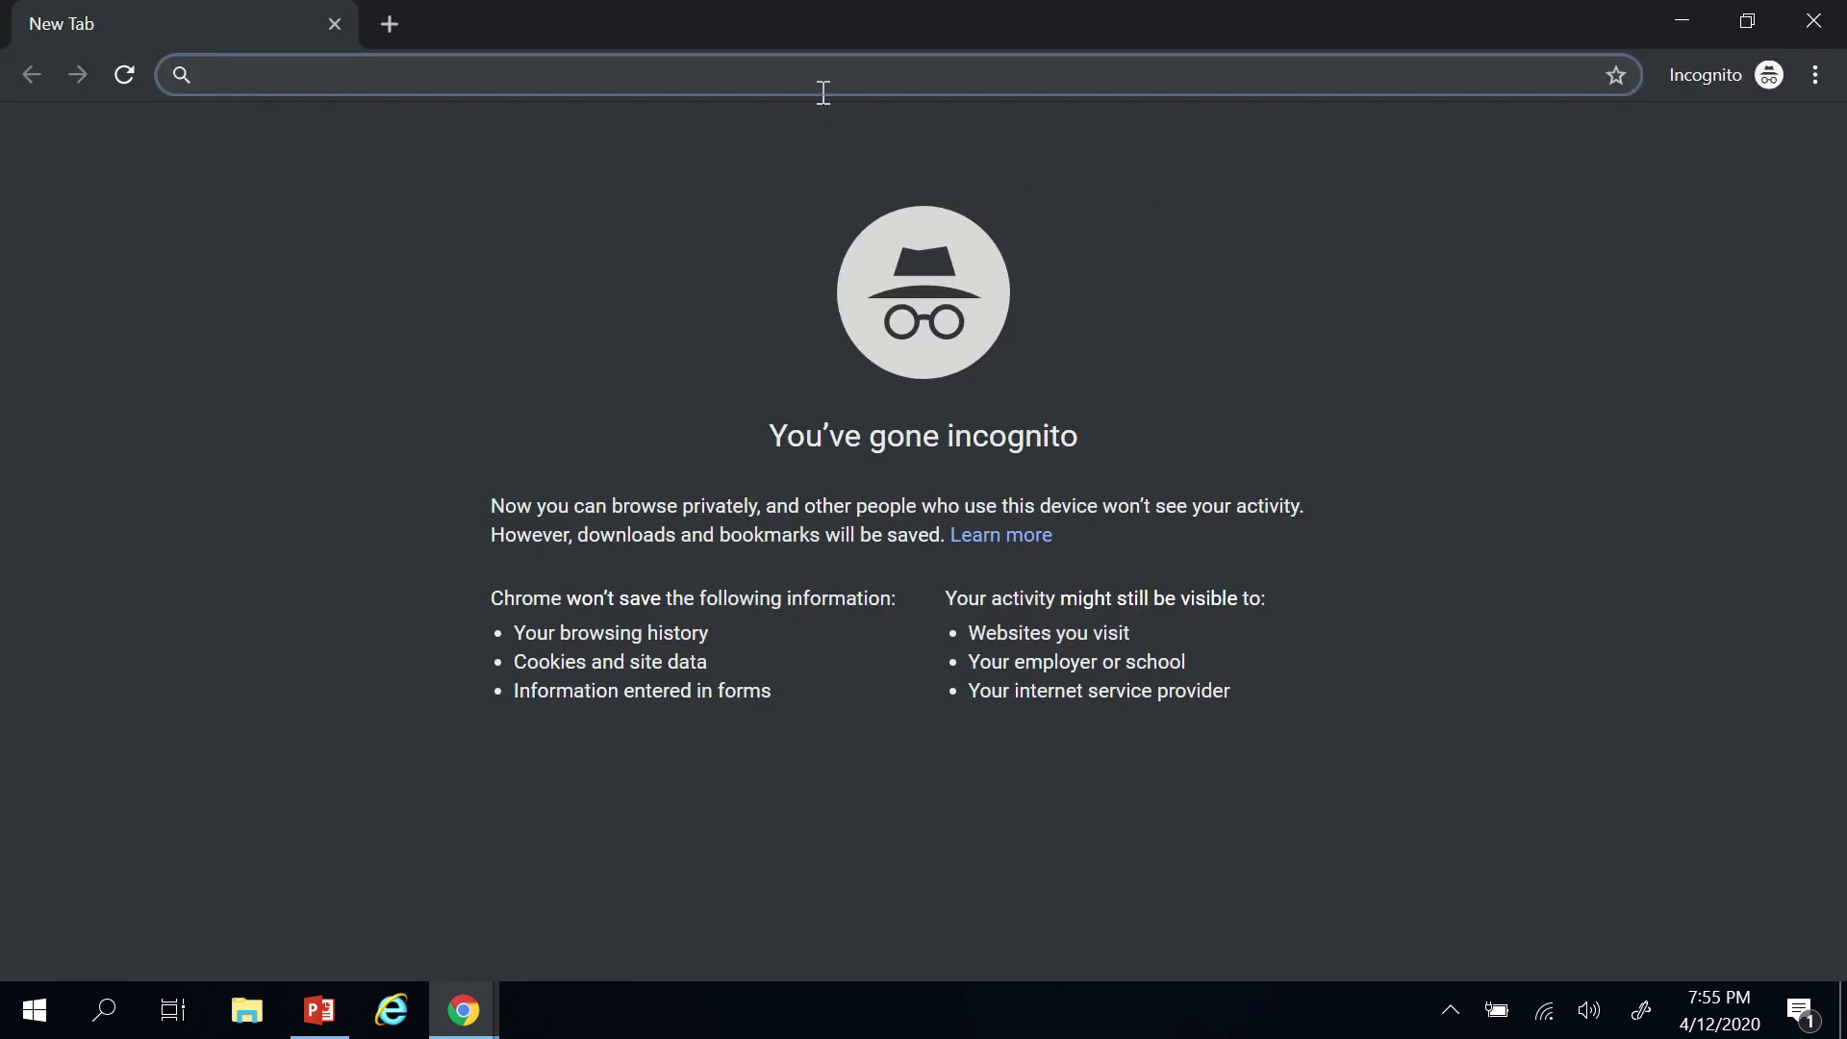
mouse_move(766, 79)
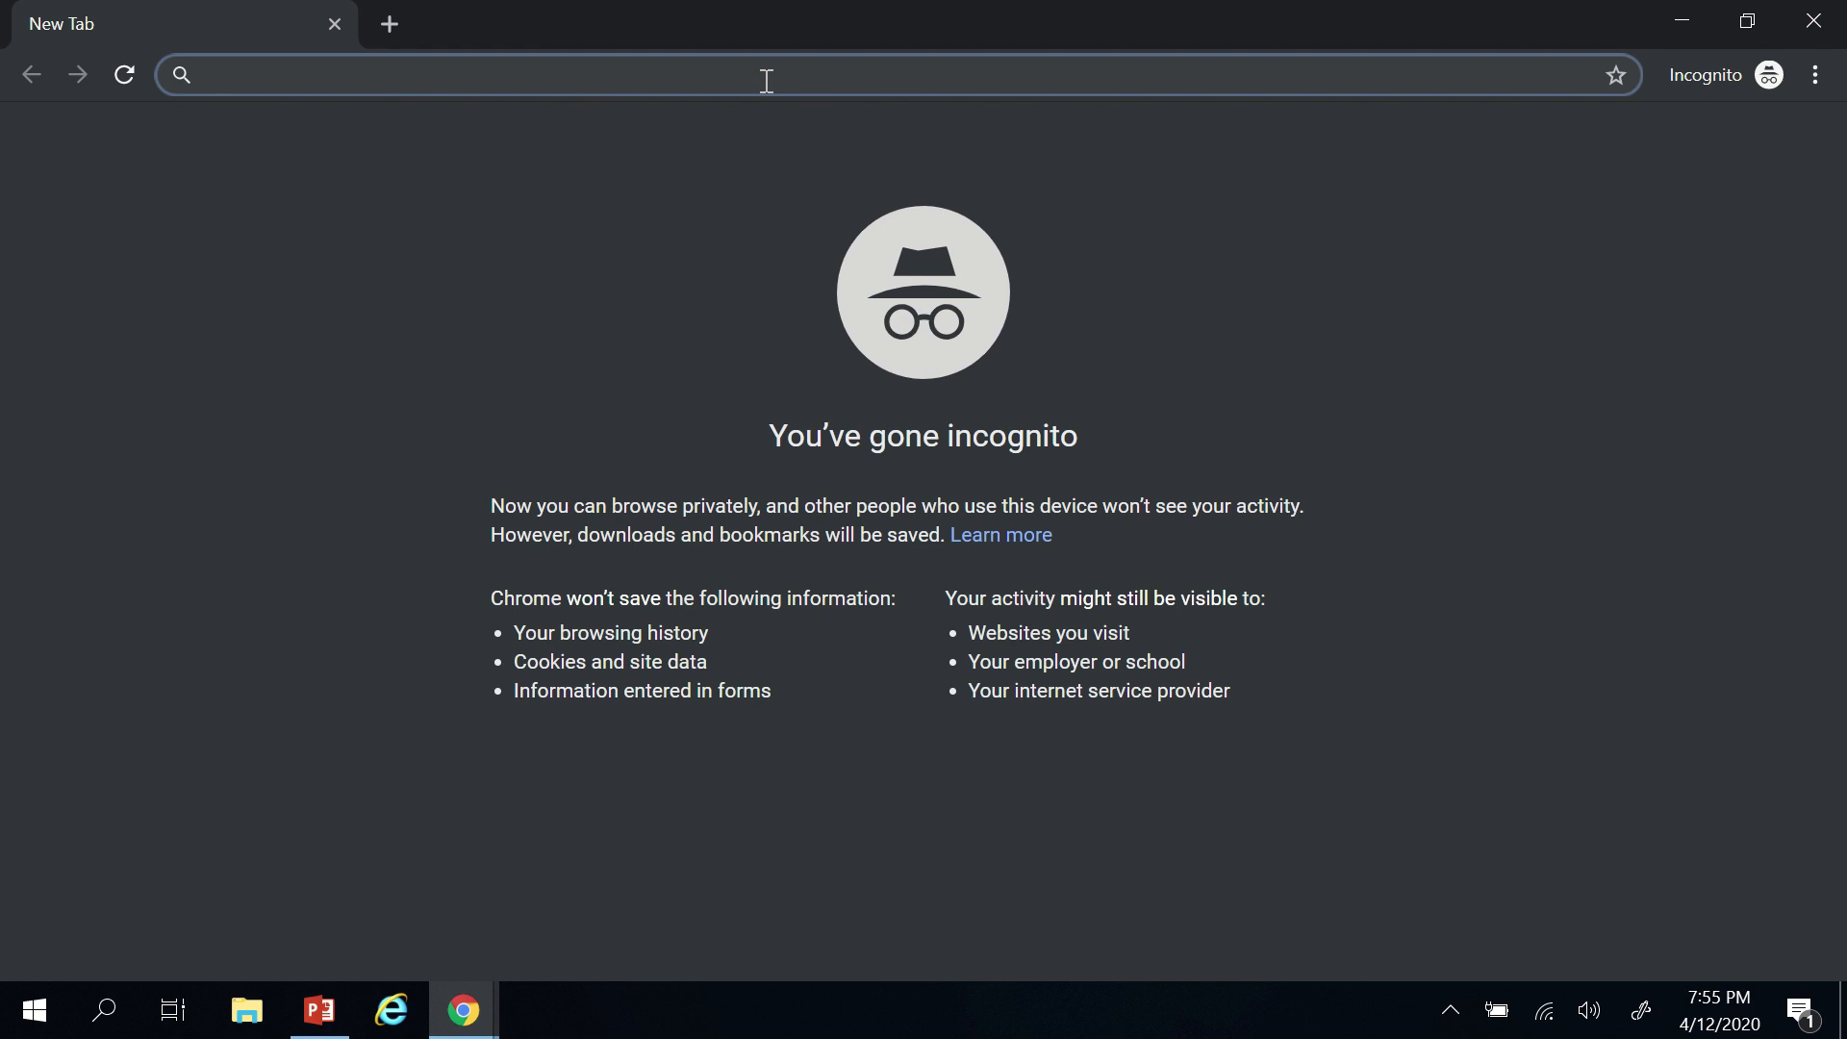
type("www.leonschools.net/launchpad")
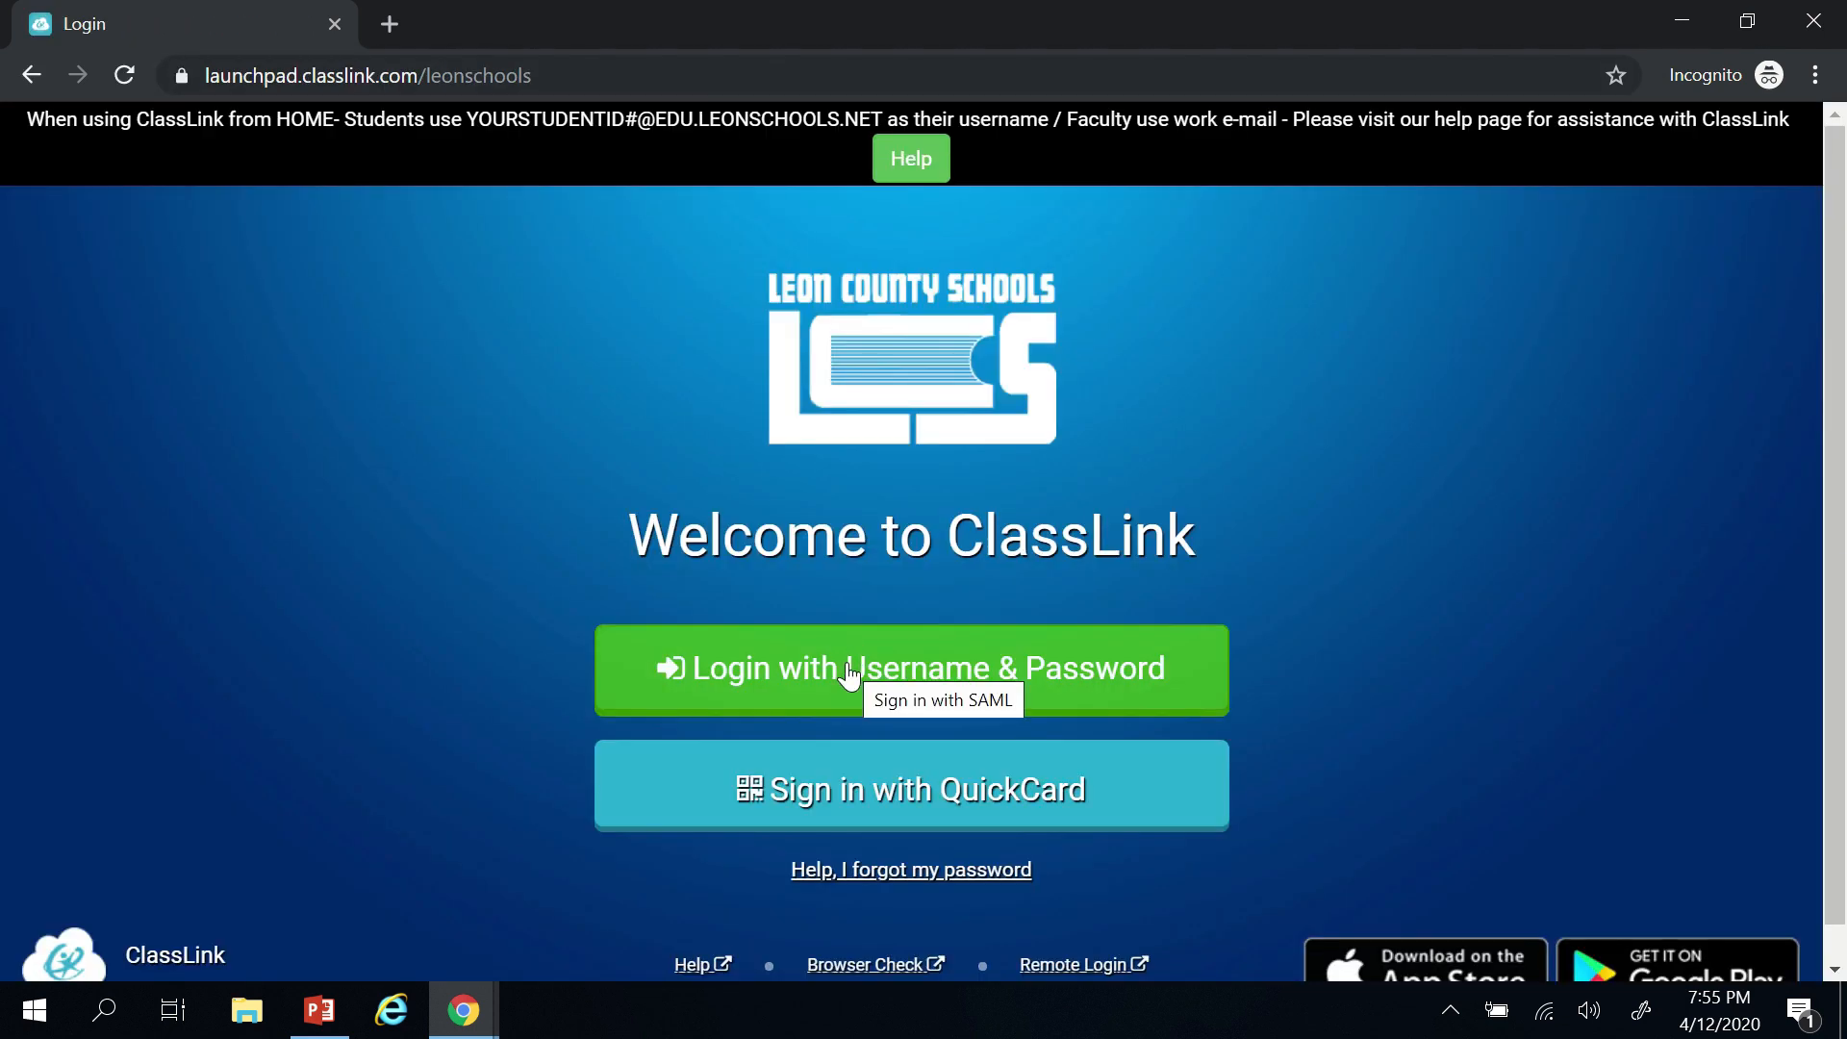
left_click(911, 671)
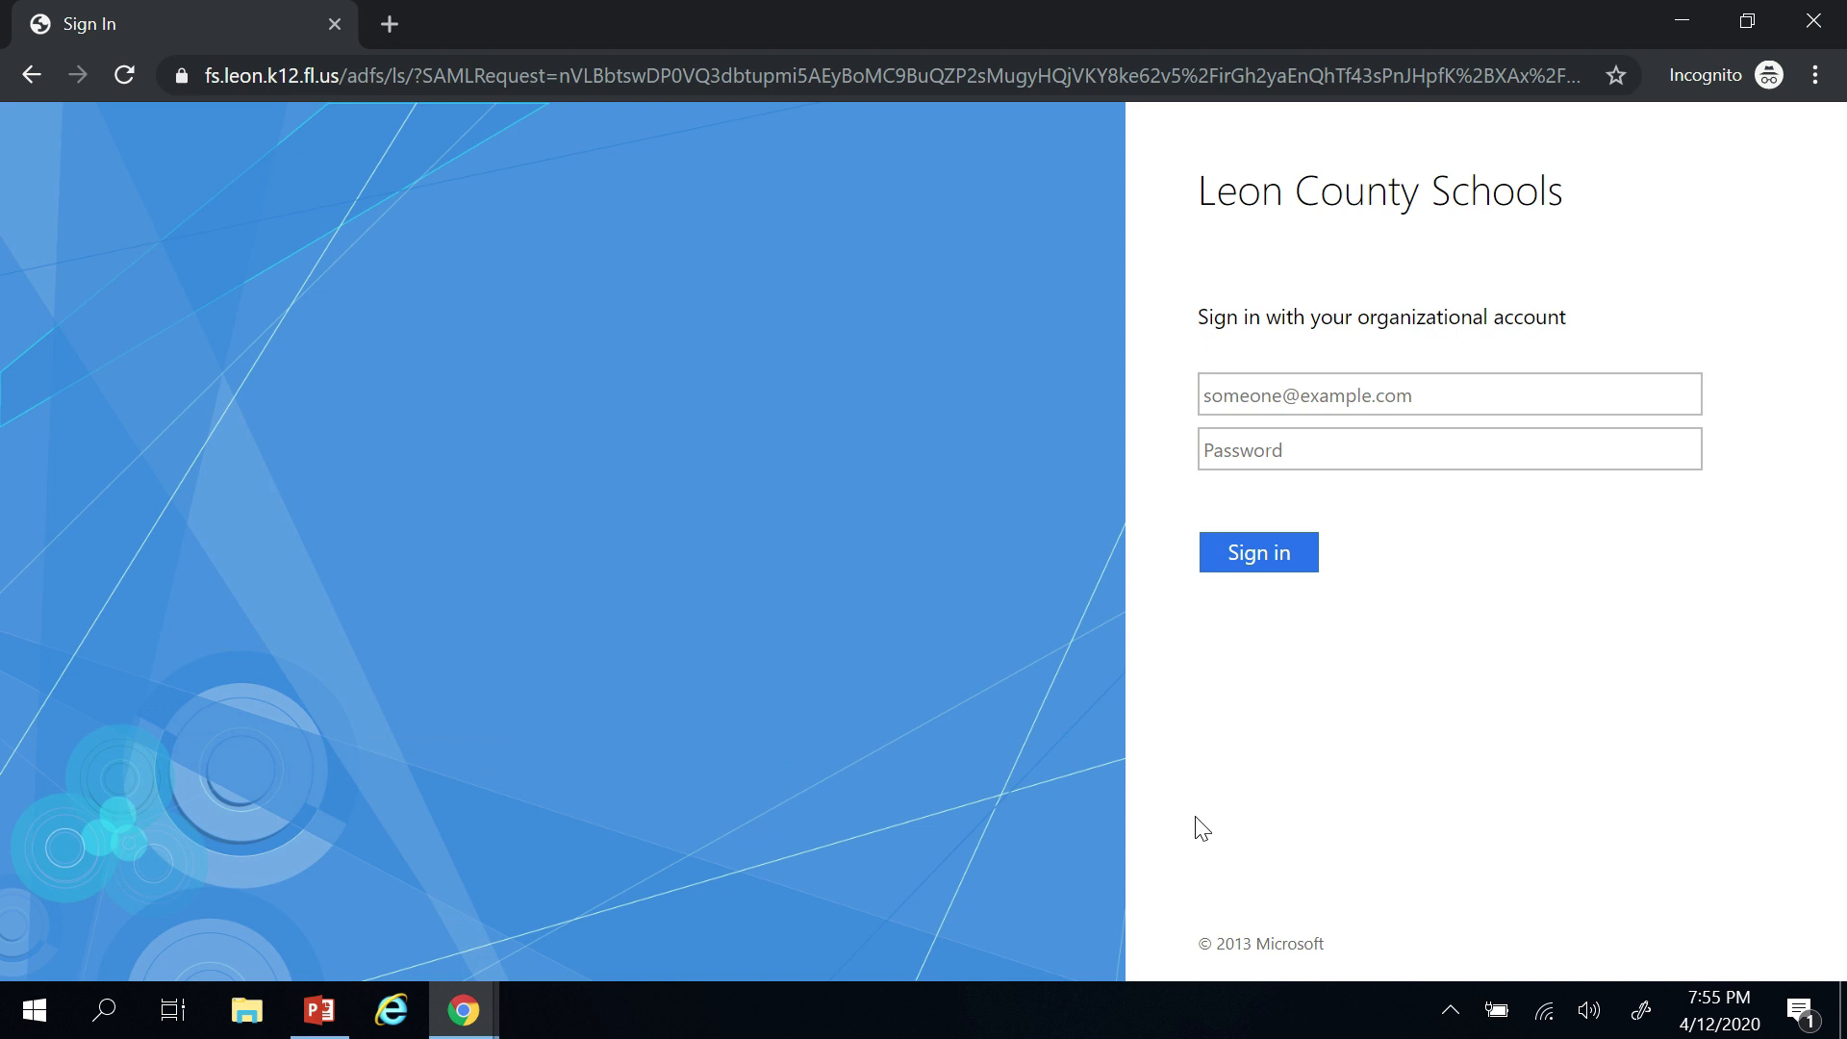
left_click(1257, 551)
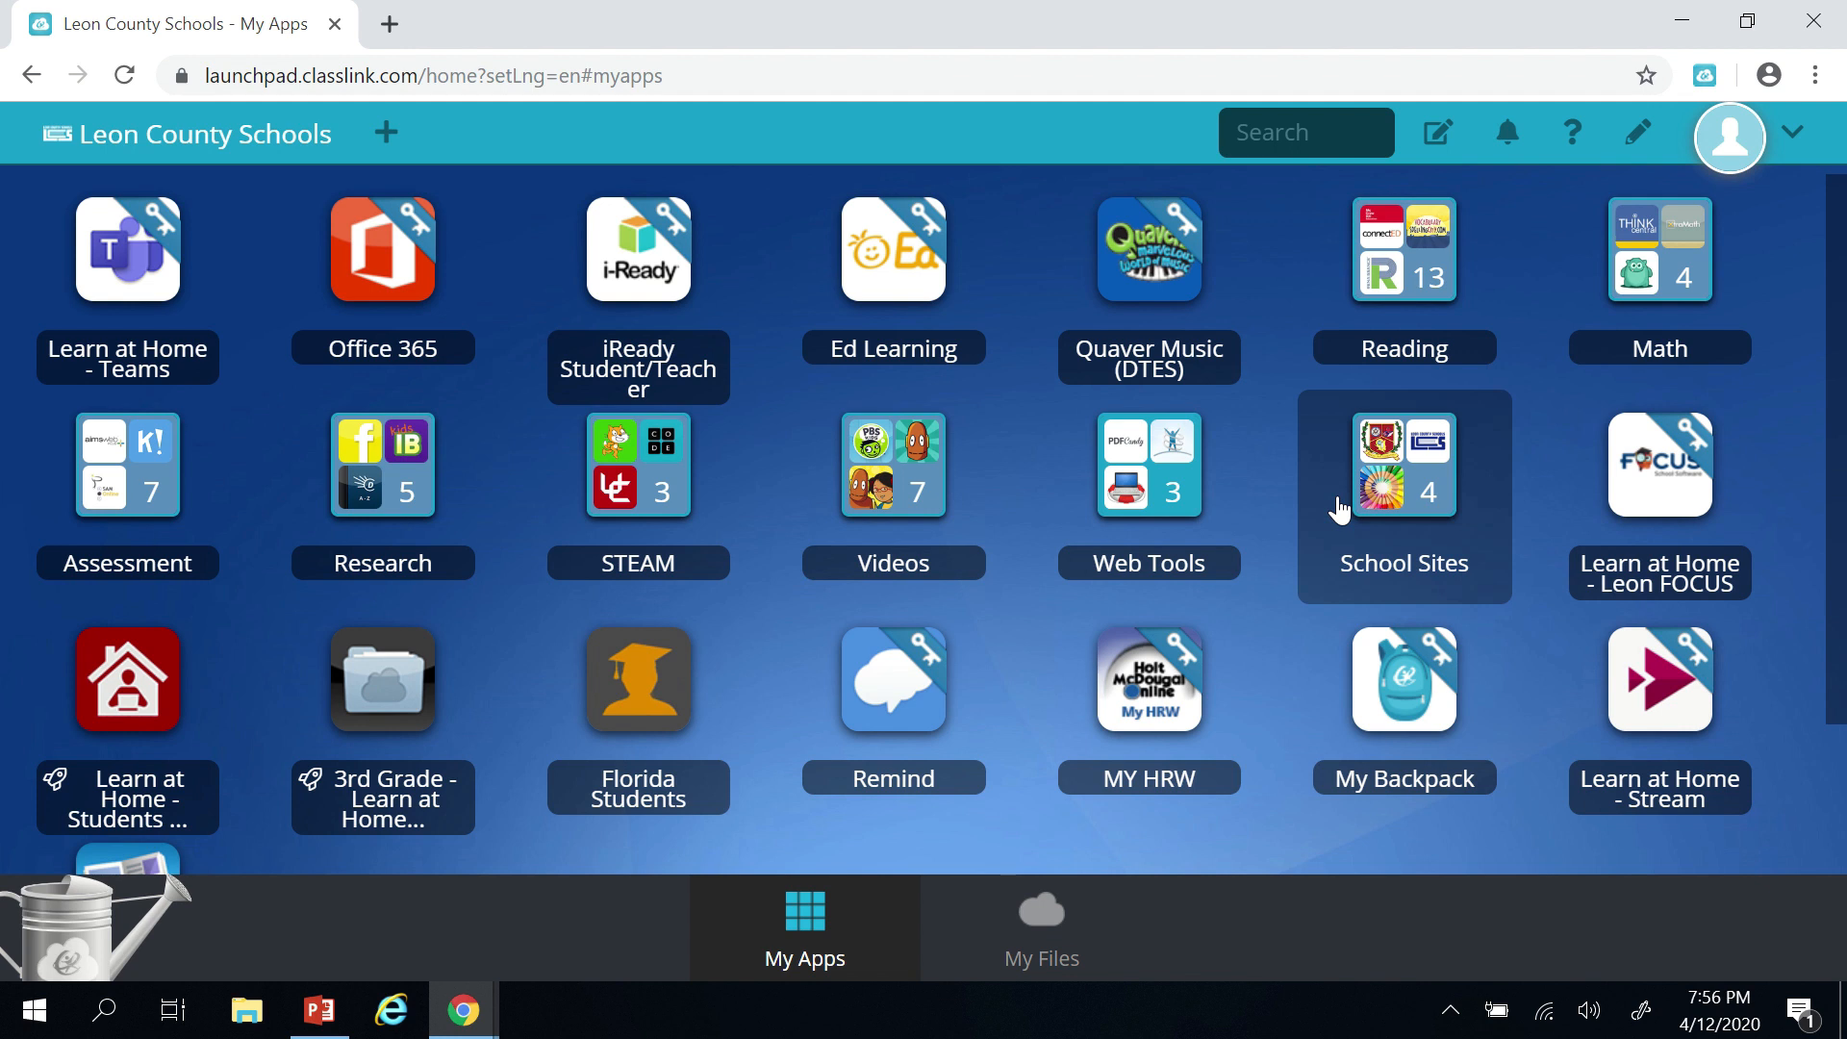
Step: Open the ClassLink OneClick Extension details in Chrome settings and scroll to Allow in incognito
left_click(1815, 75)
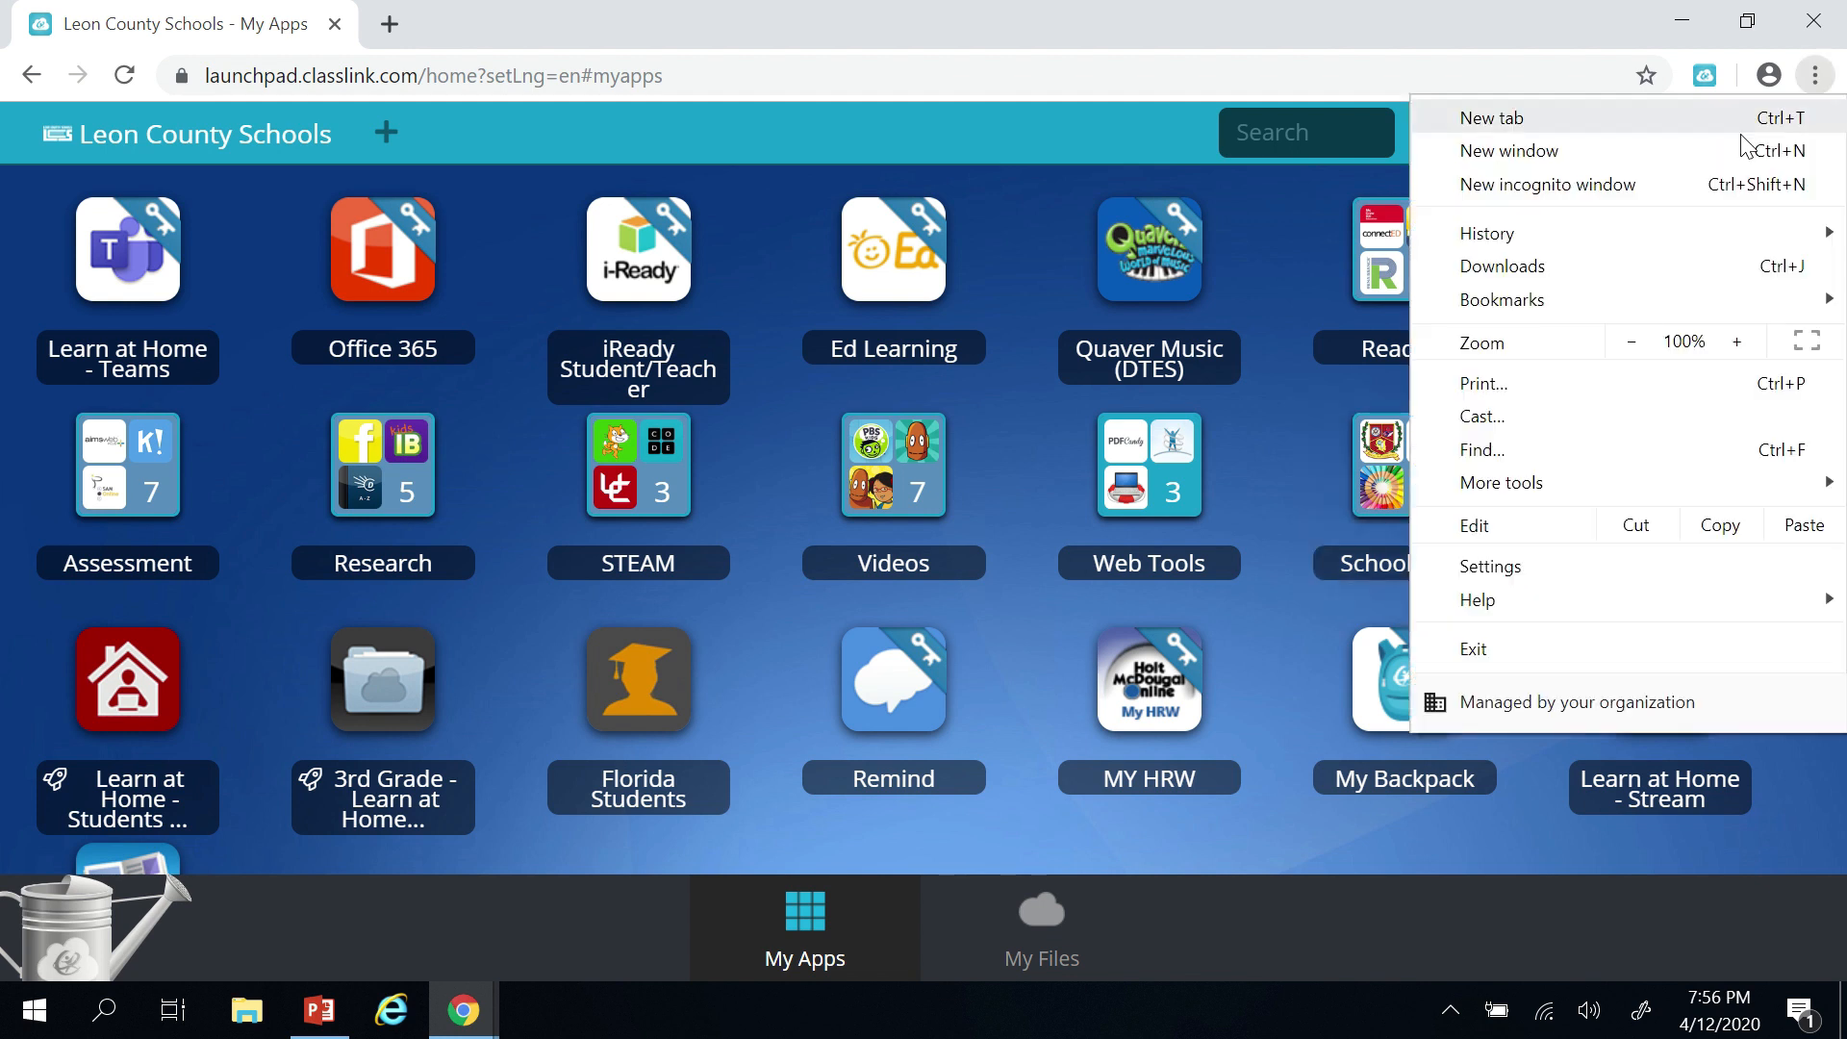
mouse_move(1489, 566)
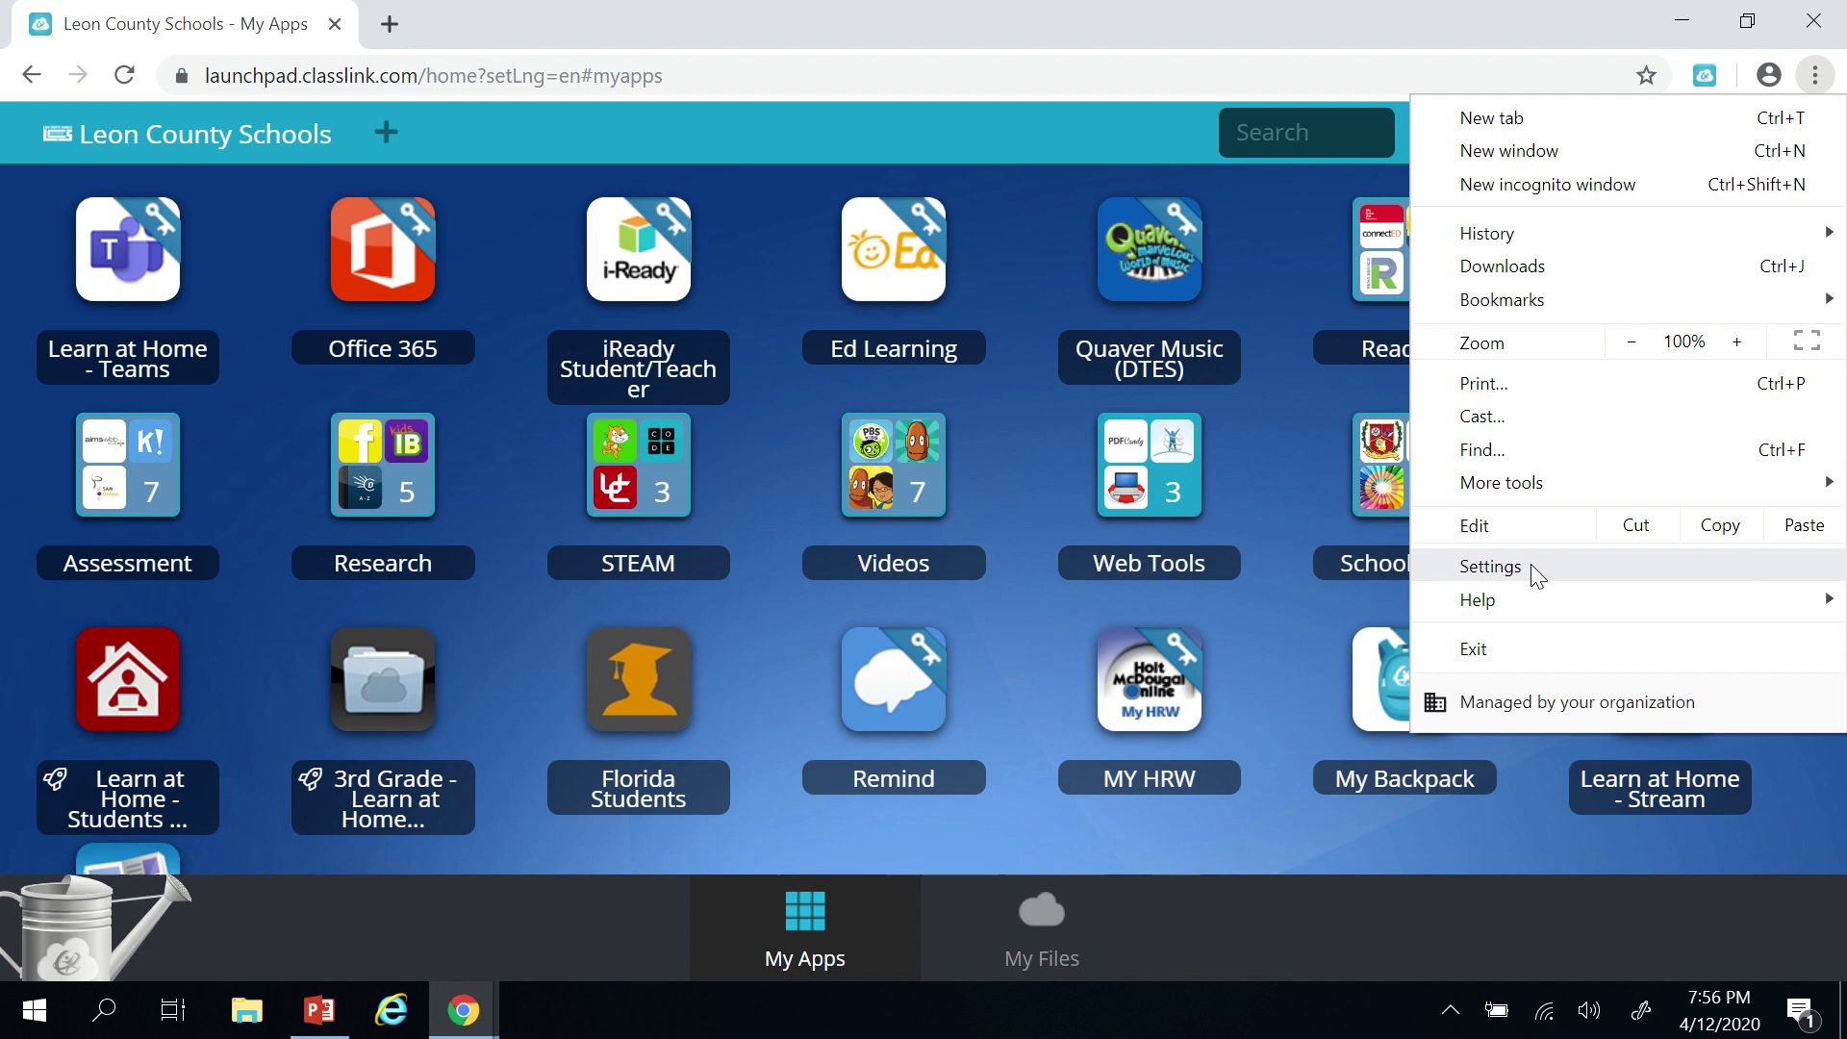
left_click(1490, 566)
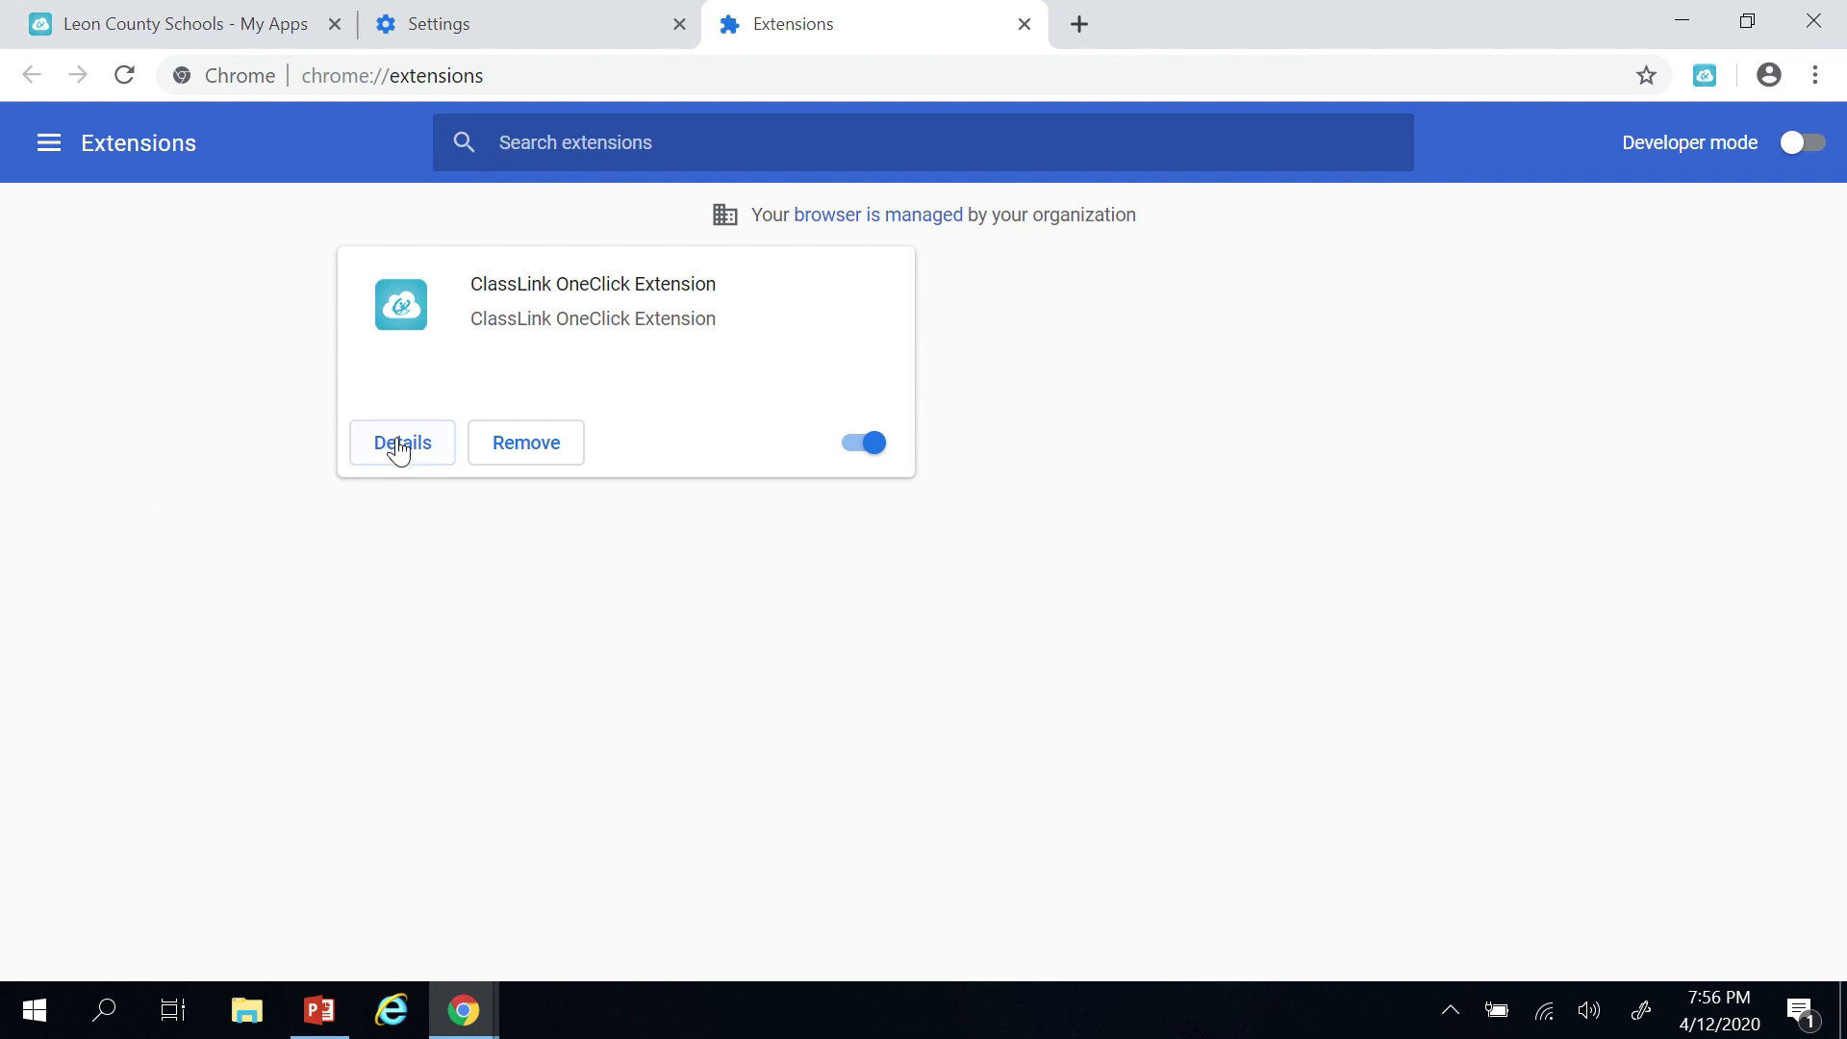
left_click(402, 441)
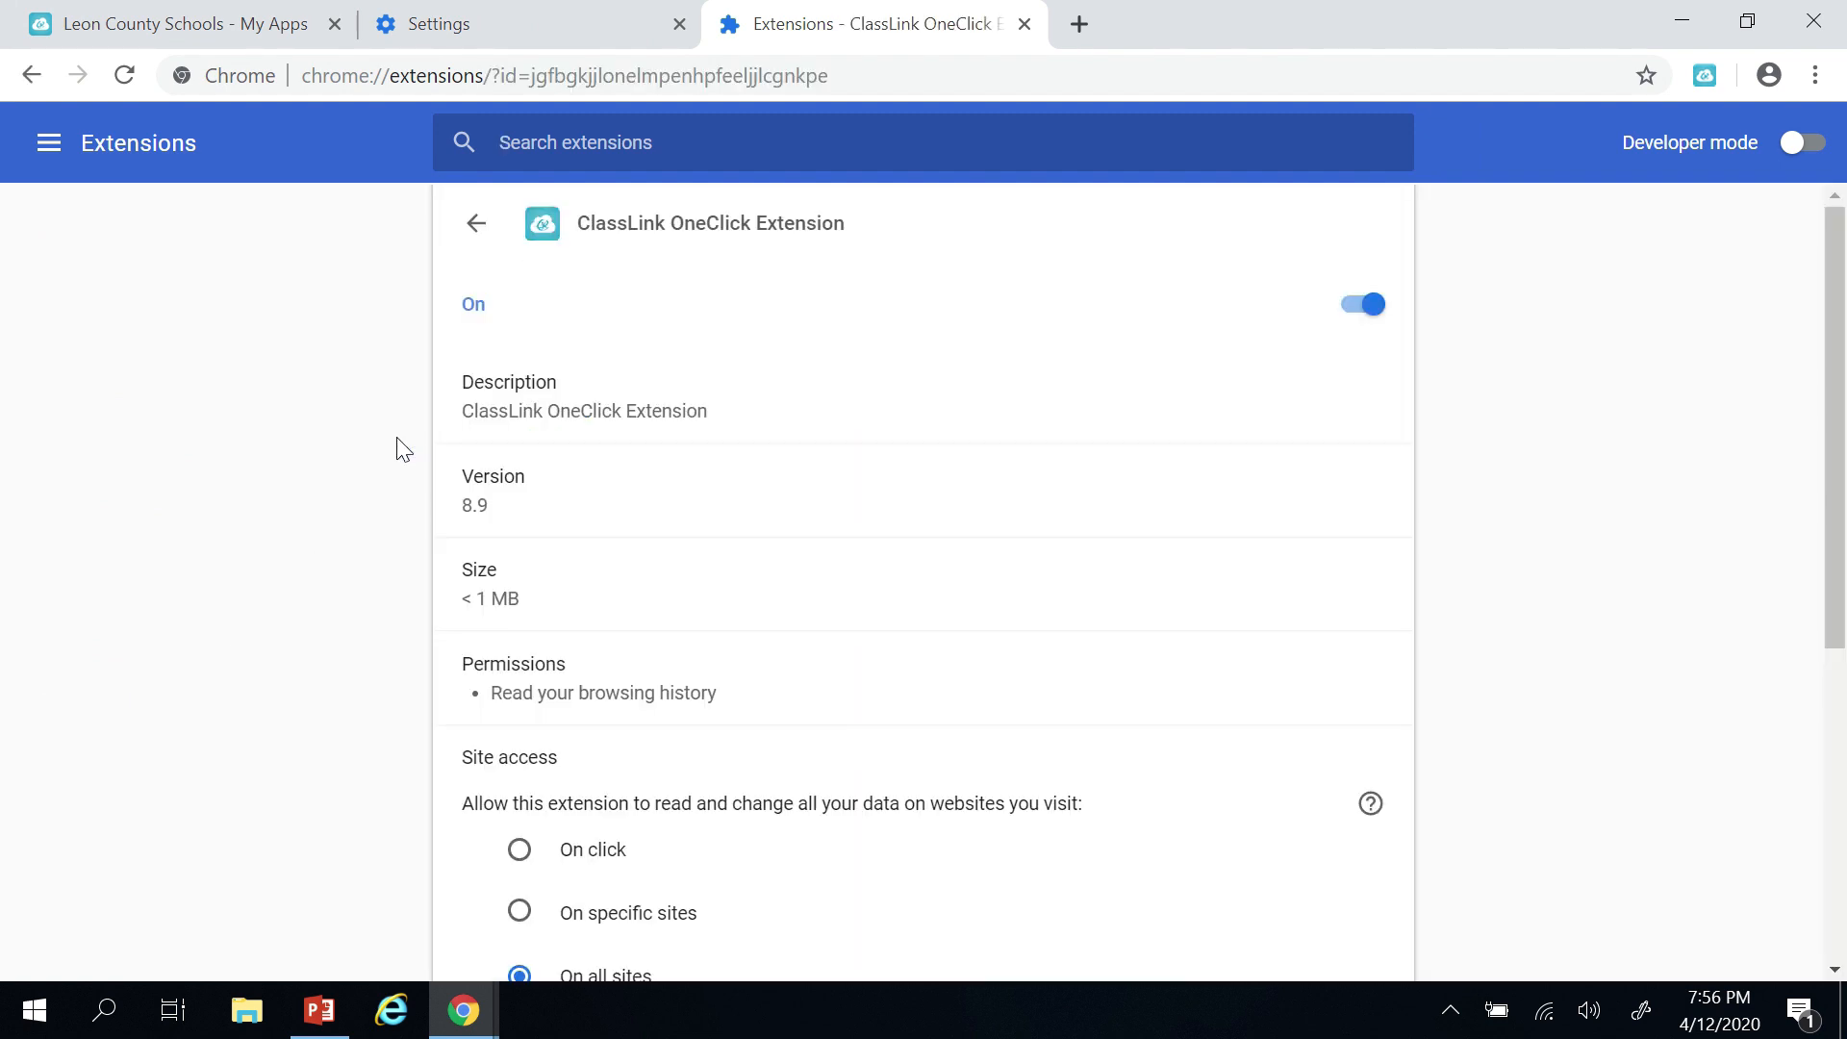
scroll("down", 3)
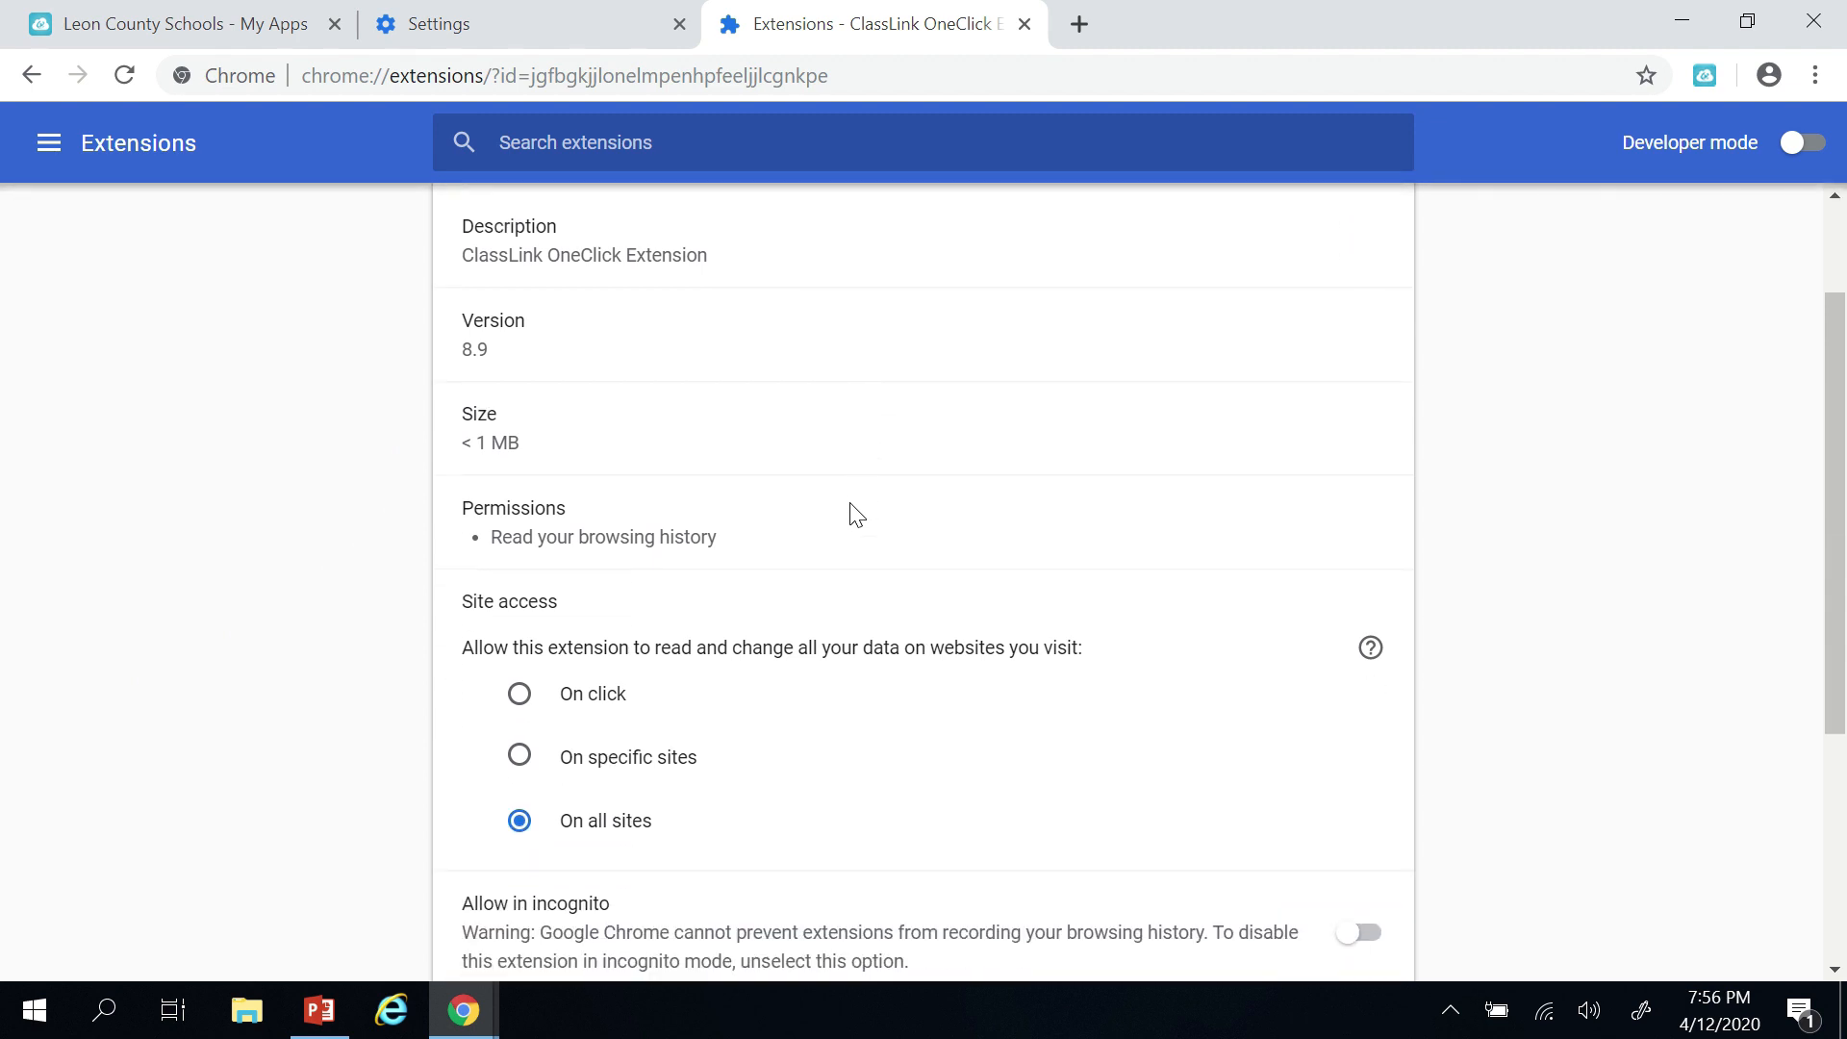
scroll("down", 3)
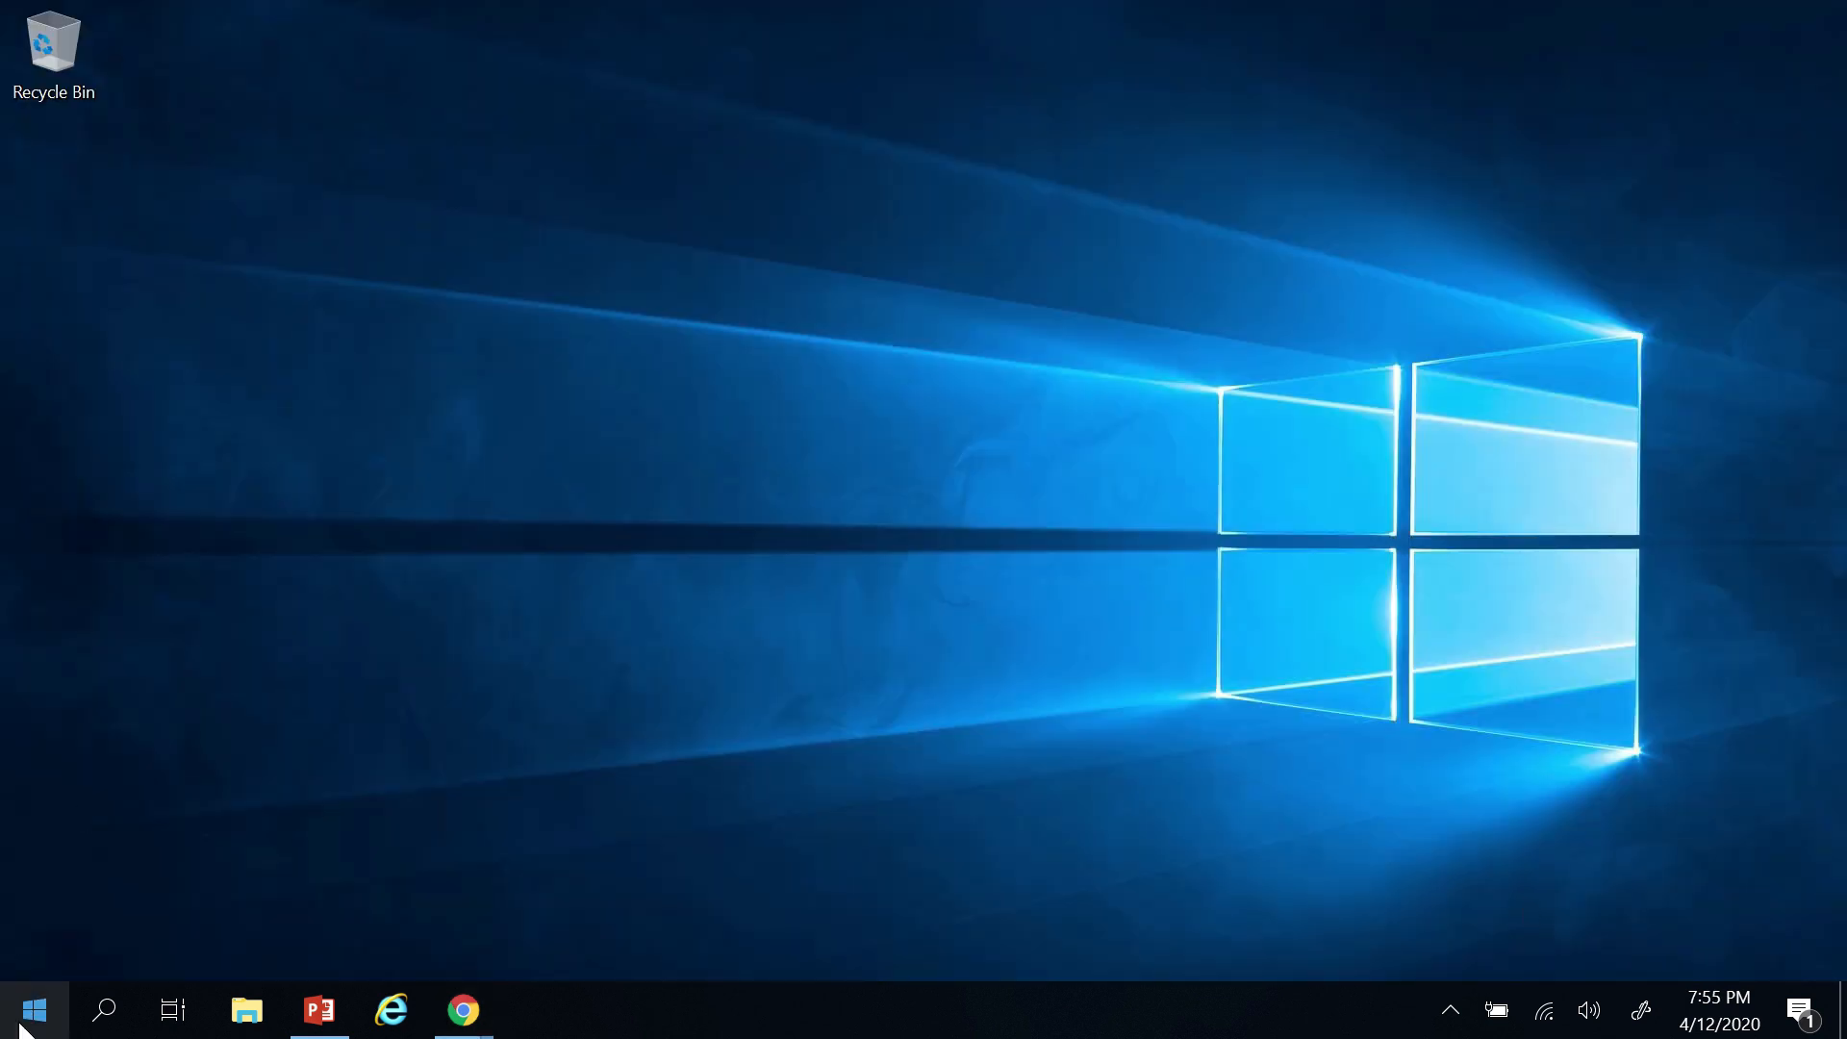
left_click(33, 1009)
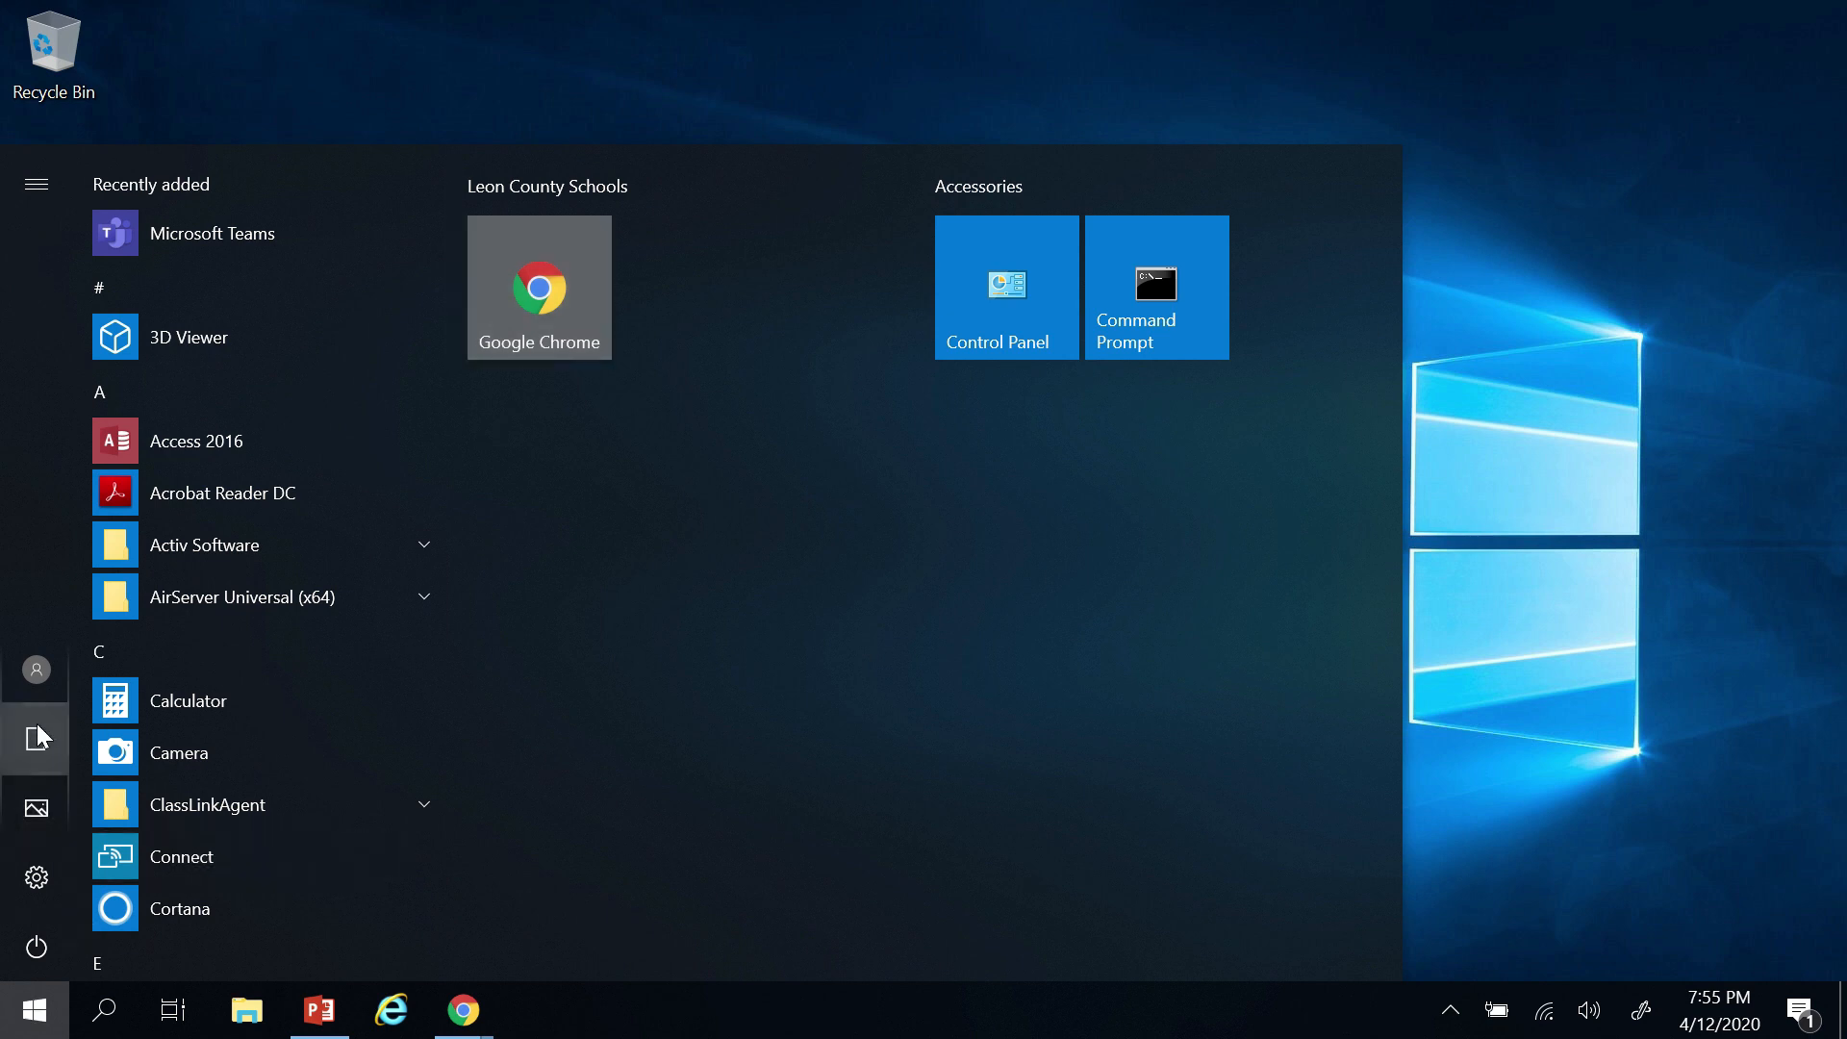
left_click(36, 669)
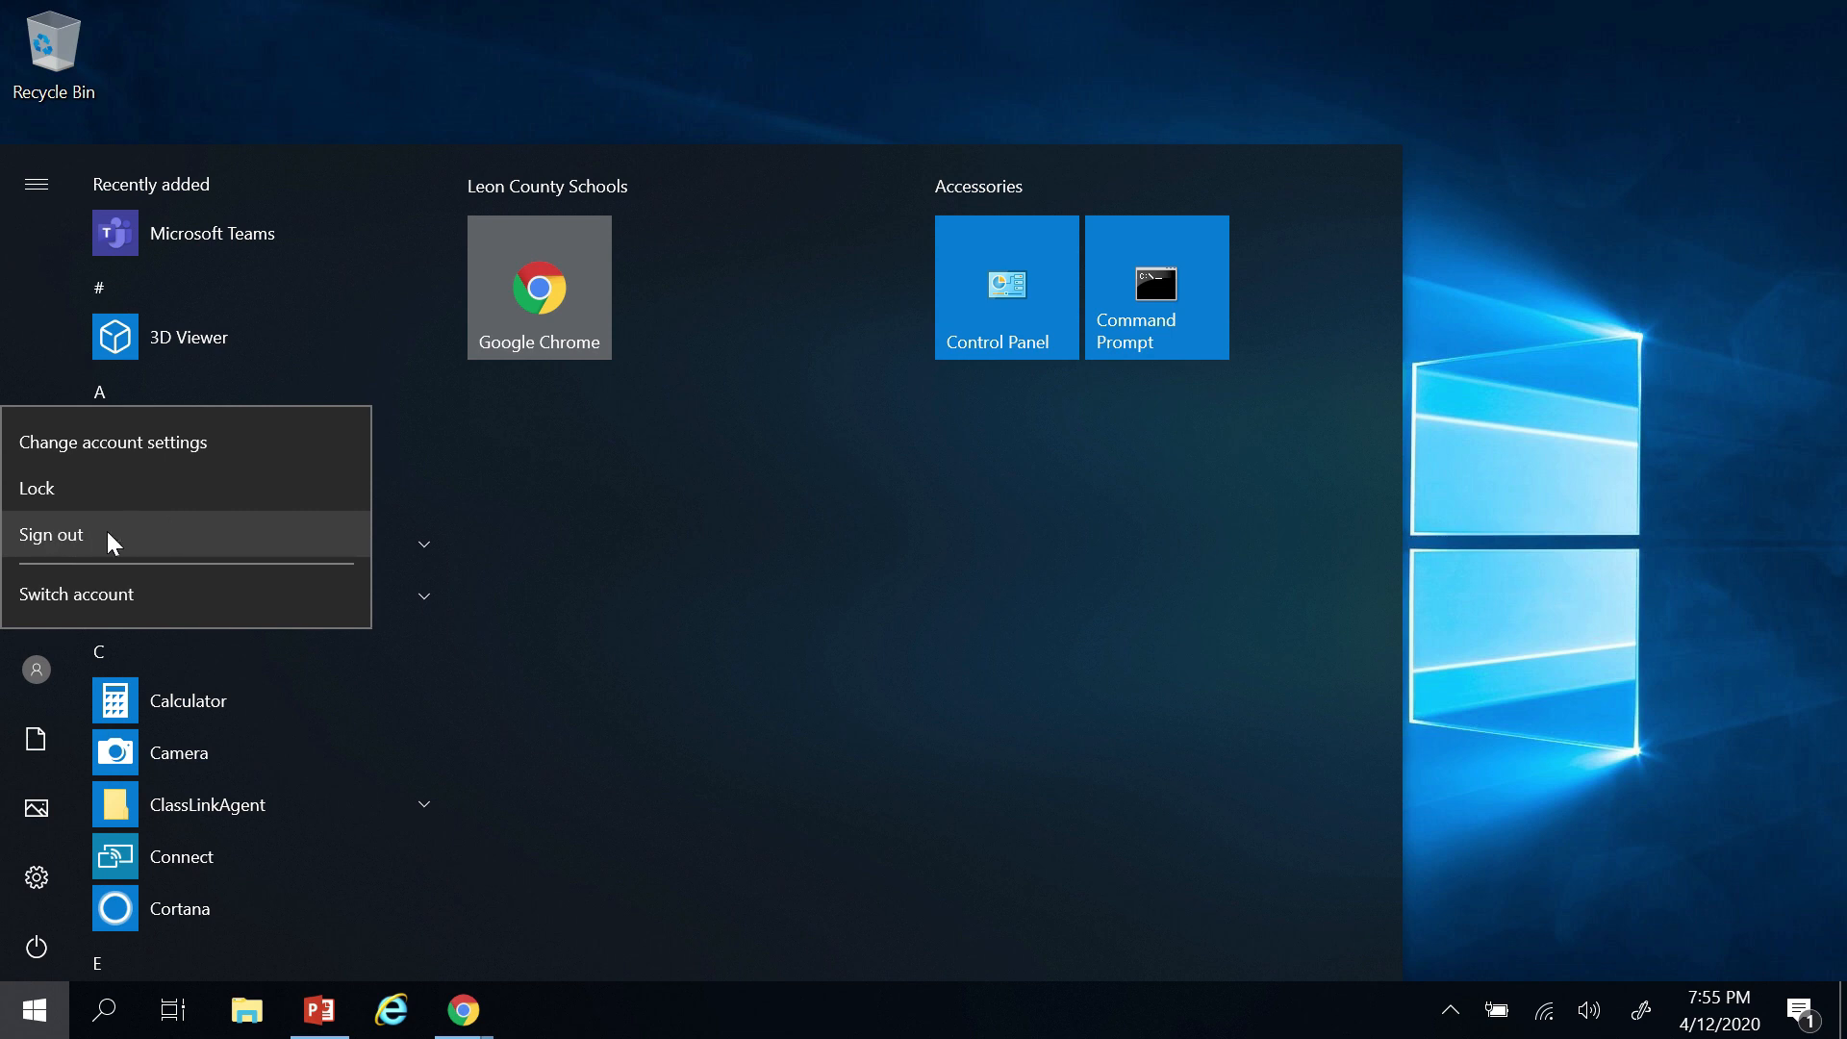
mouse_move(200, 598)
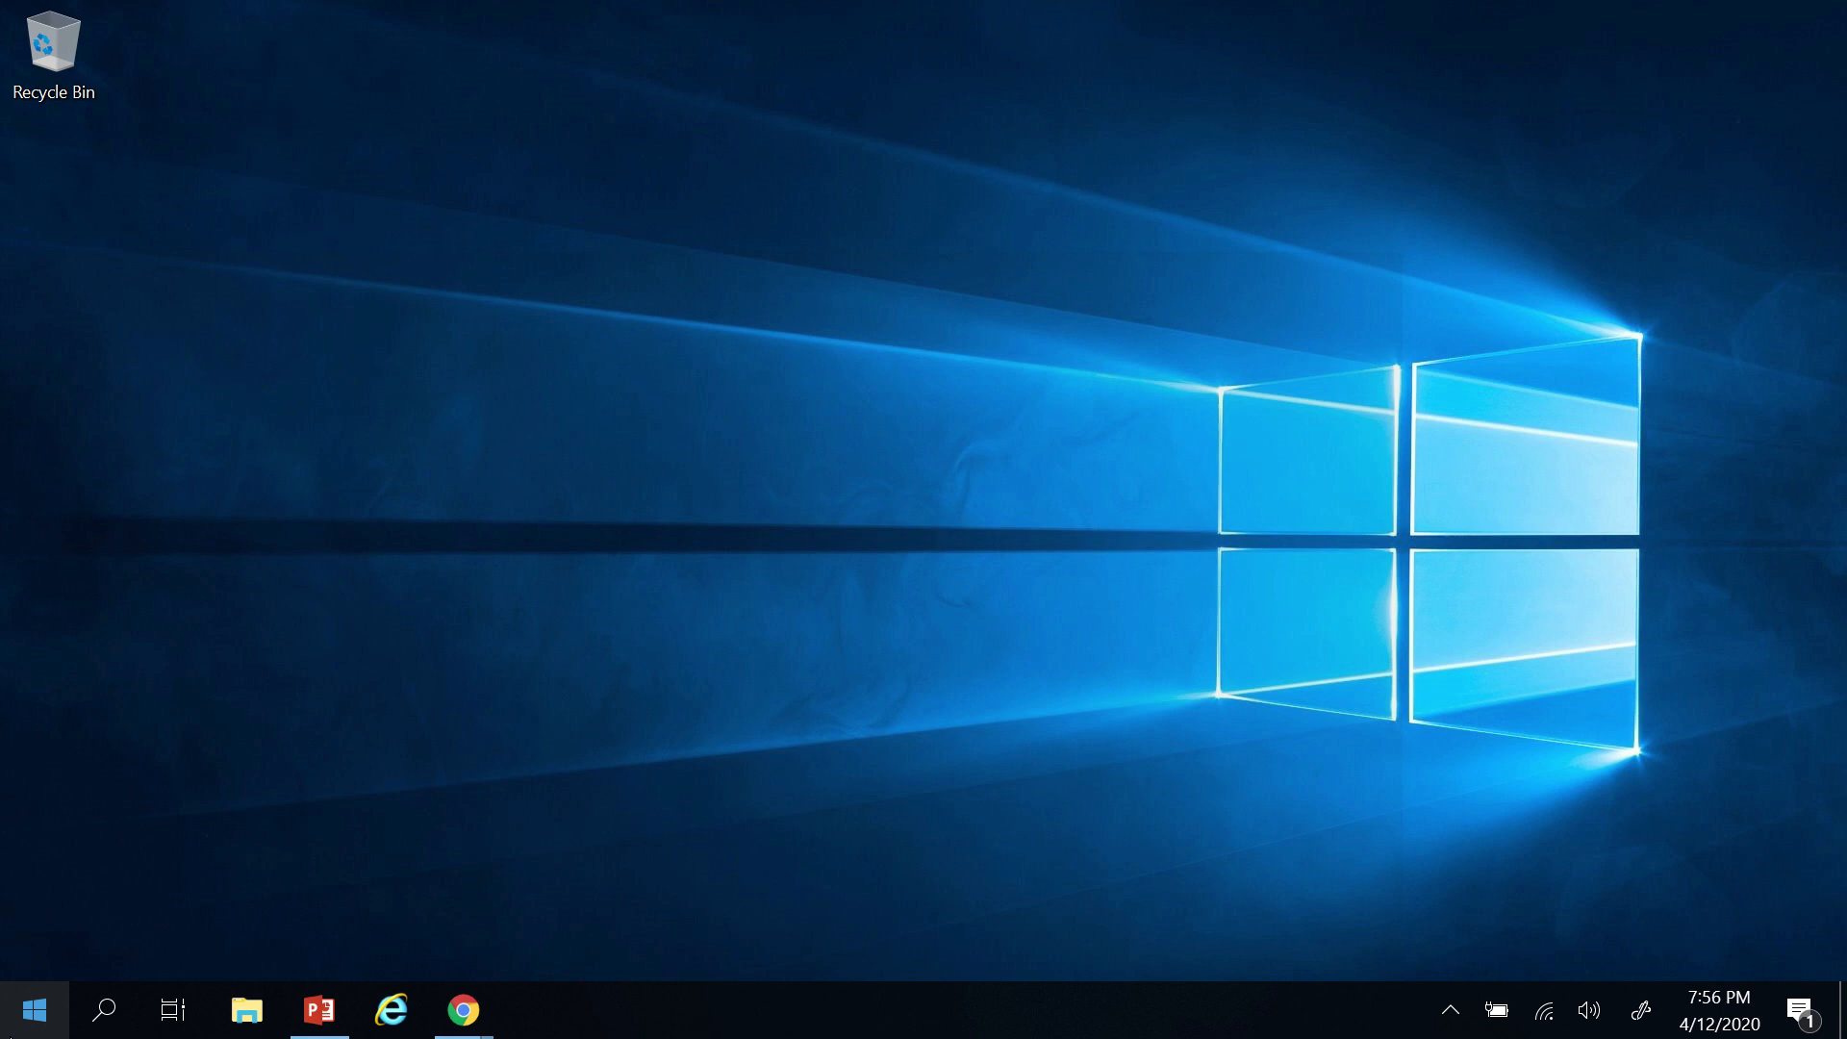
mouse_move(620, 862)
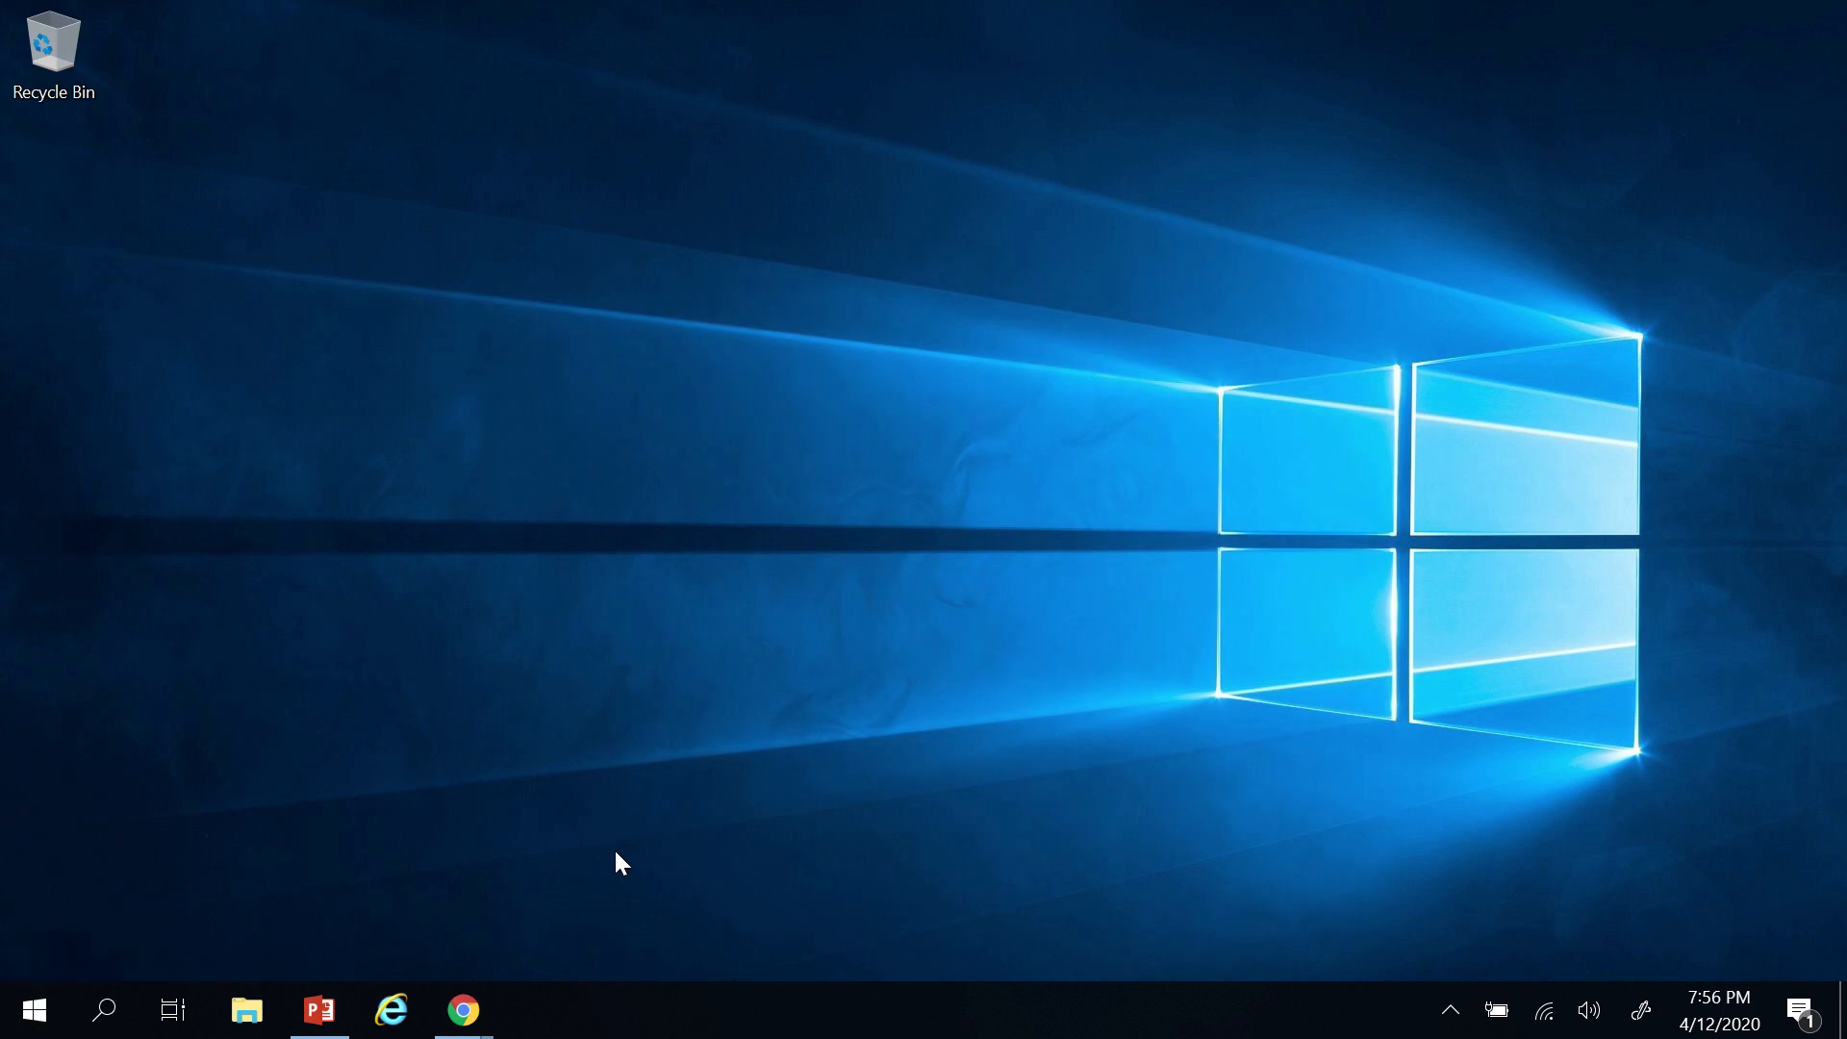
left_click(462, 1009)
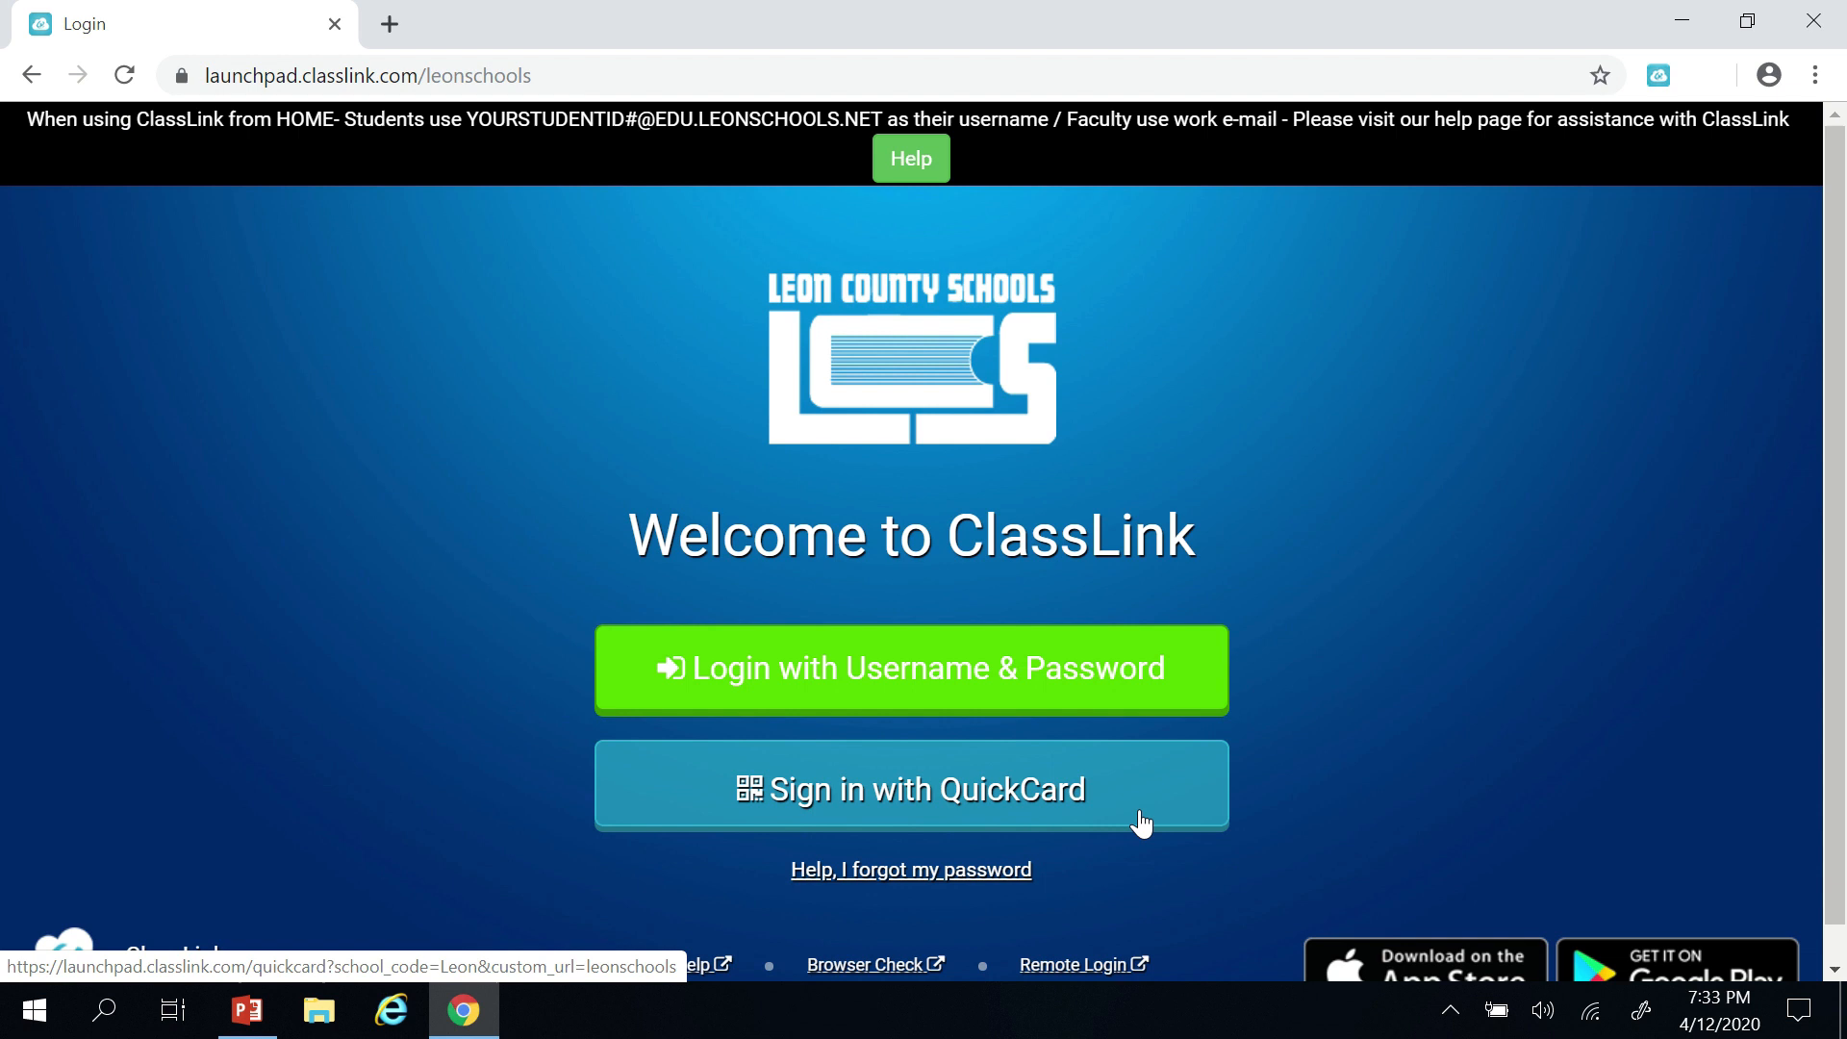
Step: Choose Sign in with QuickCard on the Welcome to ClassLink page
left_click(911, 788)
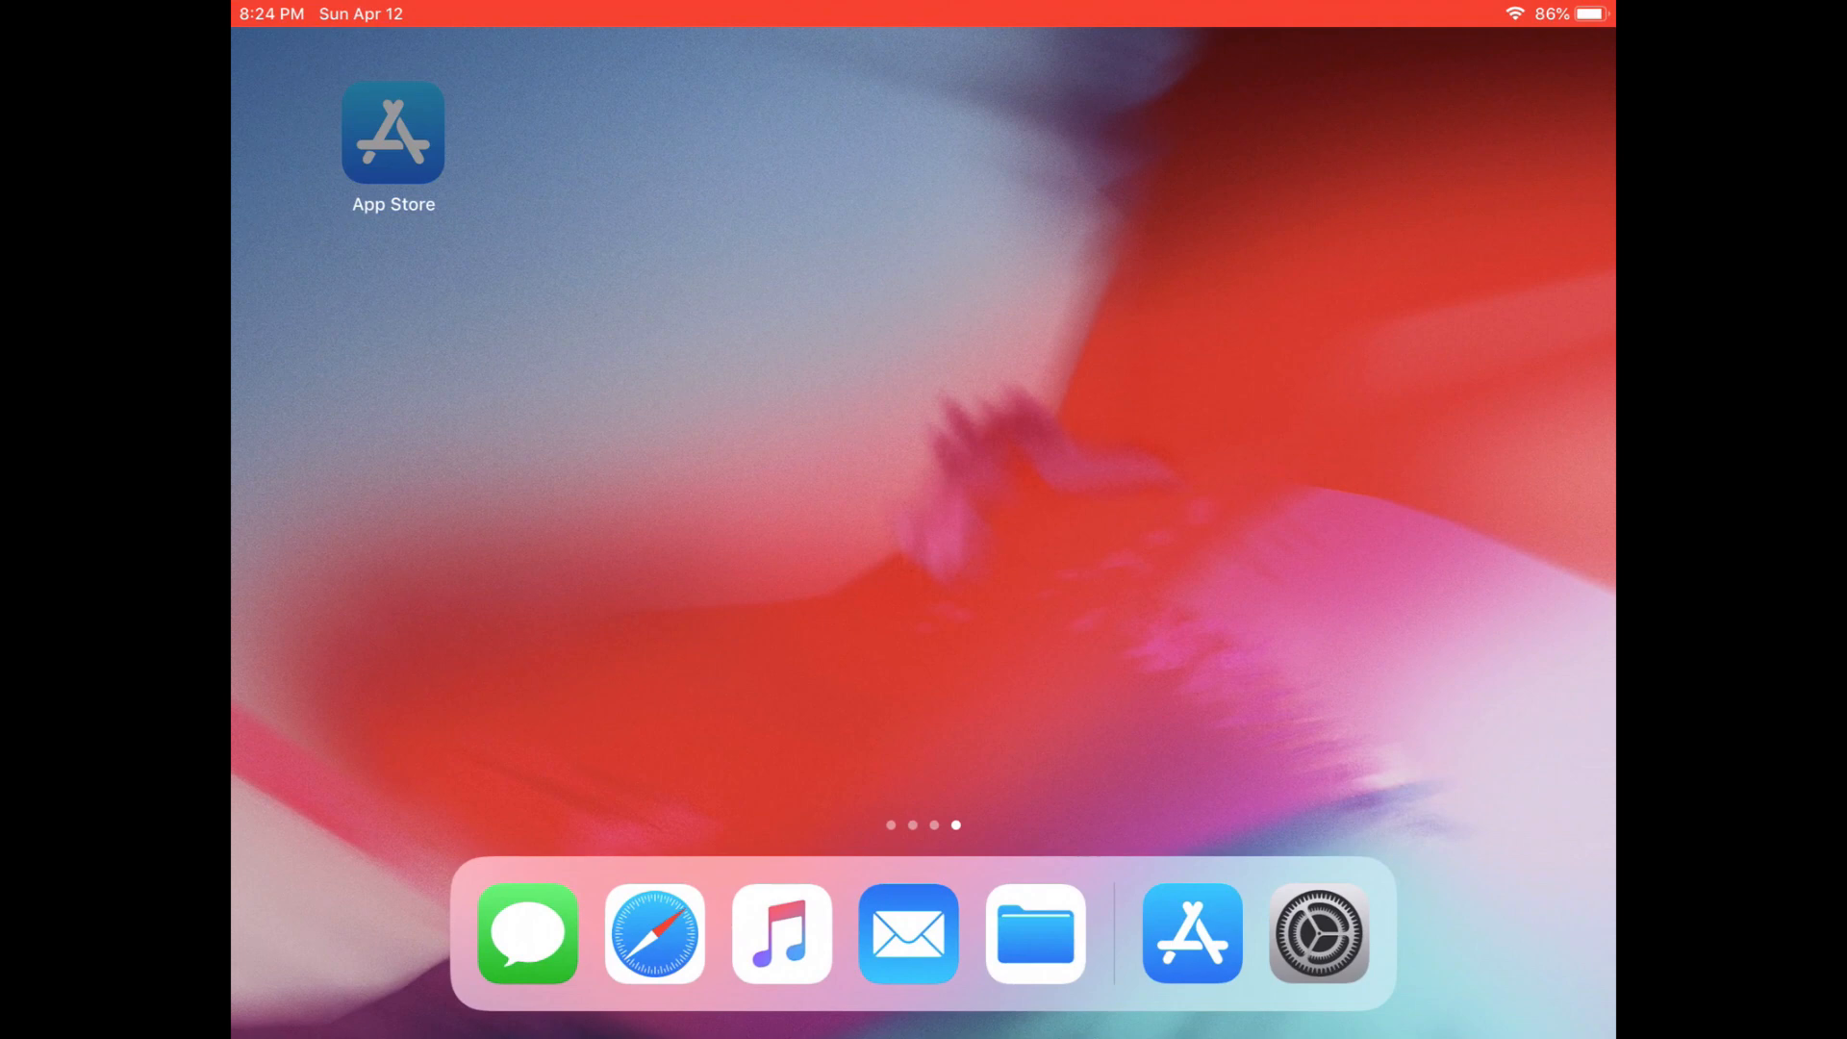
Step: Search the App Store for 'Classlink' and download ClassLink LaunchPad
left_click(392, 131)
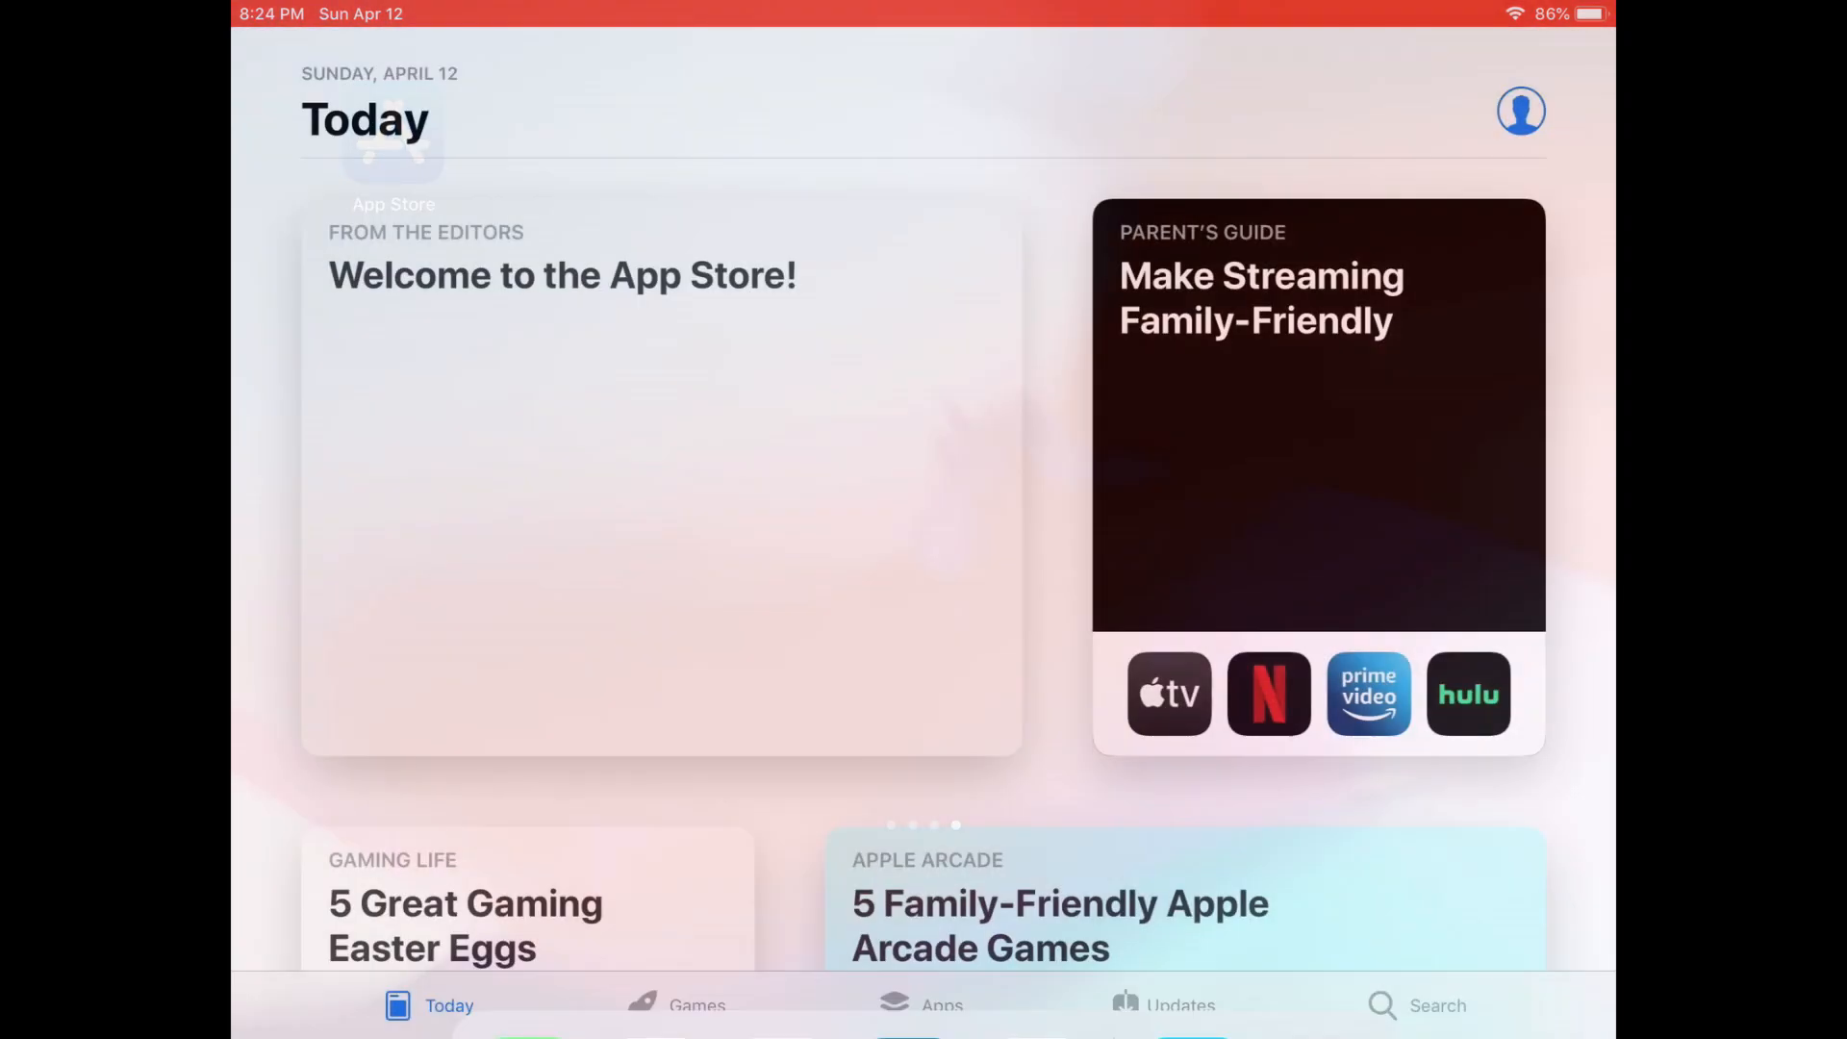
left_click(1434, 1005)
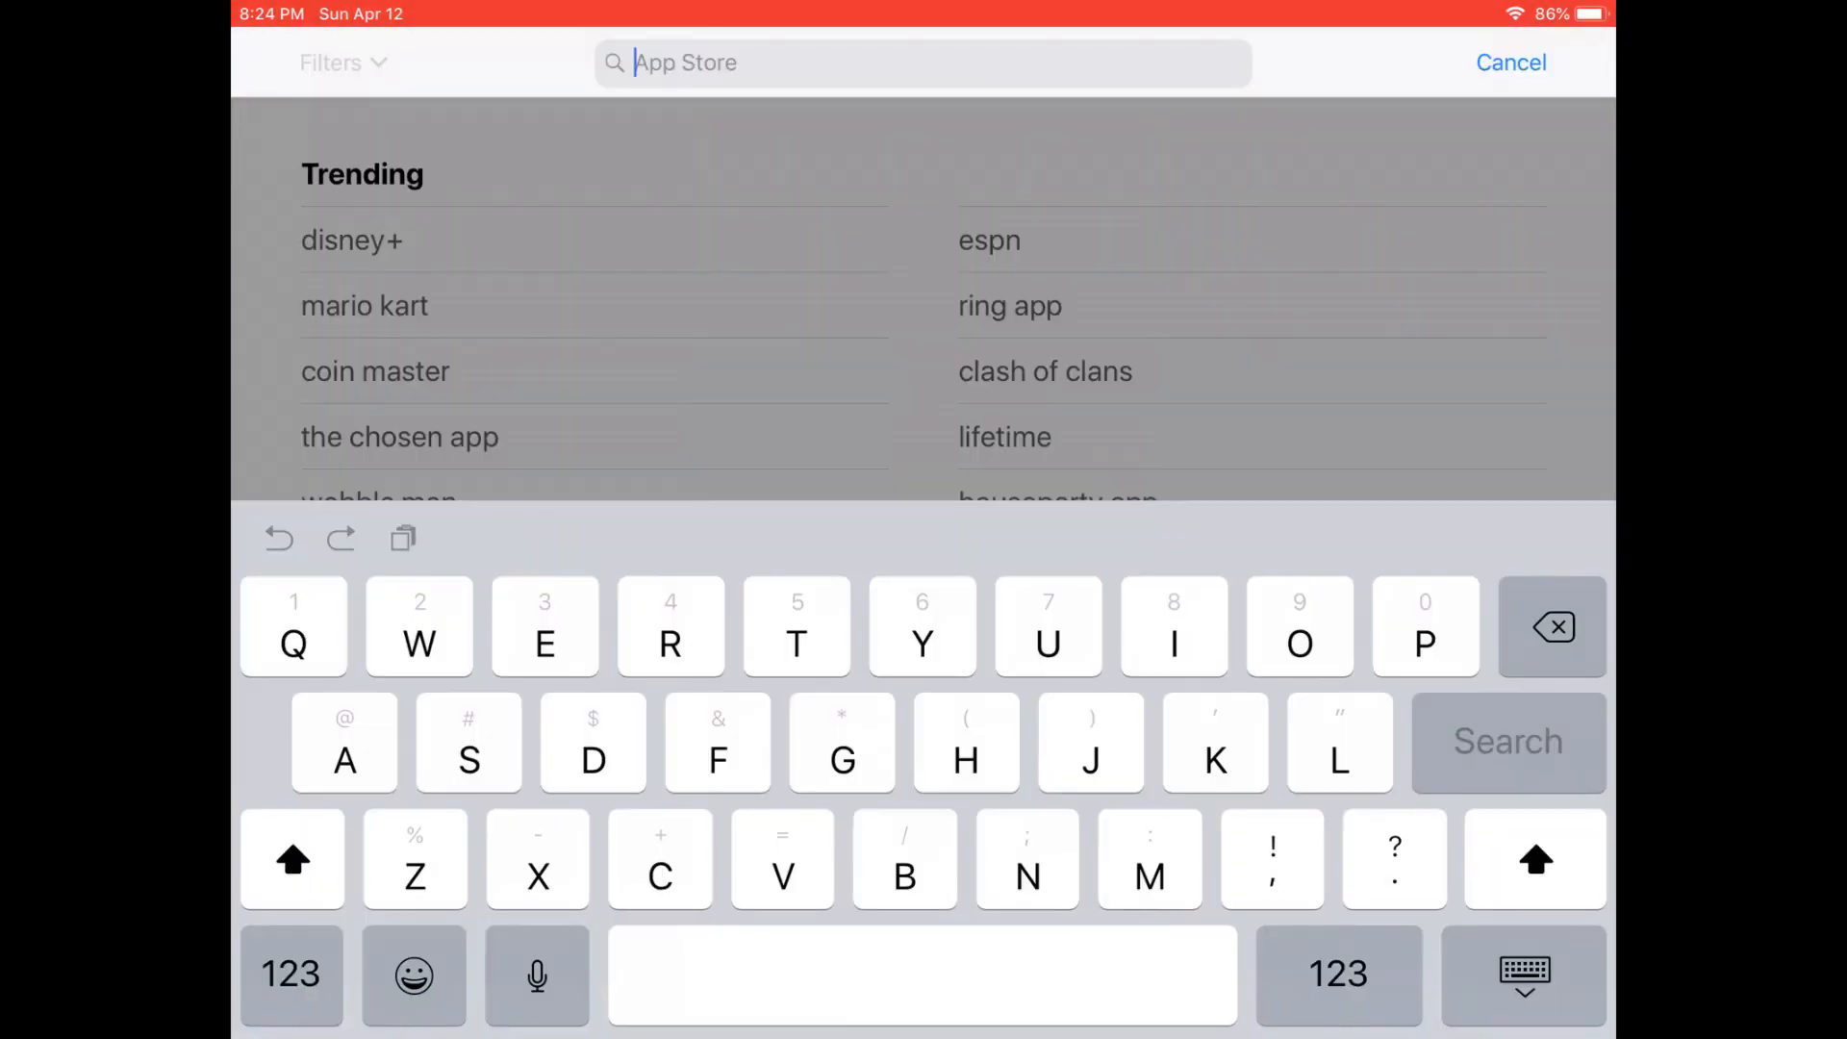
type("Classlink")
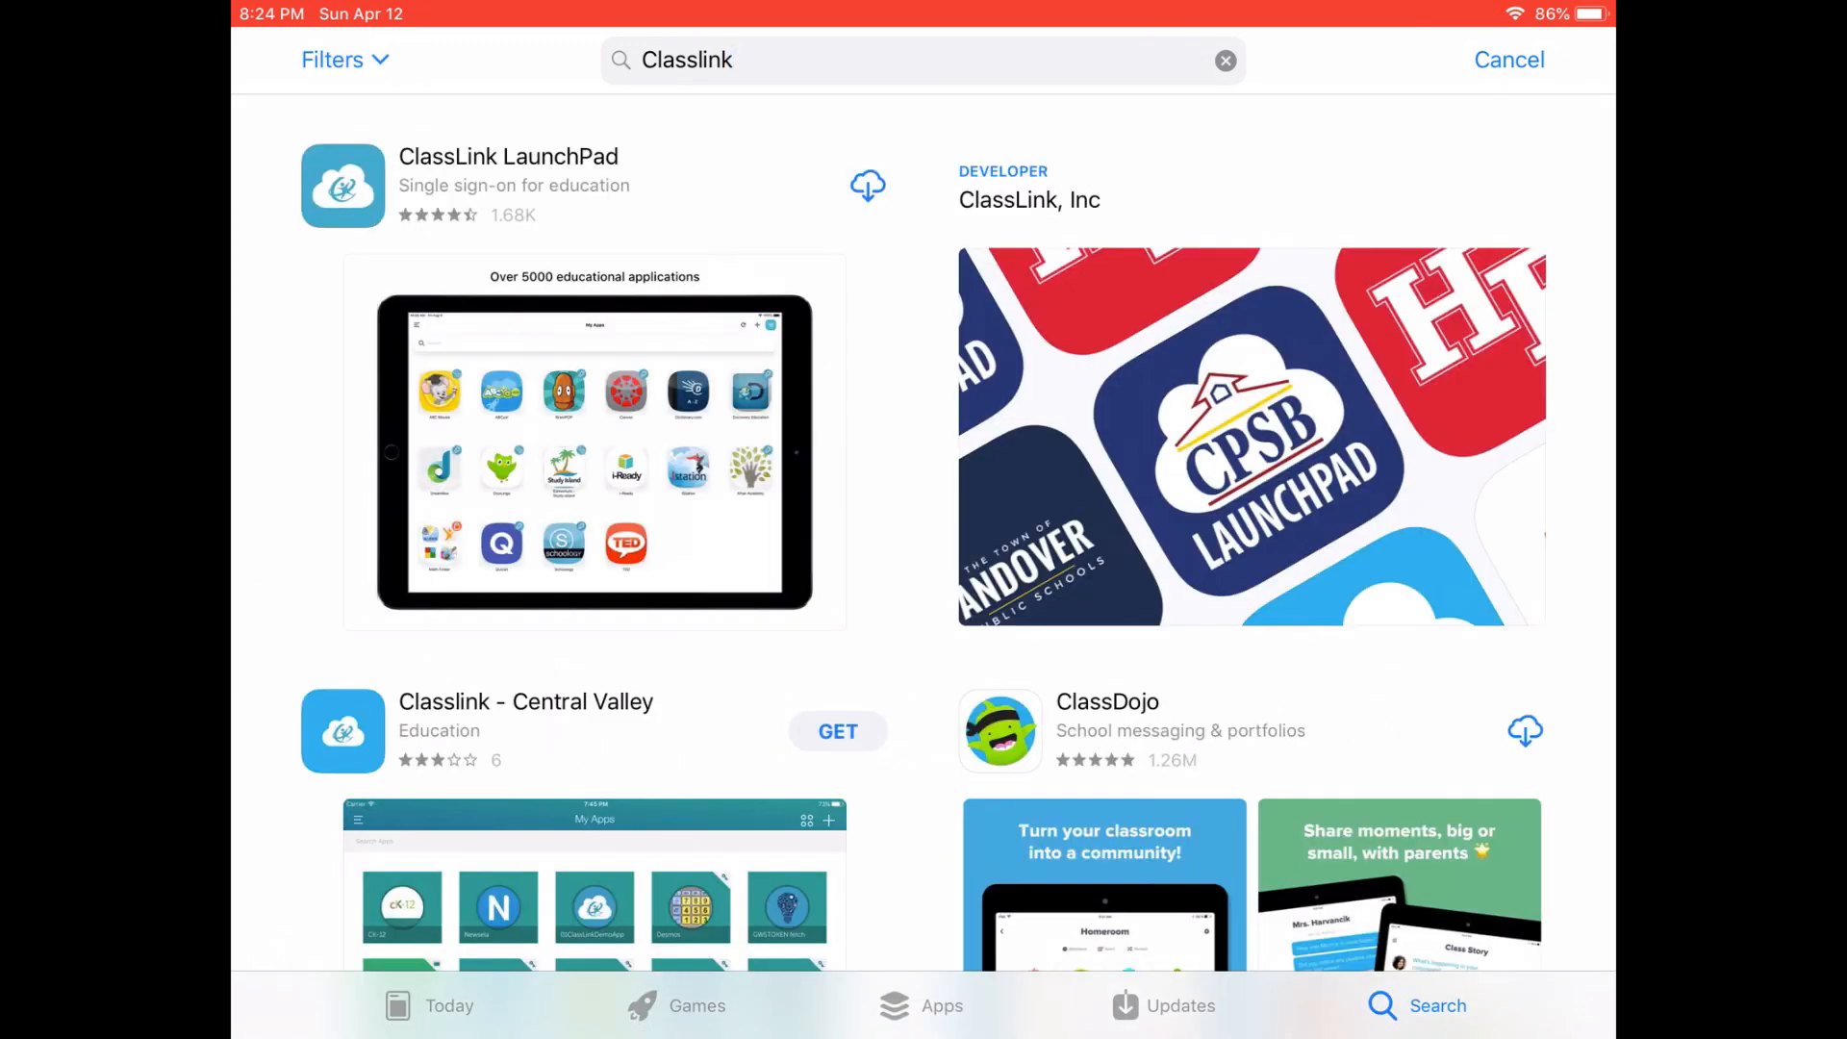
left_click(866, 185)
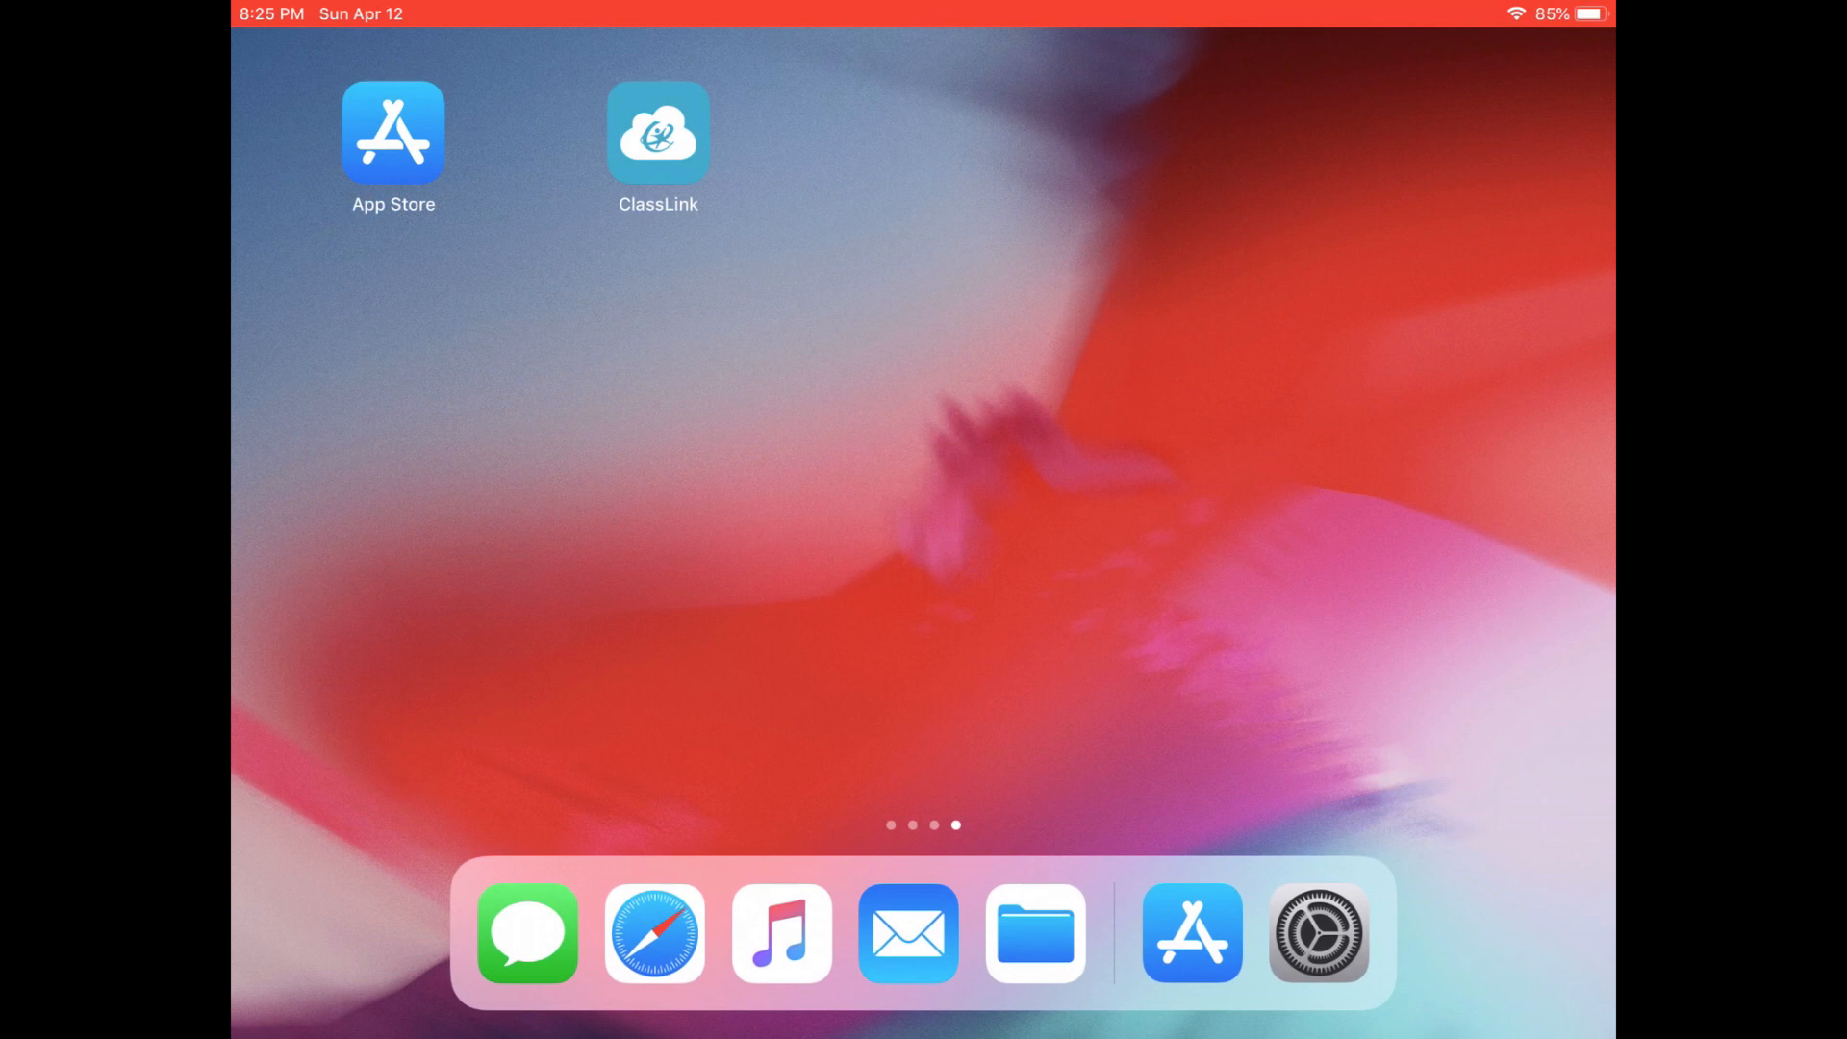
Step: Launch ClassLink, search 'leon', choose Leon County Schools, and go to the ADFS sign-in page
left_click(657, 131)
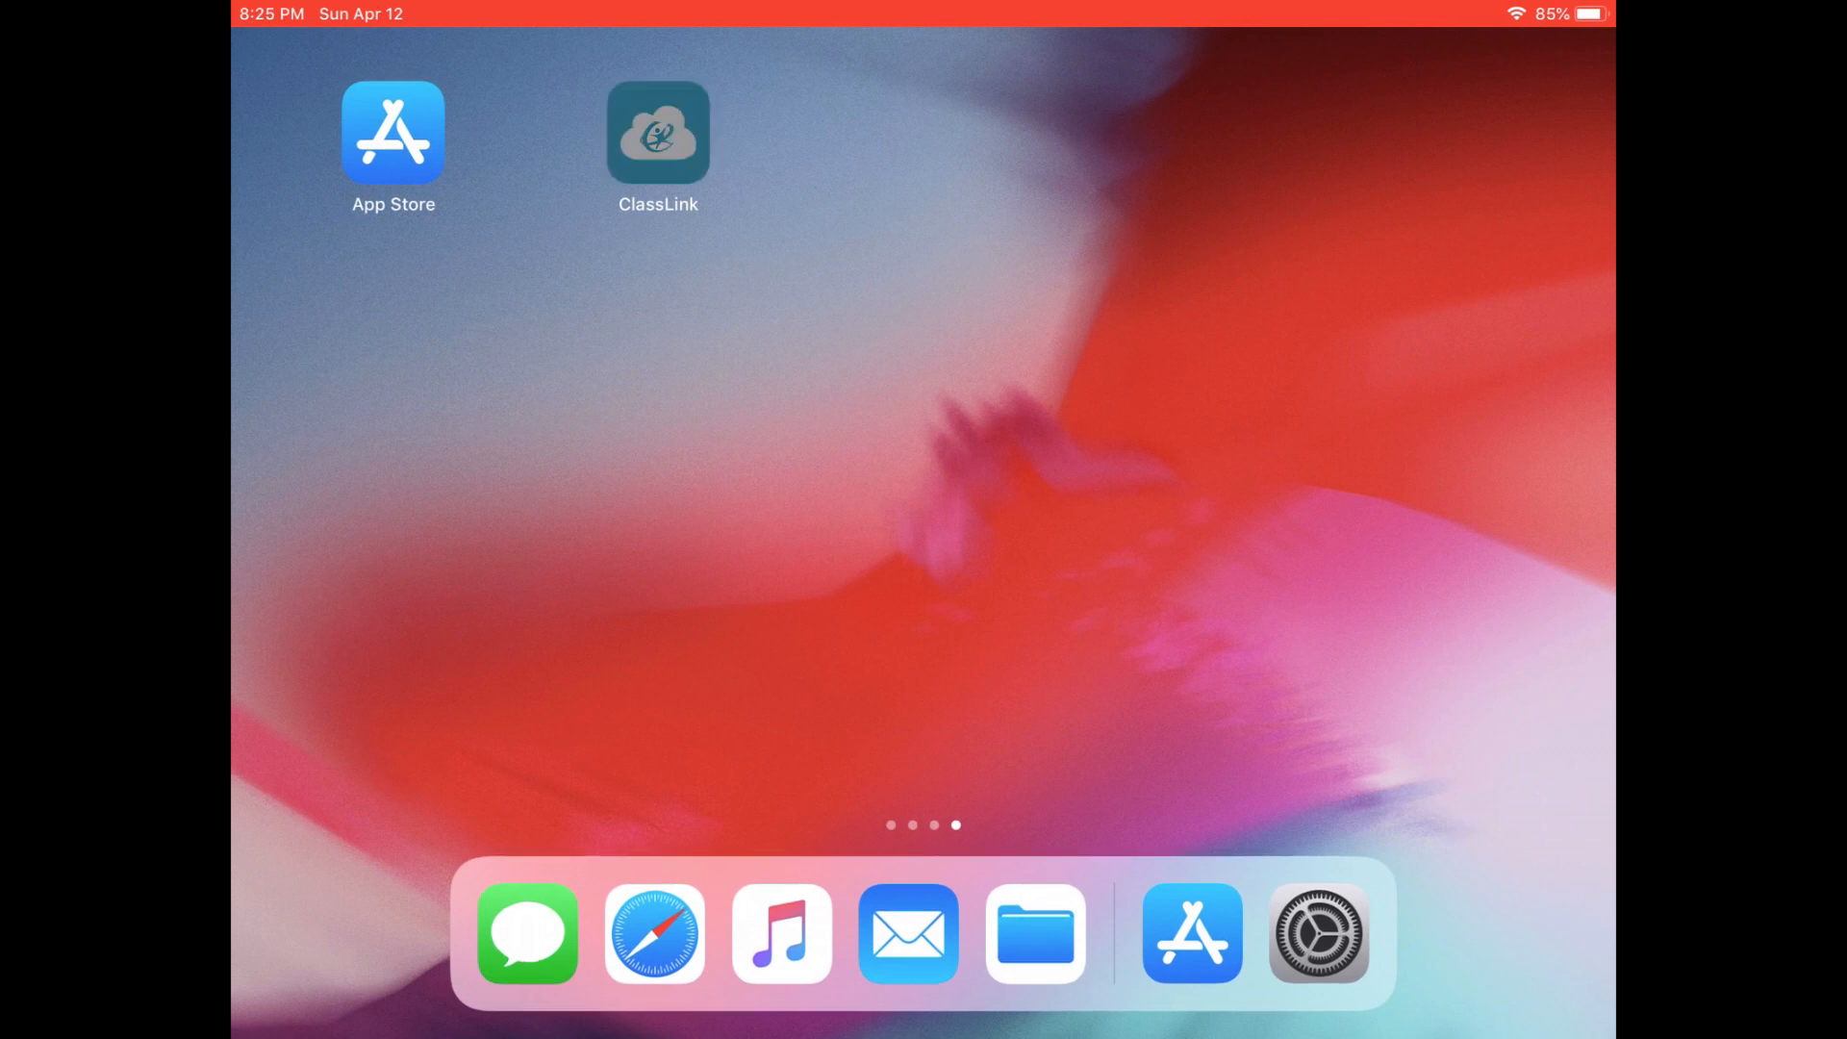
left_click(657, 132)
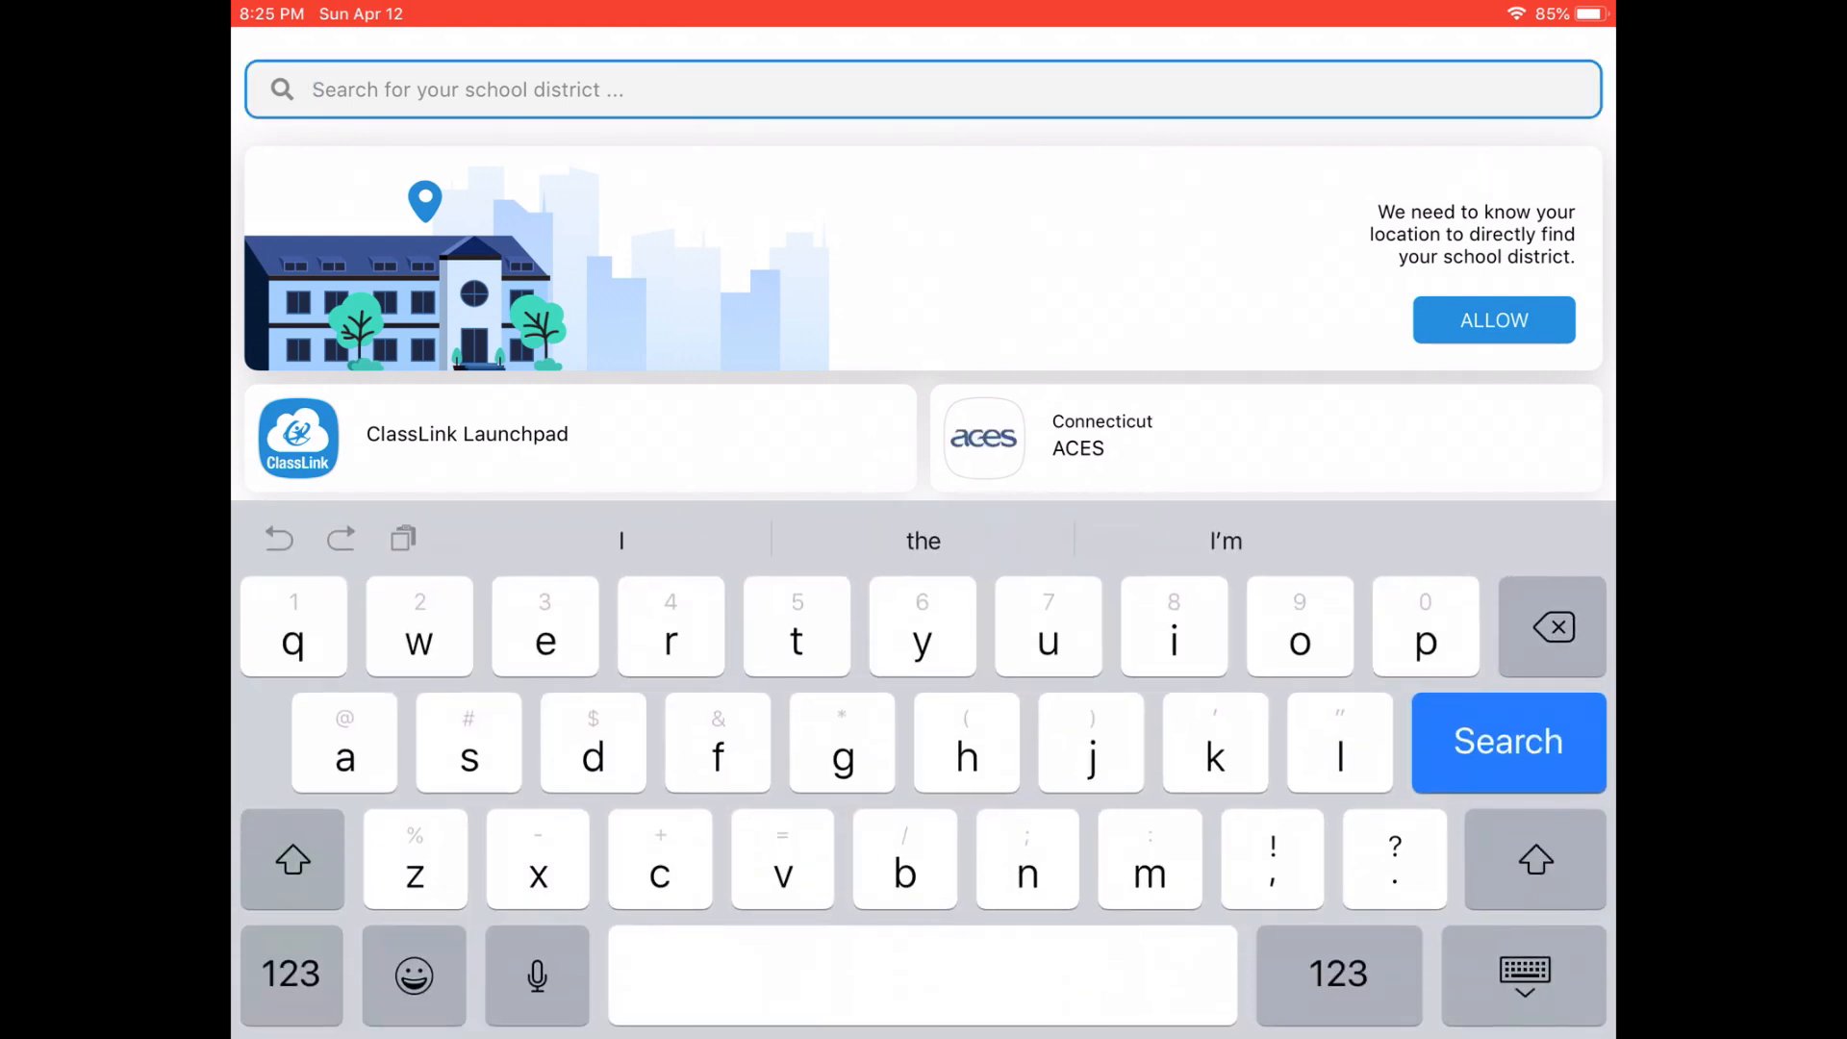
type("leon")
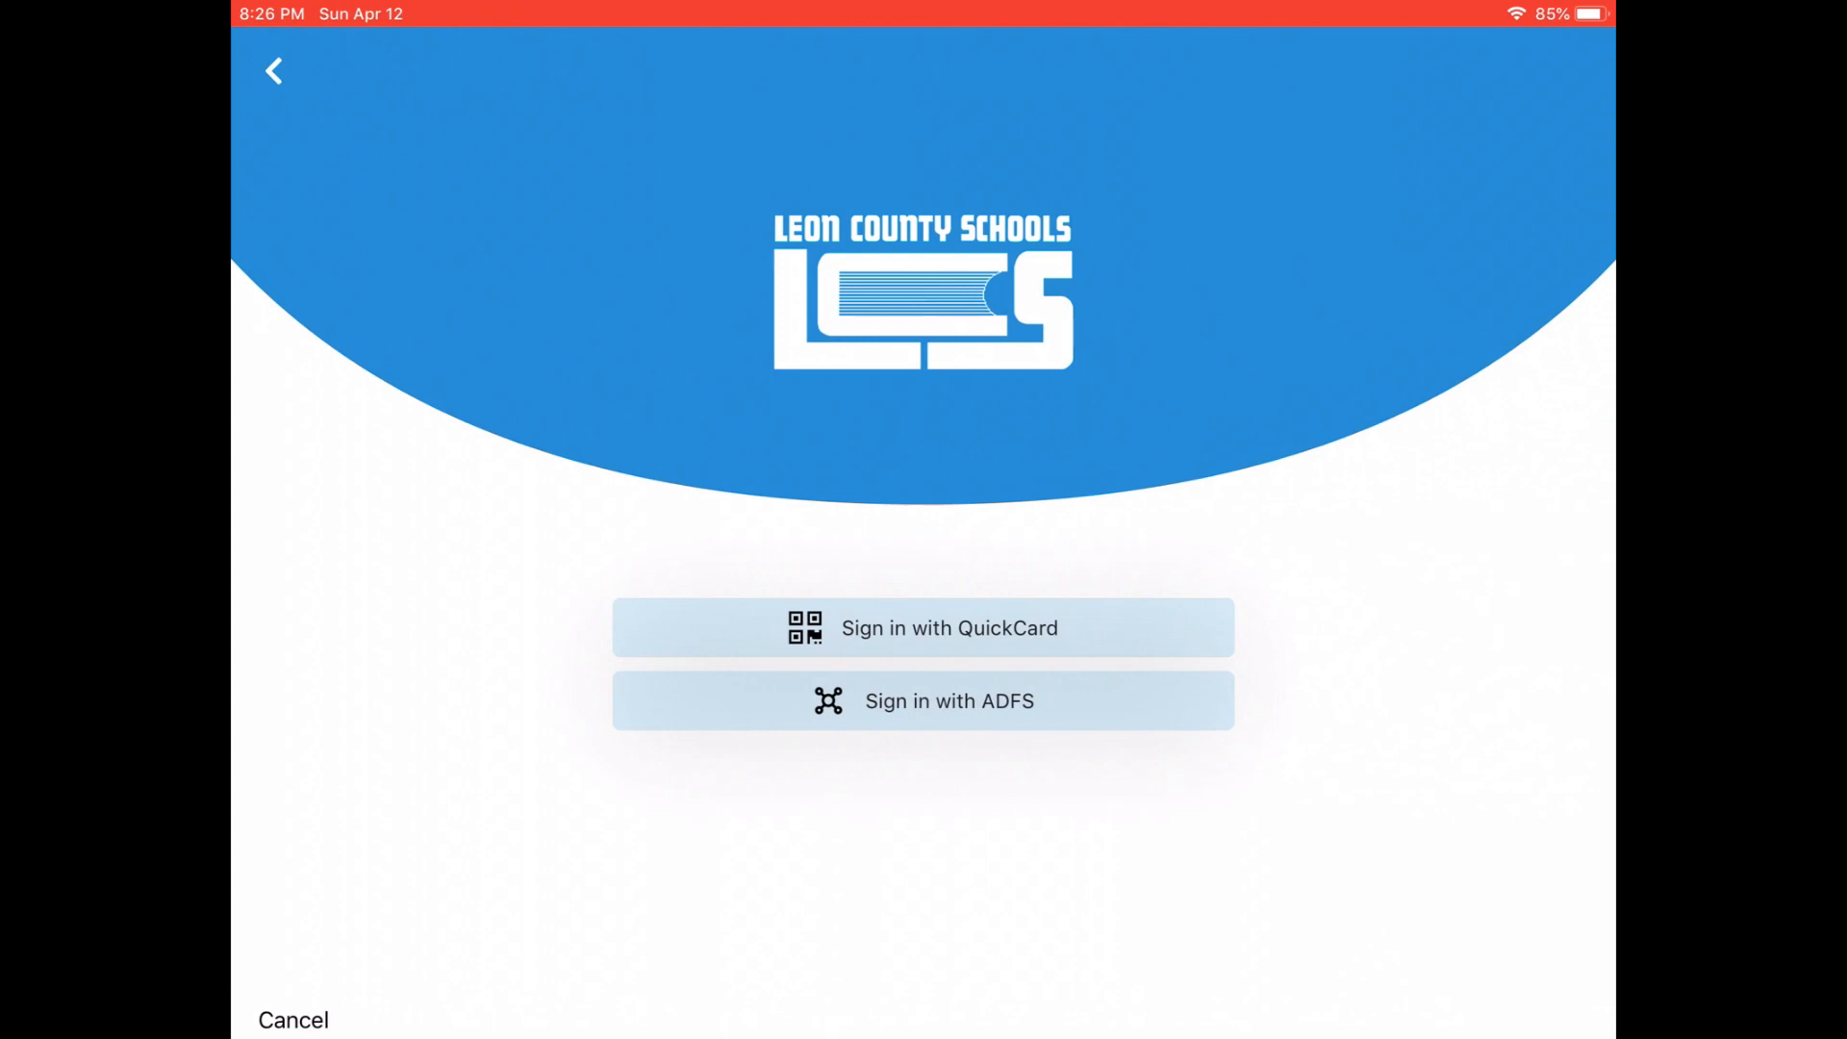
left_click(923, 702)
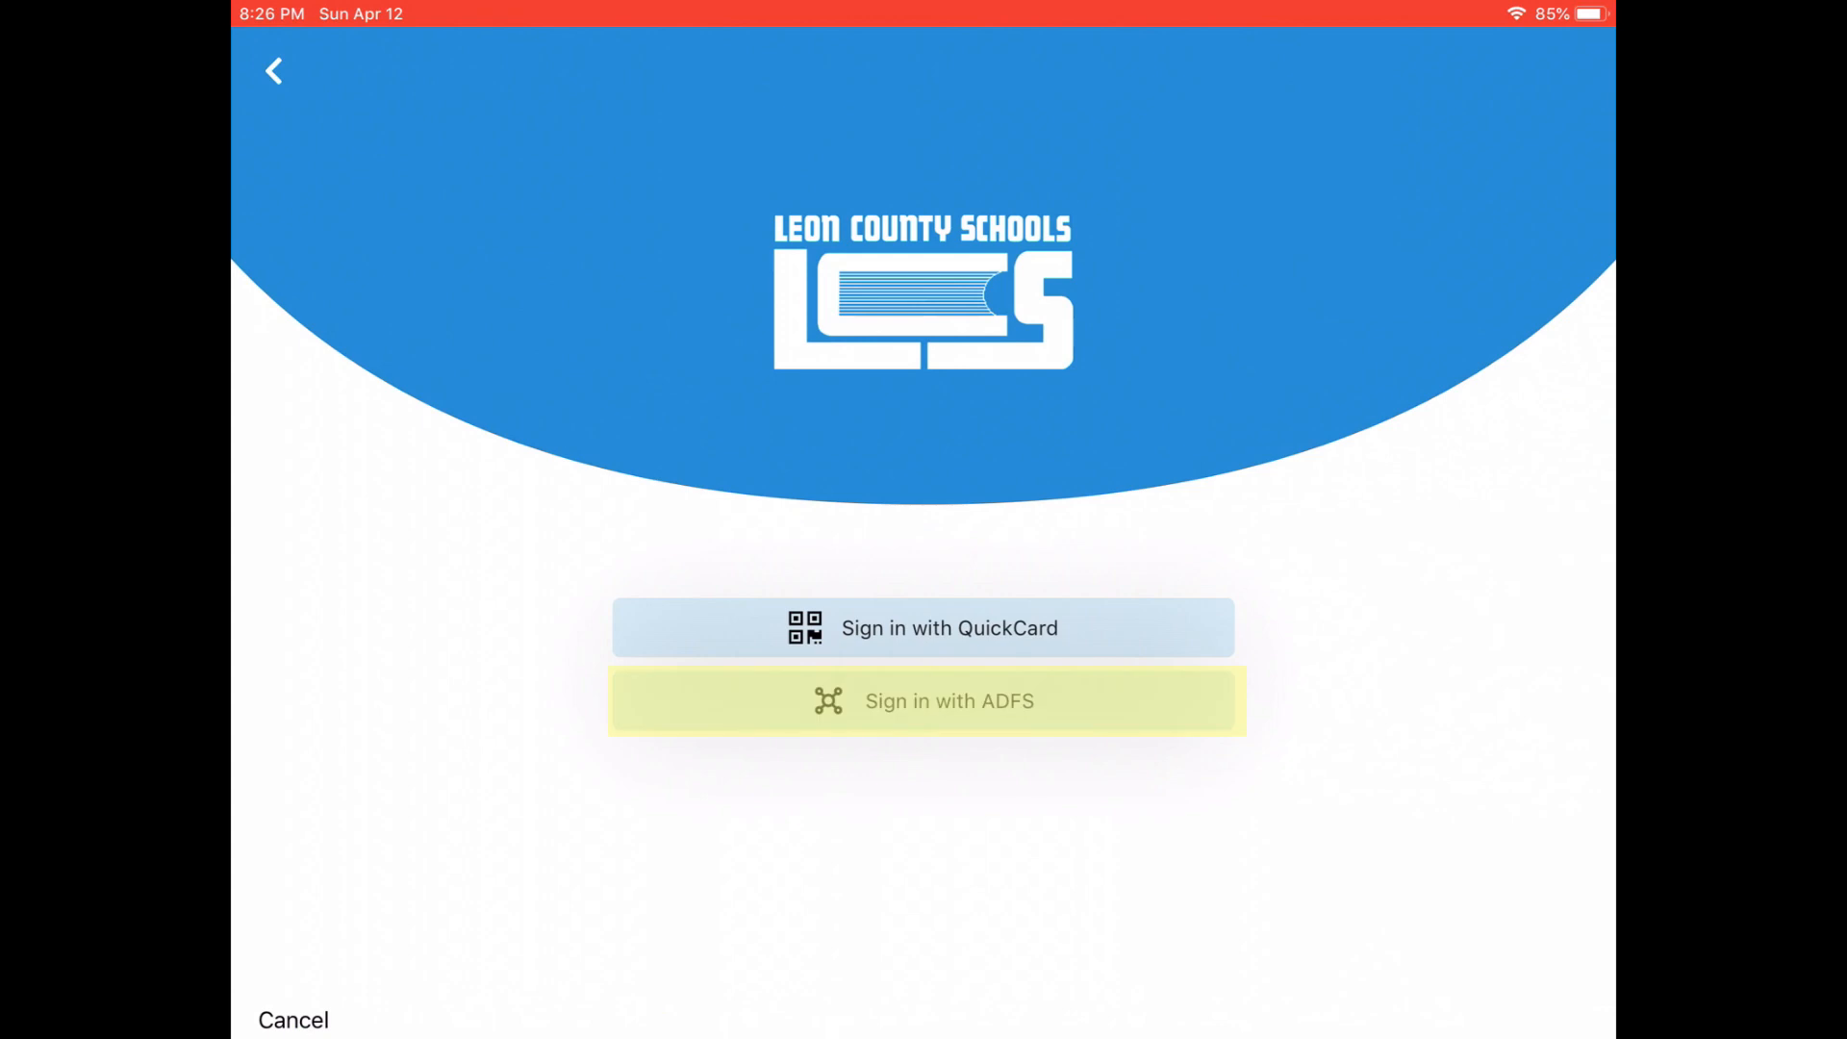
left_click(926, 701)
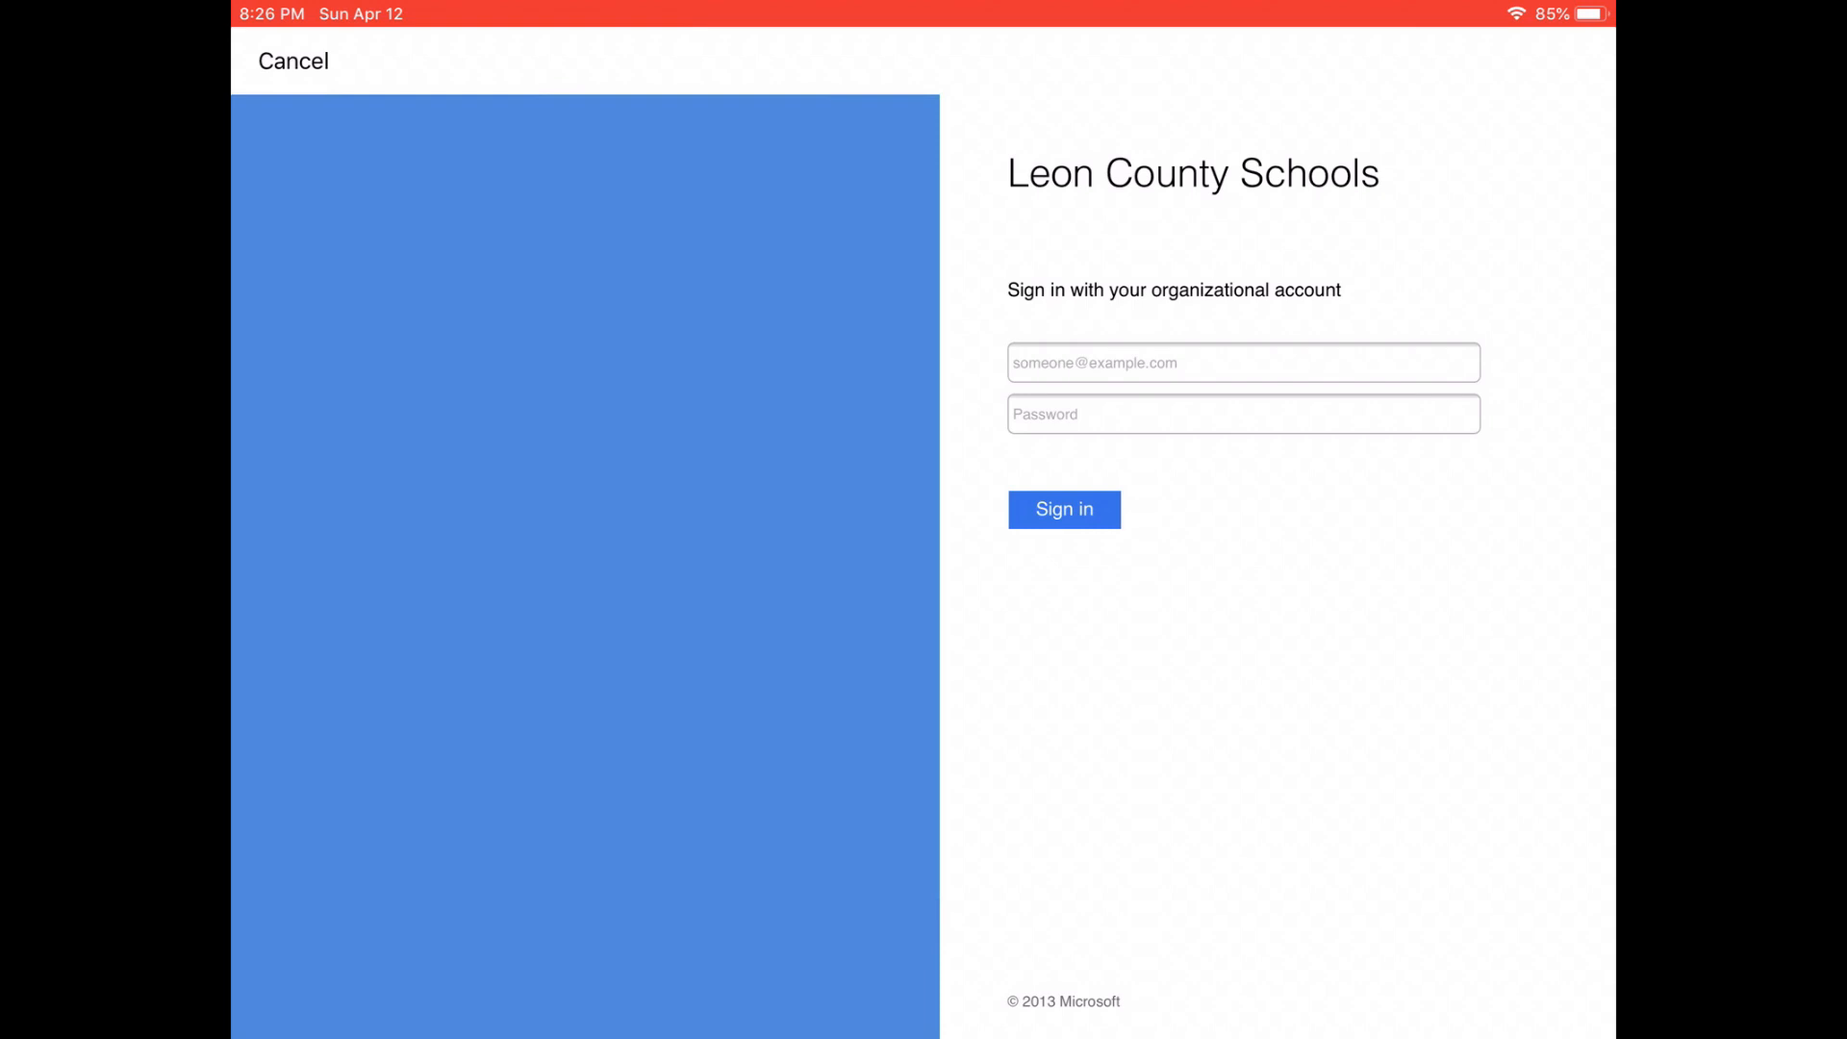
left_click(1242, 361)
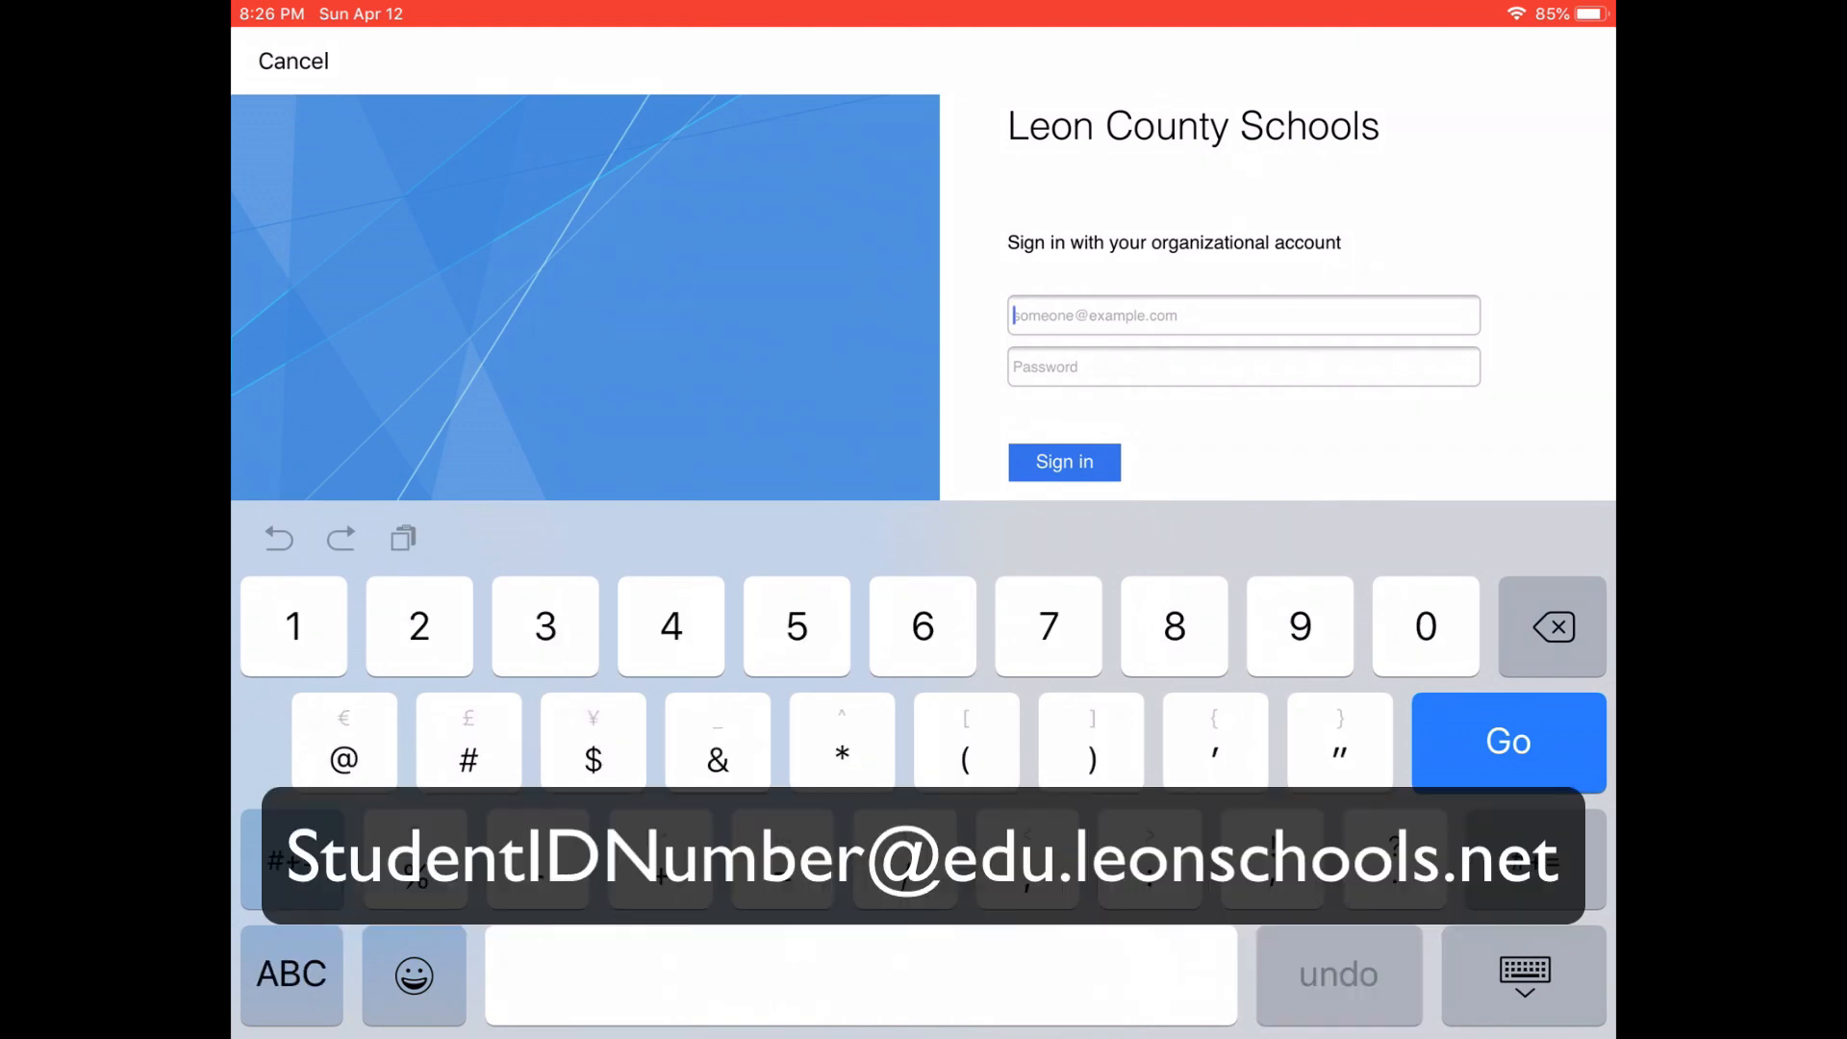
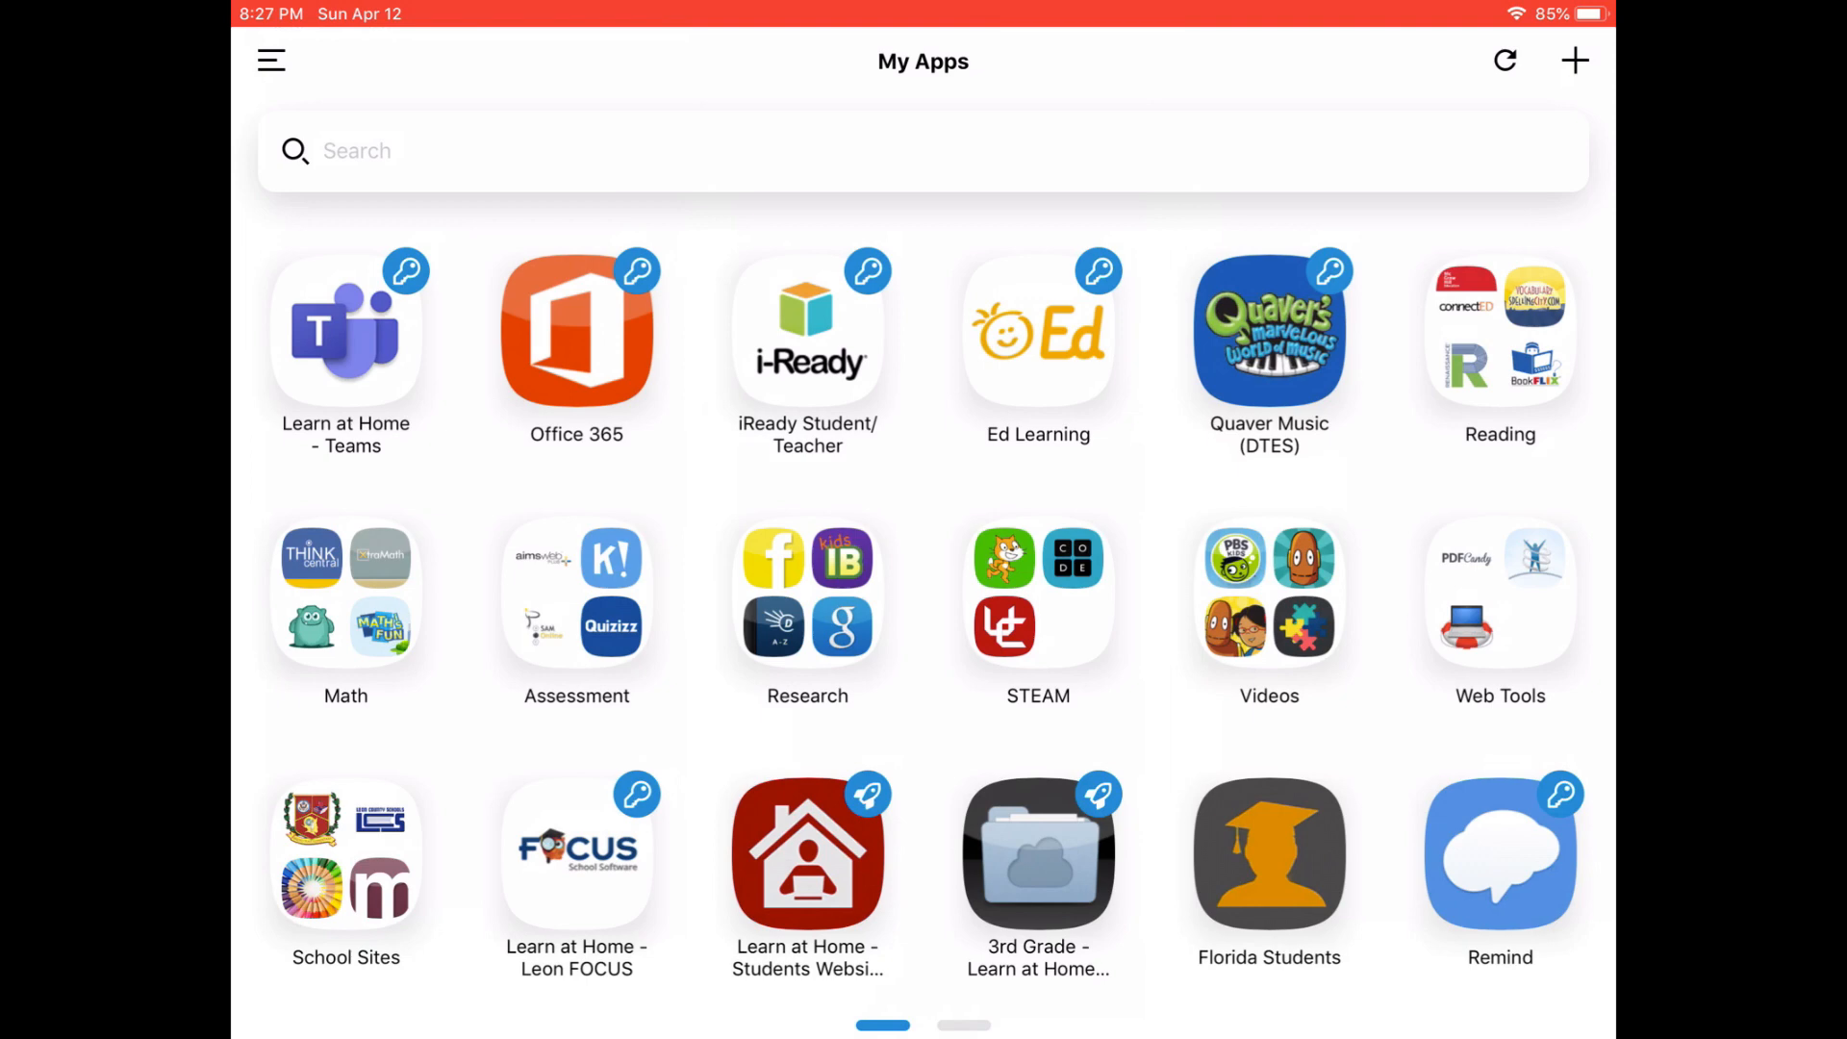
left_click(346, 330)
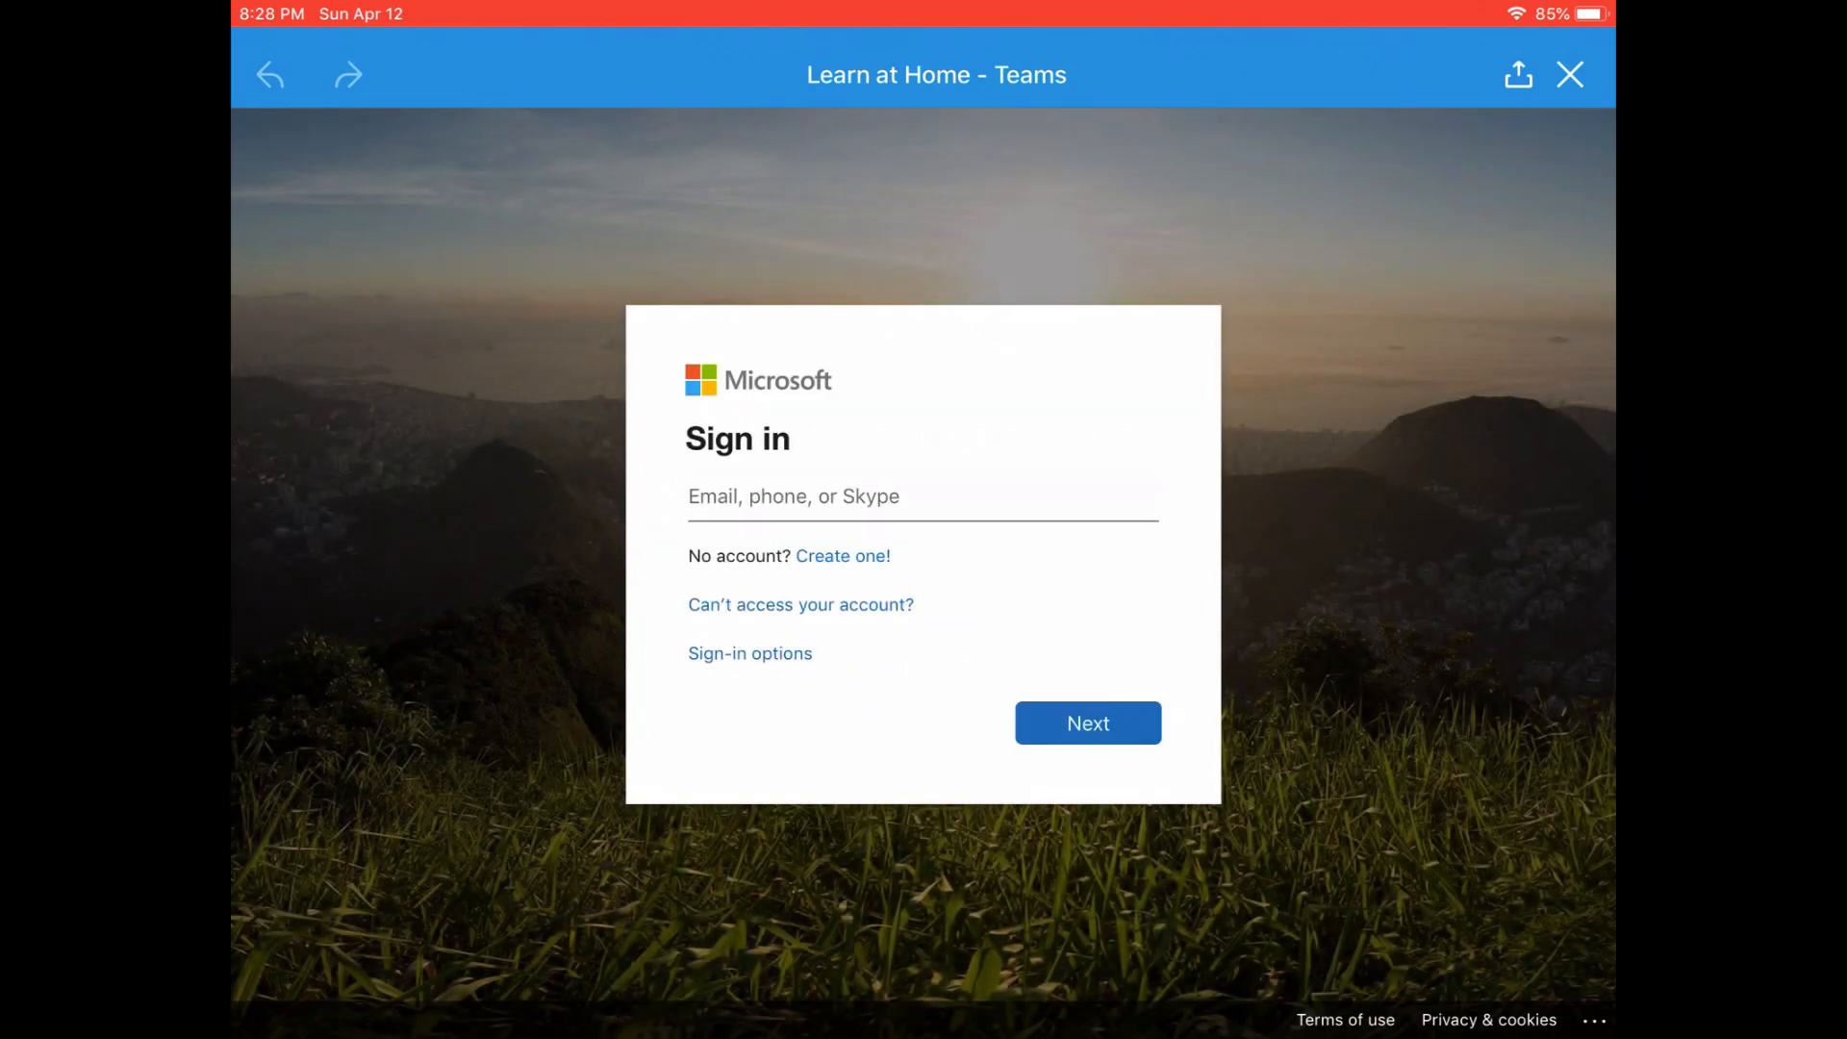
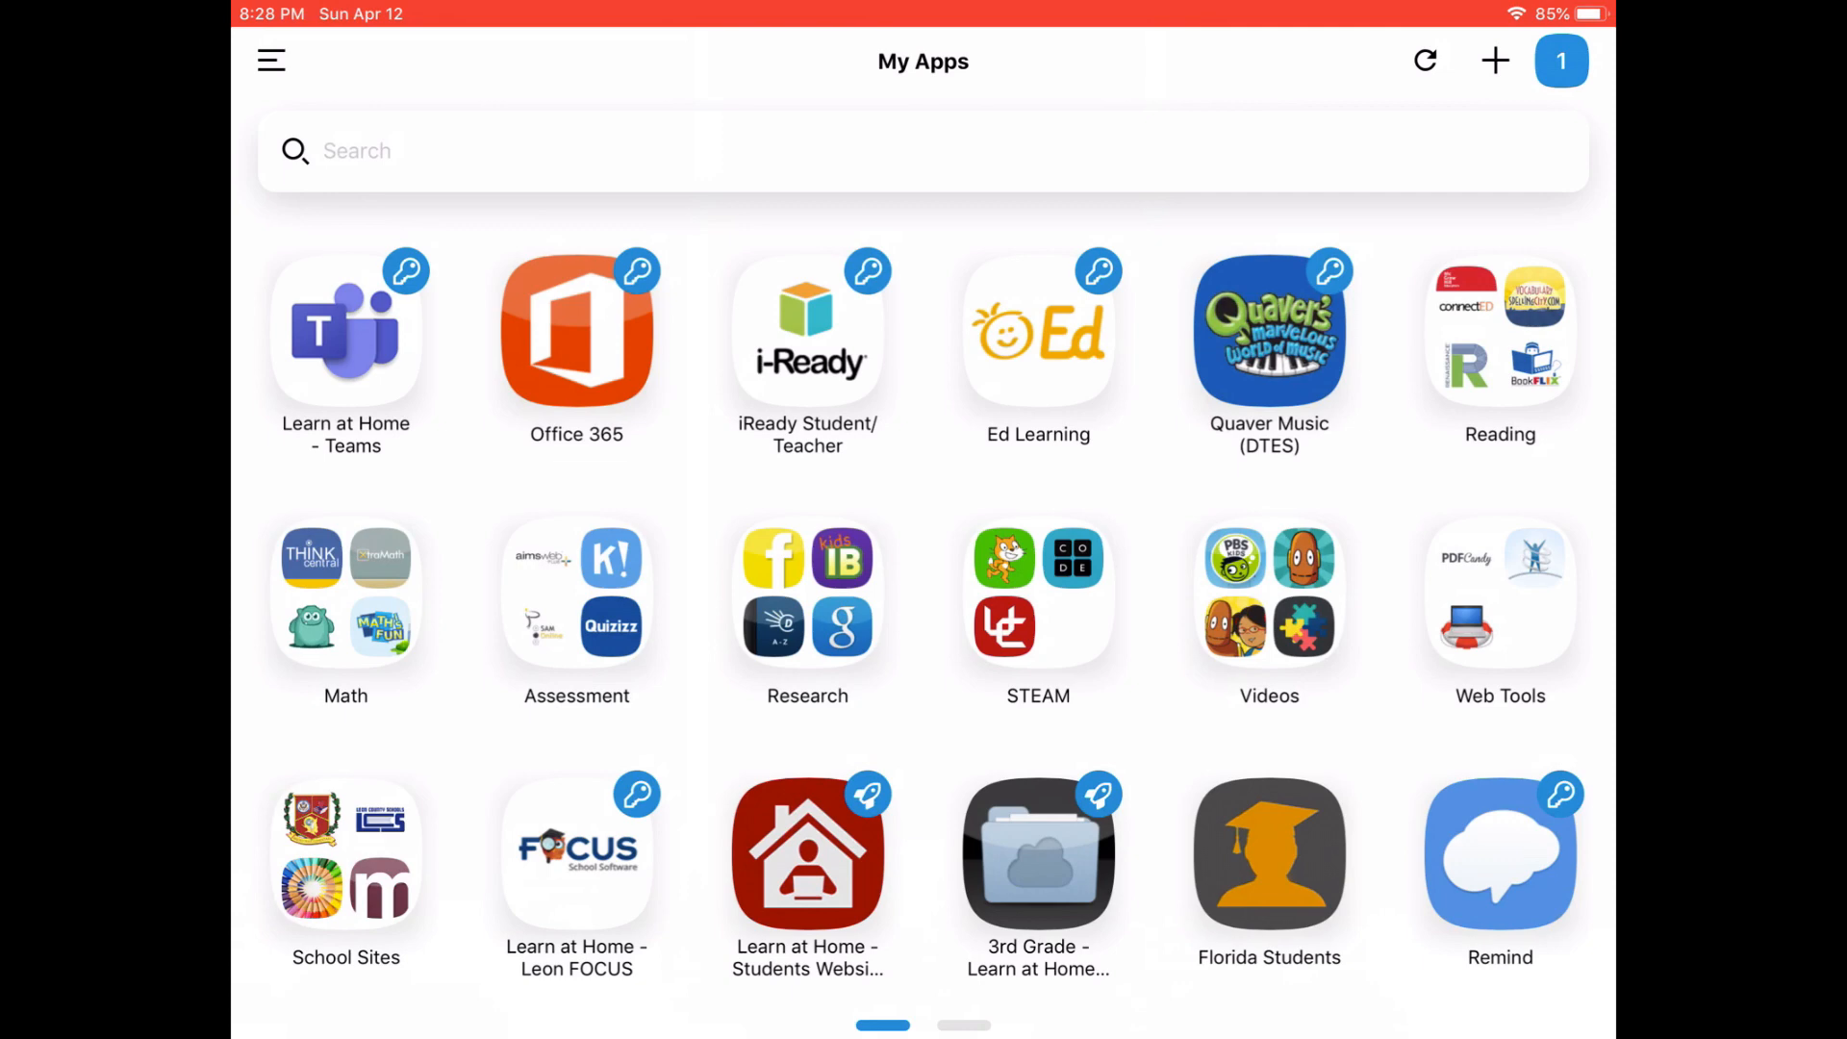
Step: Launch iReady Student/Teacher, dismiss the app-not-installed alert, and close it
left_click(807, 327)
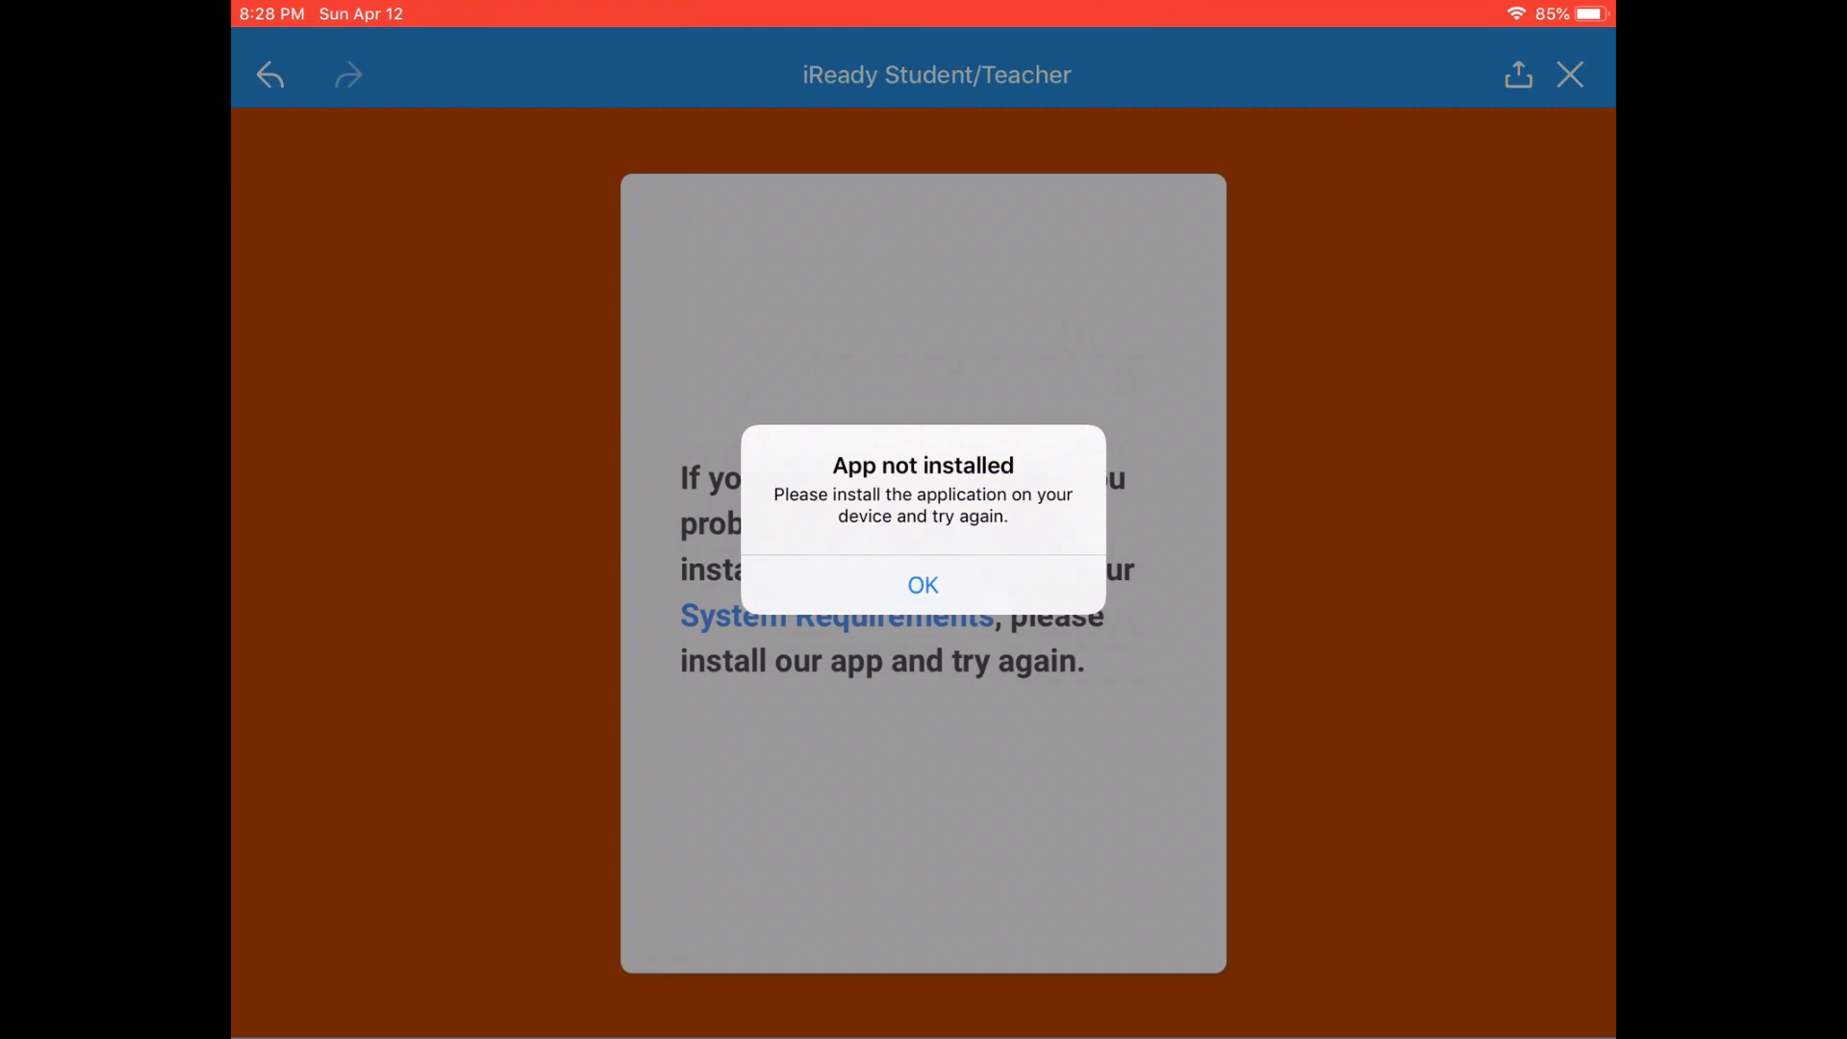
left_click(923, 586)
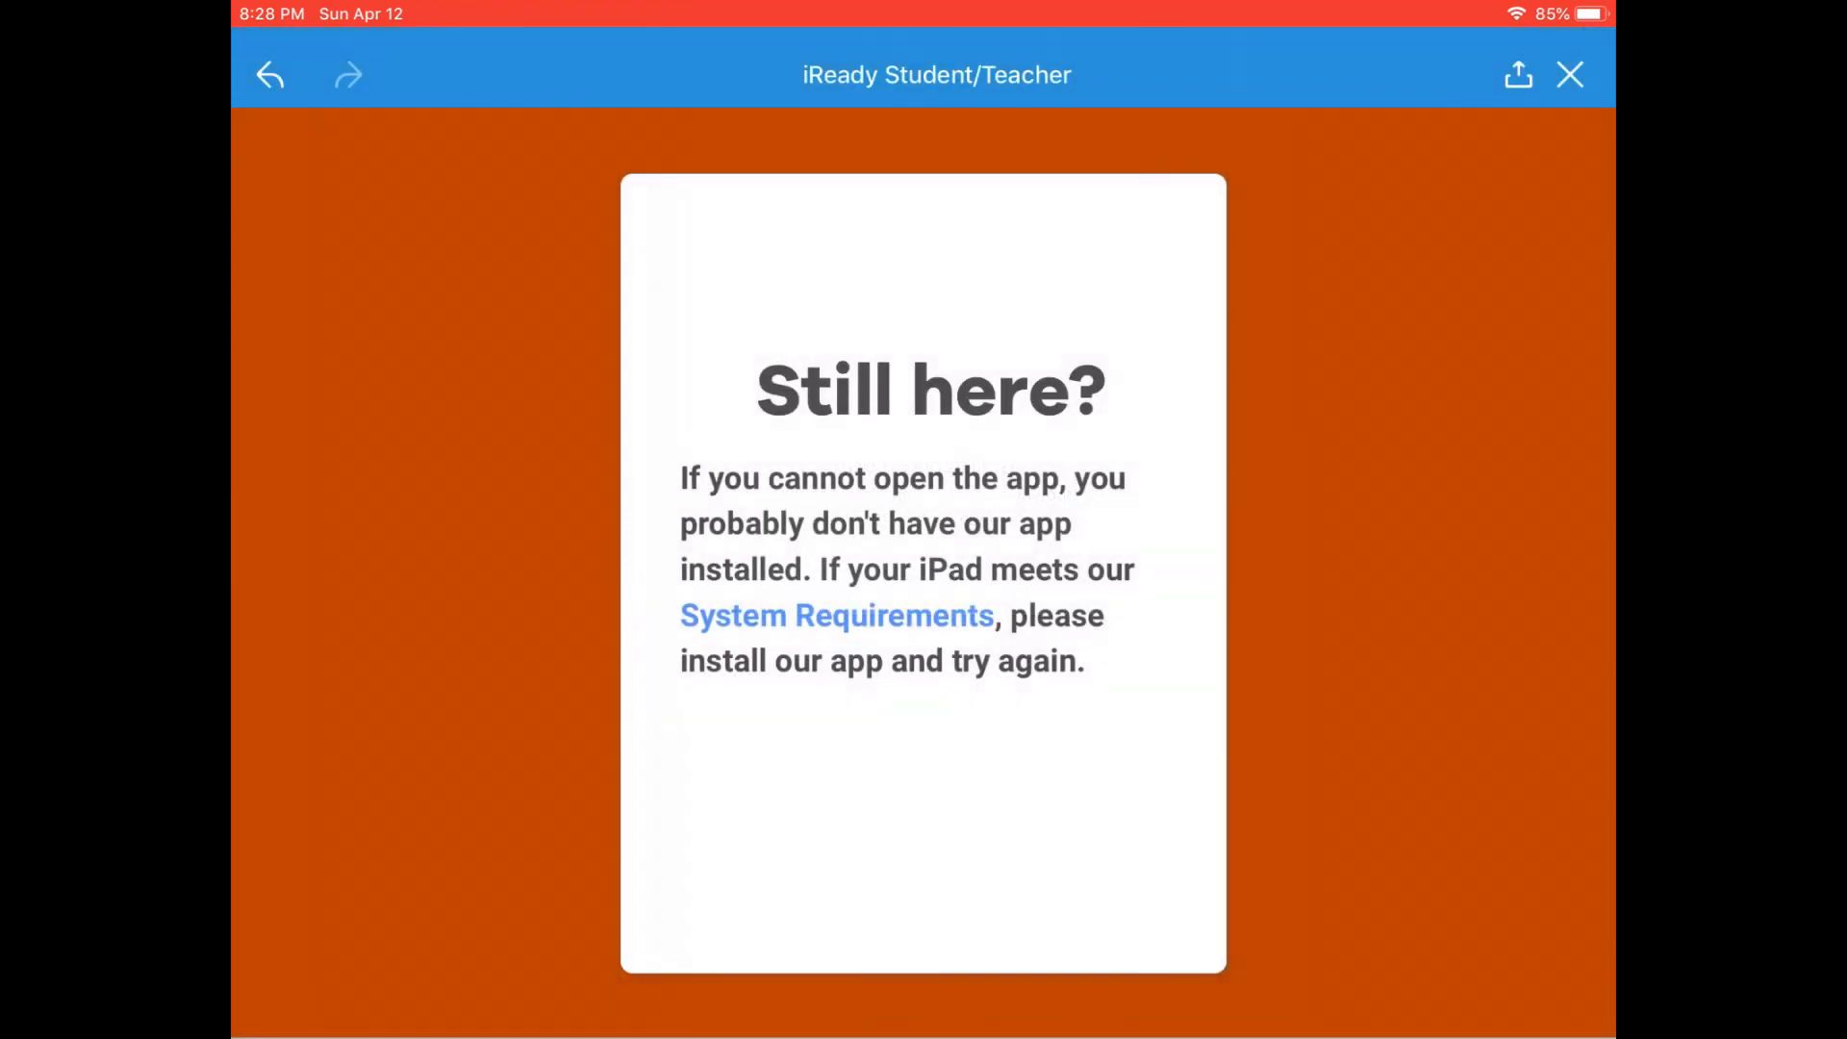
left_click(1569, 74)
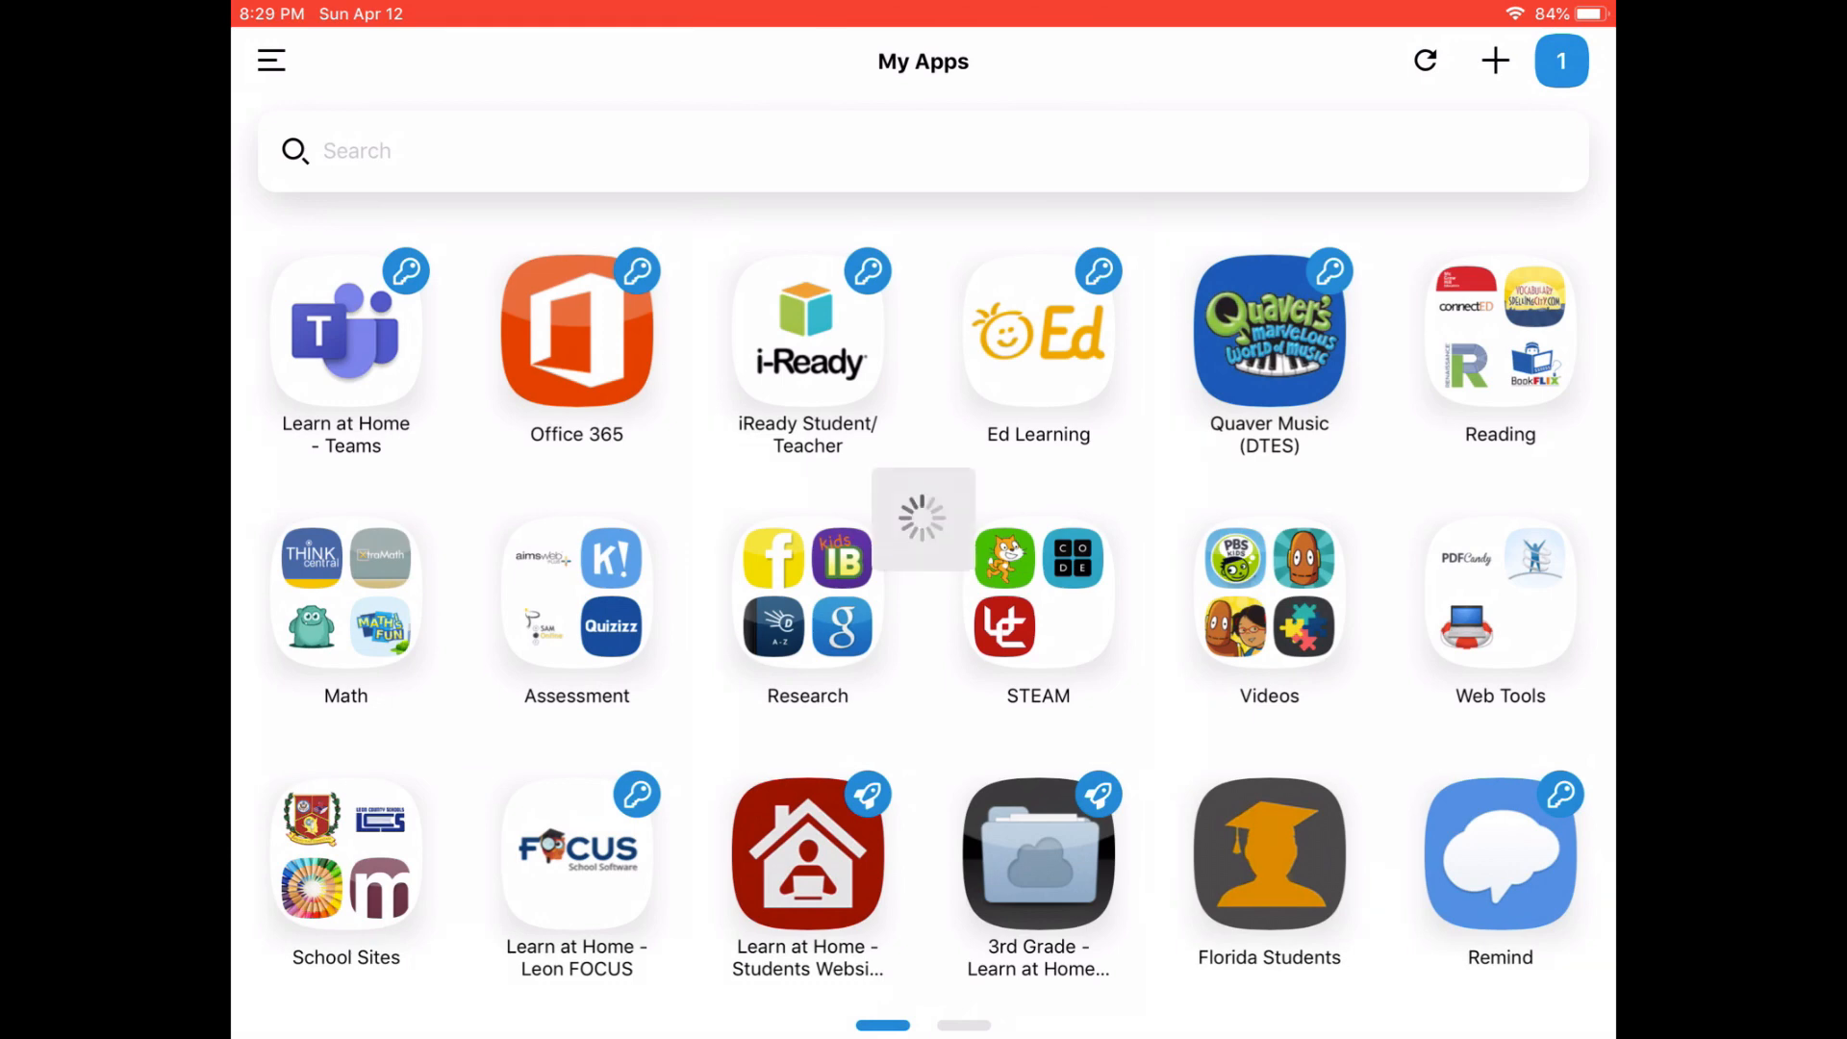
Step: Open and close Quaver Music (DTES), then clear all apps from the opened-apps list
left_click(1269, 330)
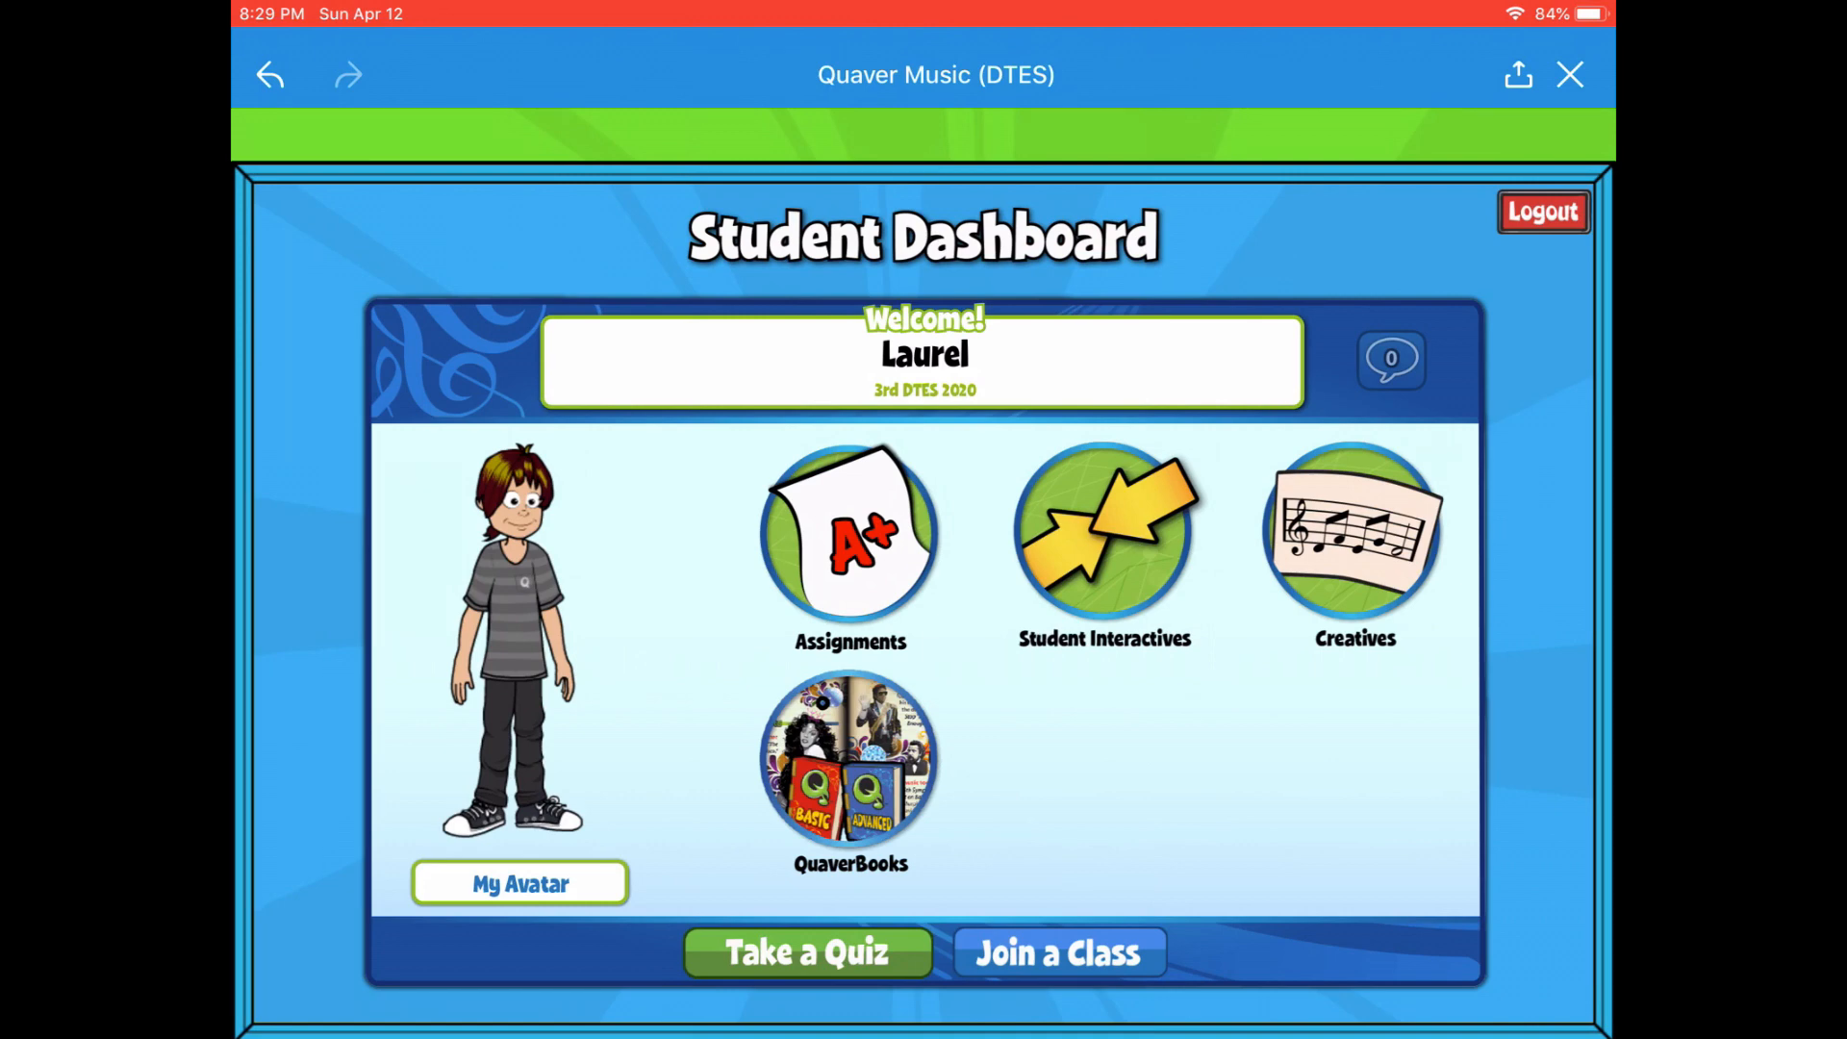
left_click(1571, 74)
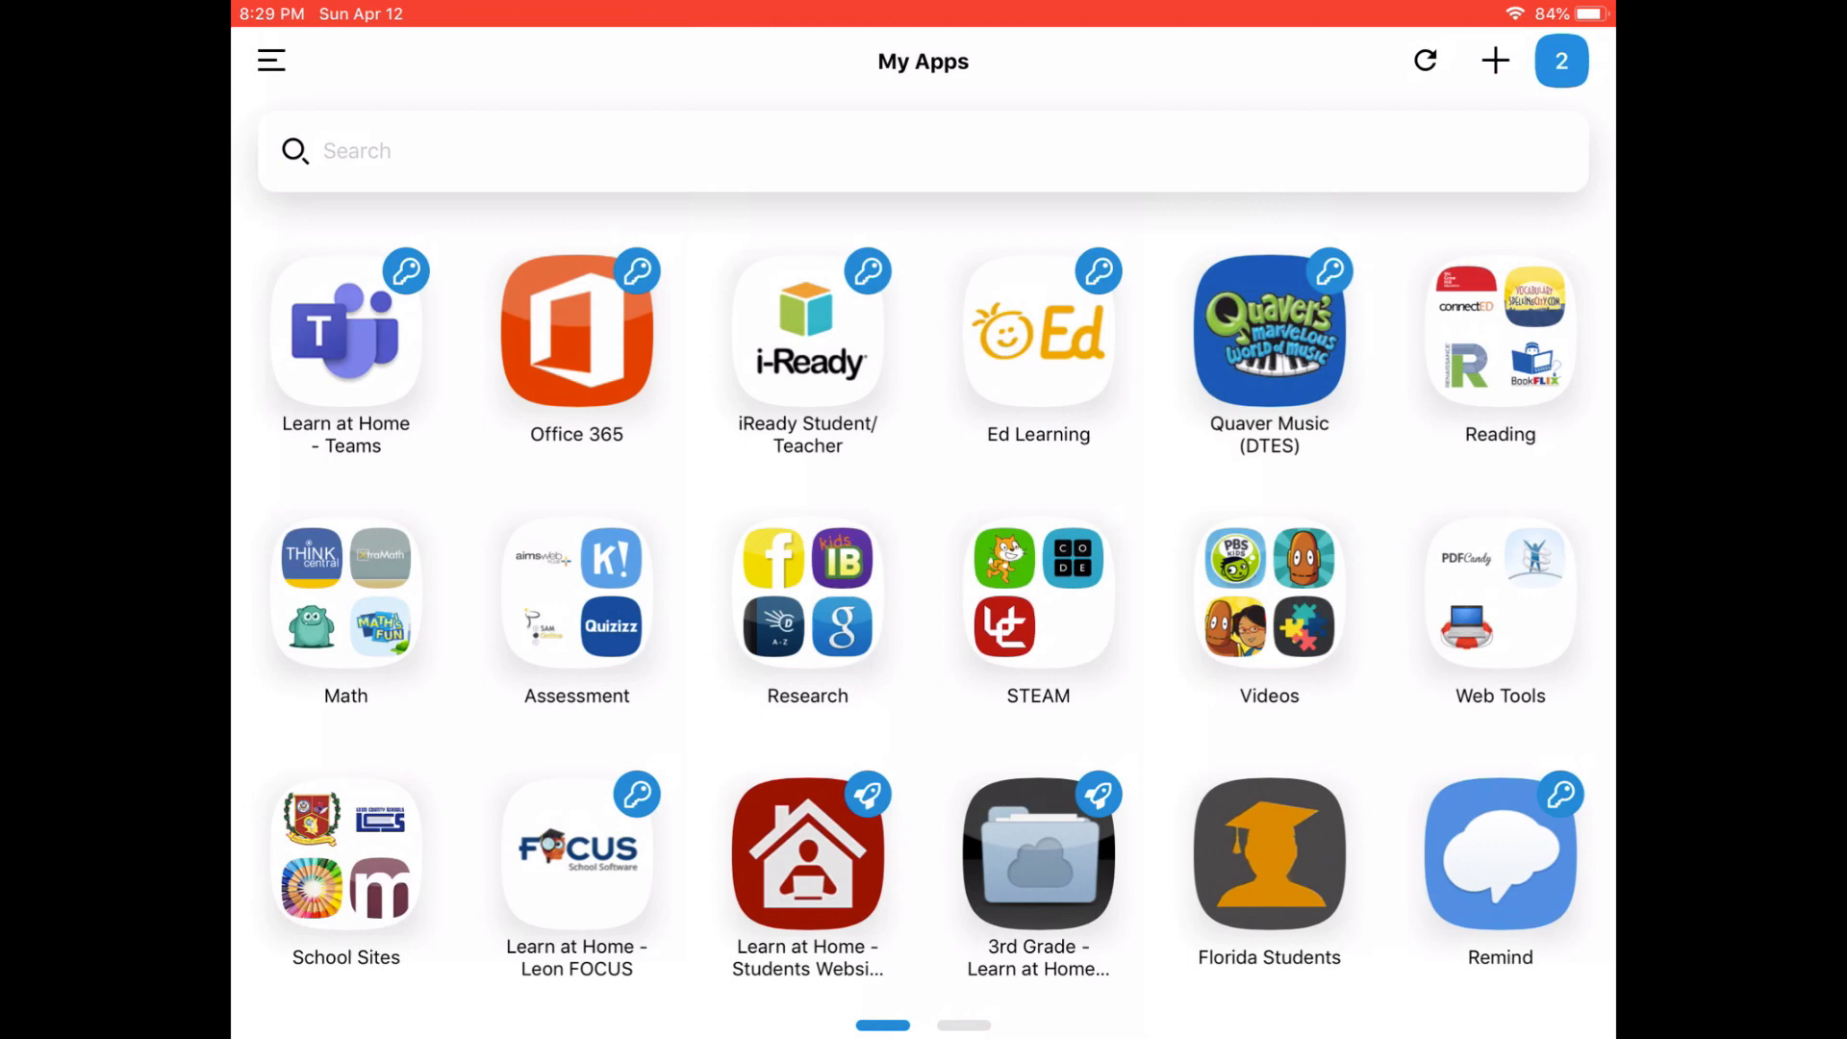
left_click(1561, 60)
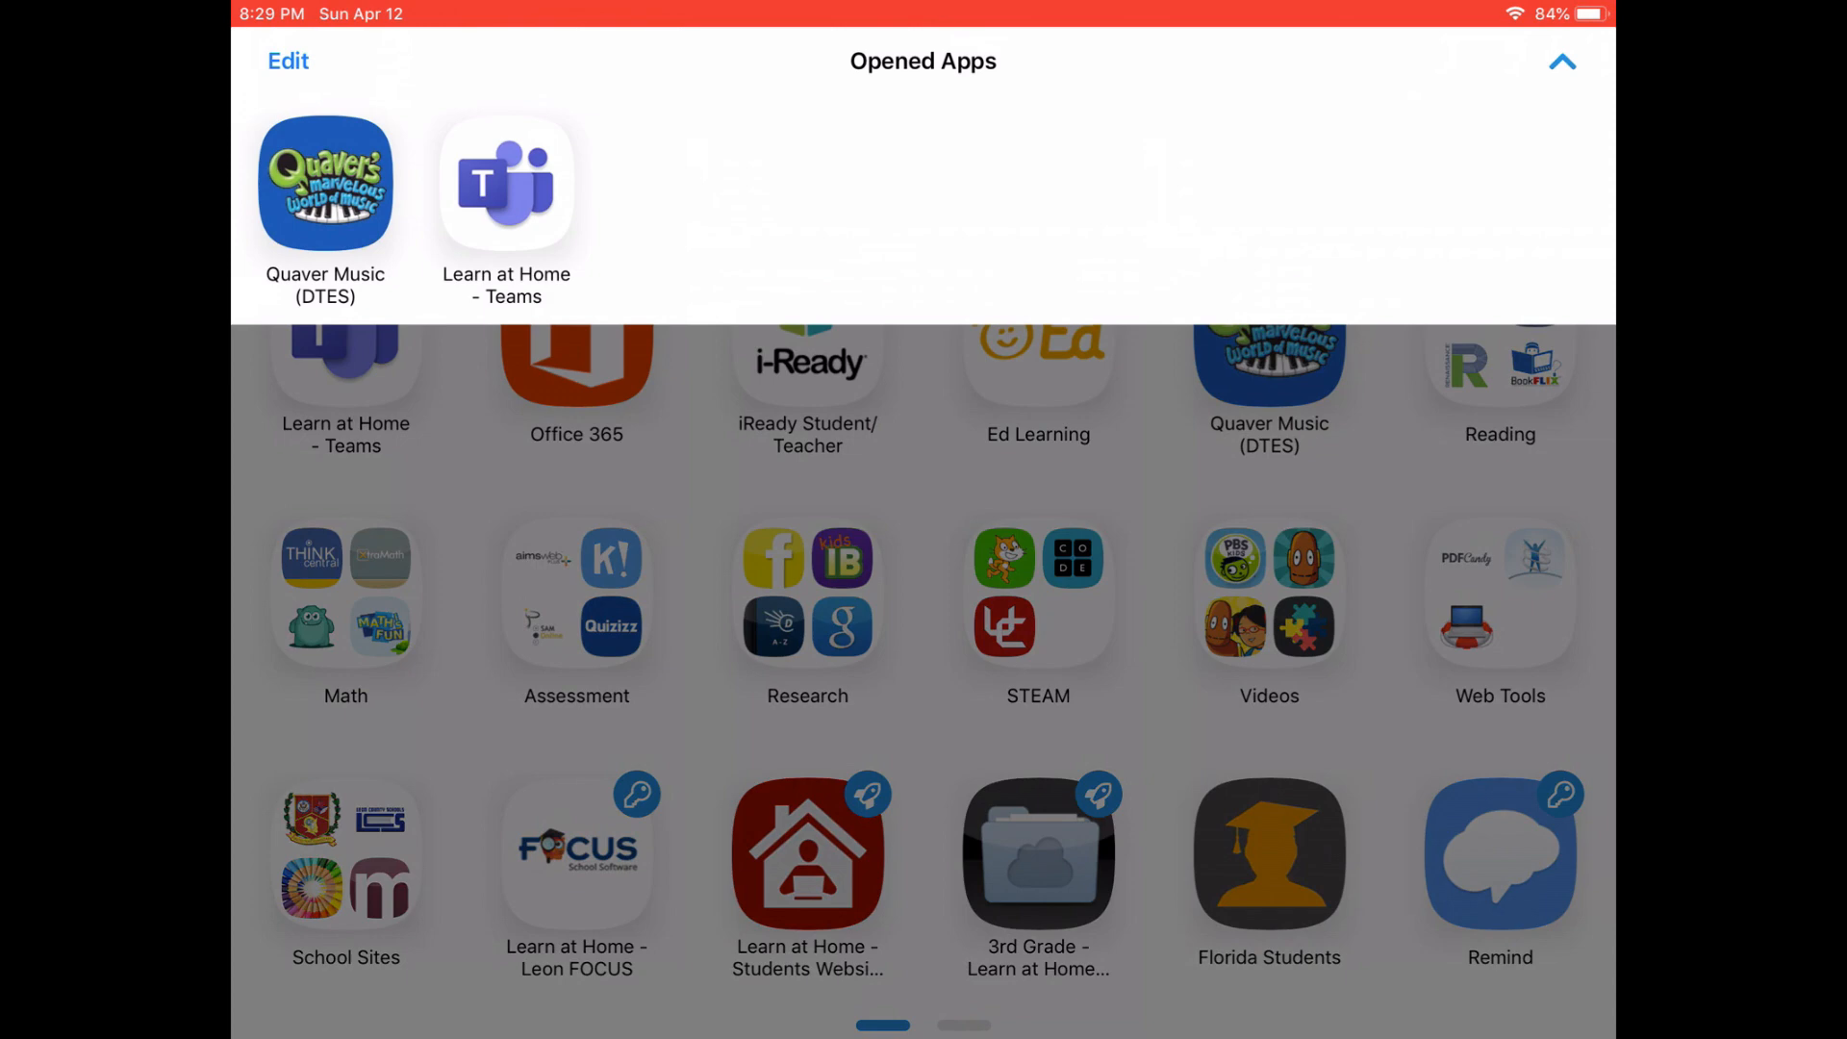
left_click(507, 185)
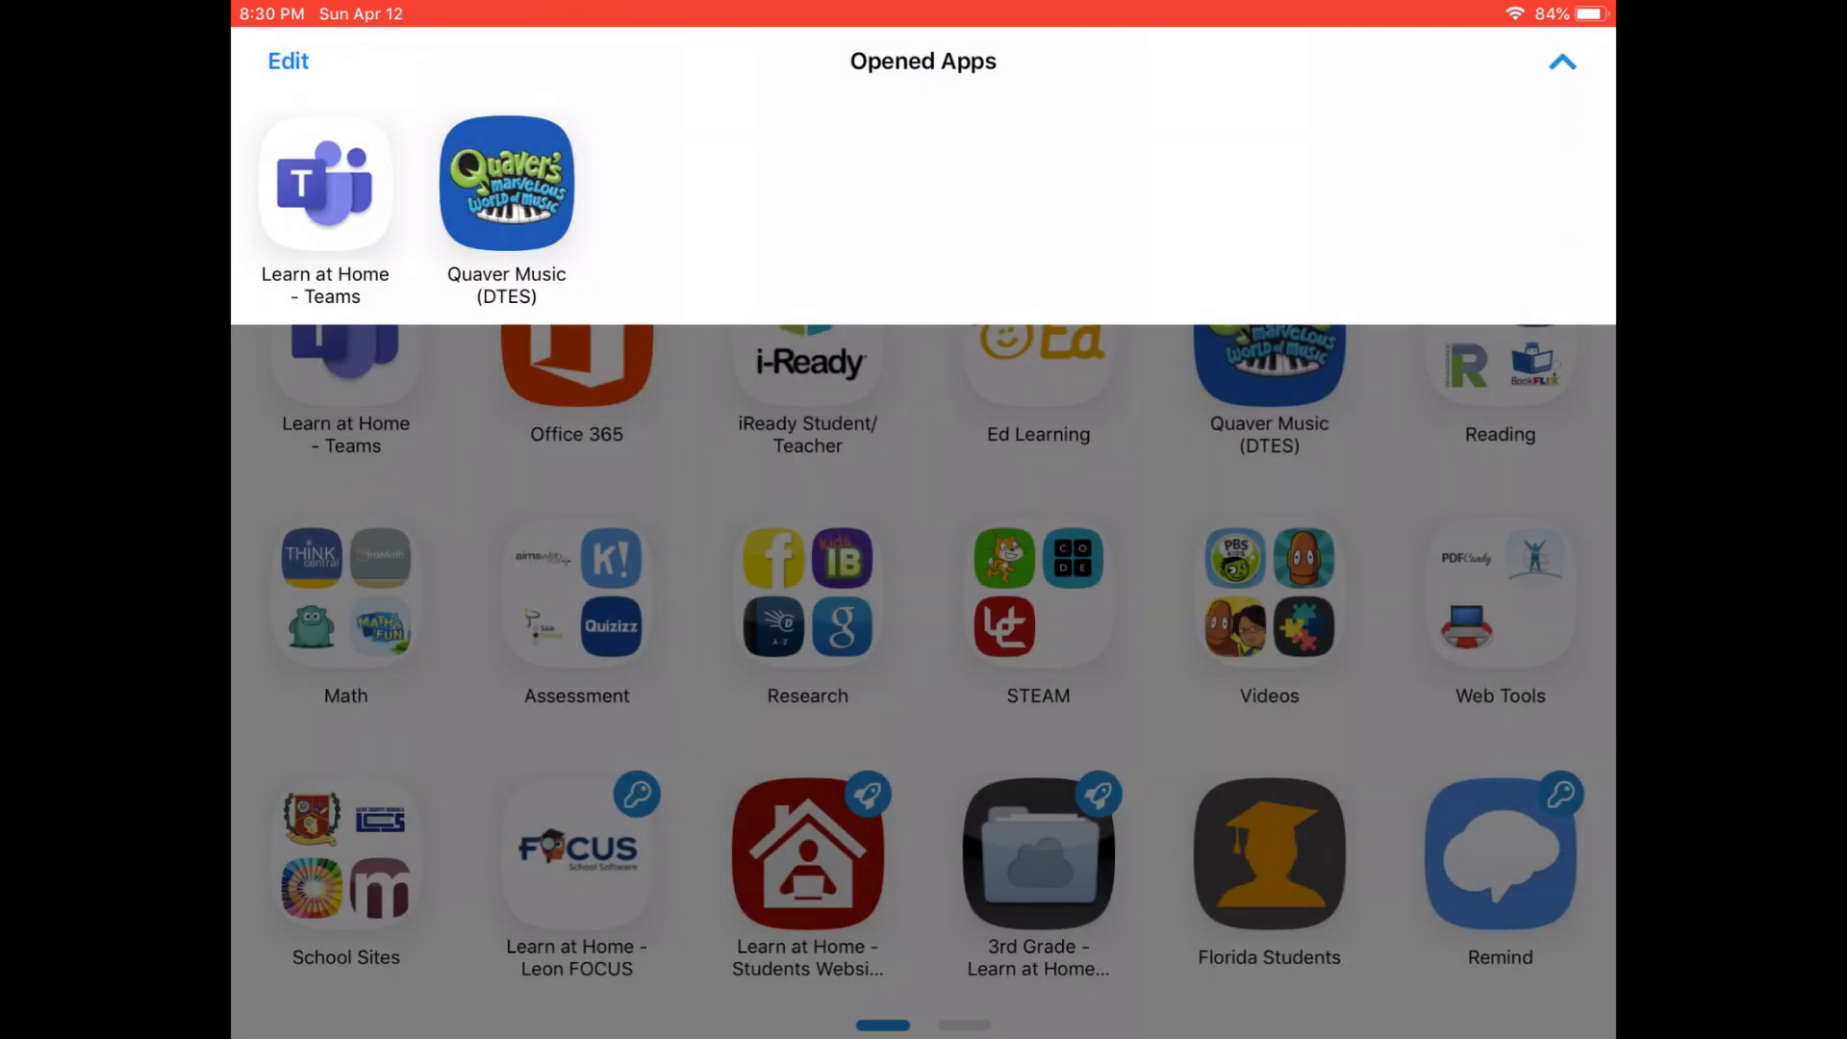
left_click(506, 185)
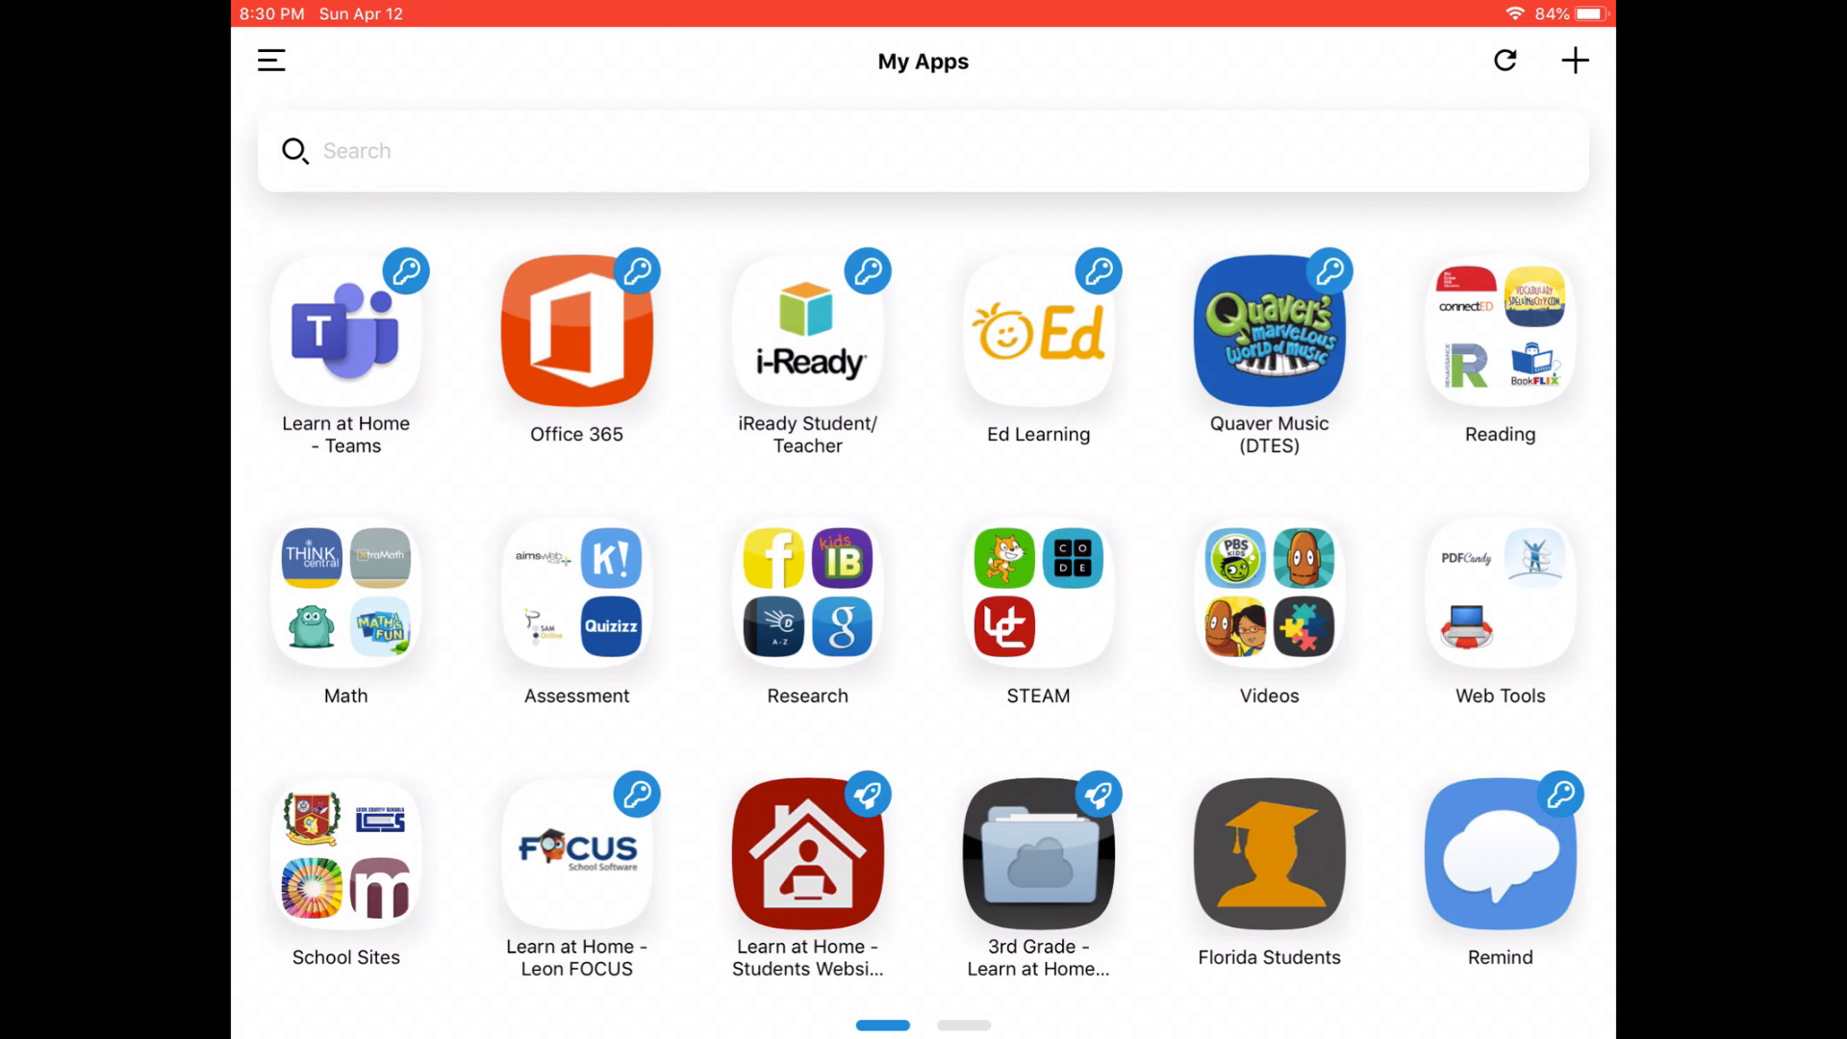
Step: Sign the student out through the hamburger menu and confirm
left_click(271, 60)
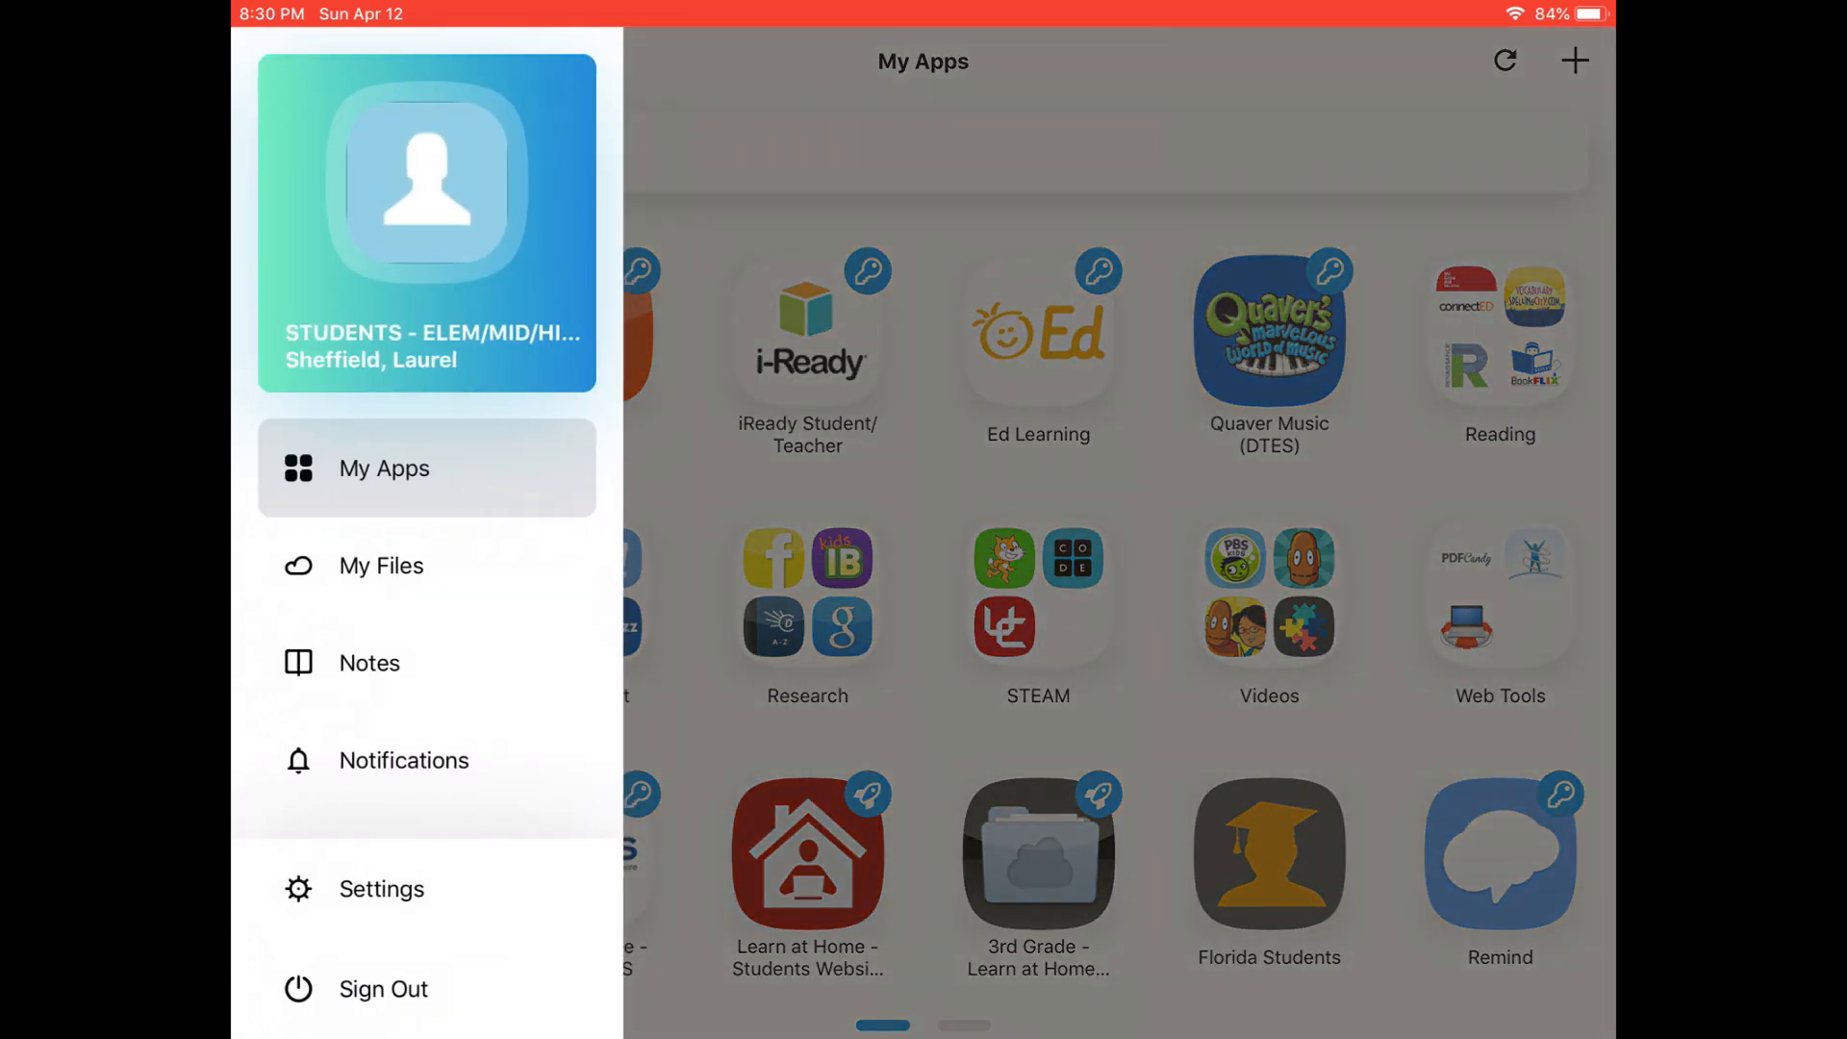
left_click(383, 988)
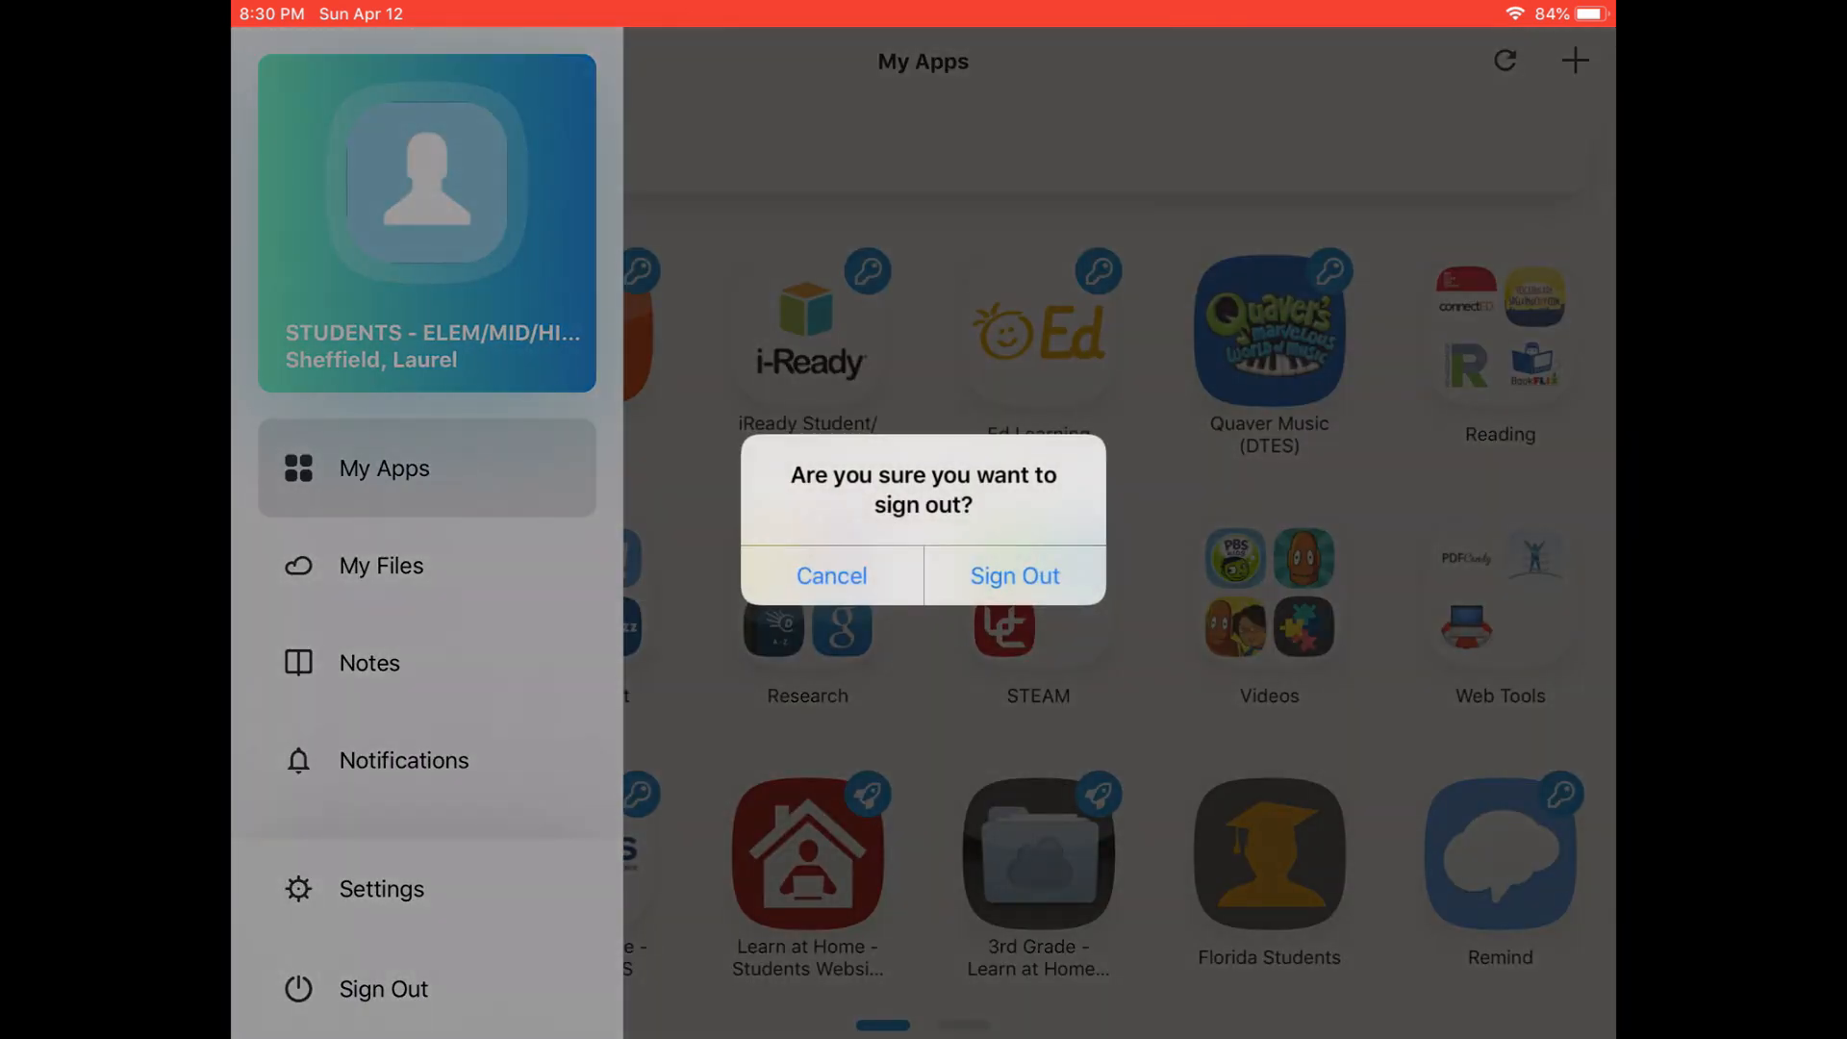
left_click(1013, 576)
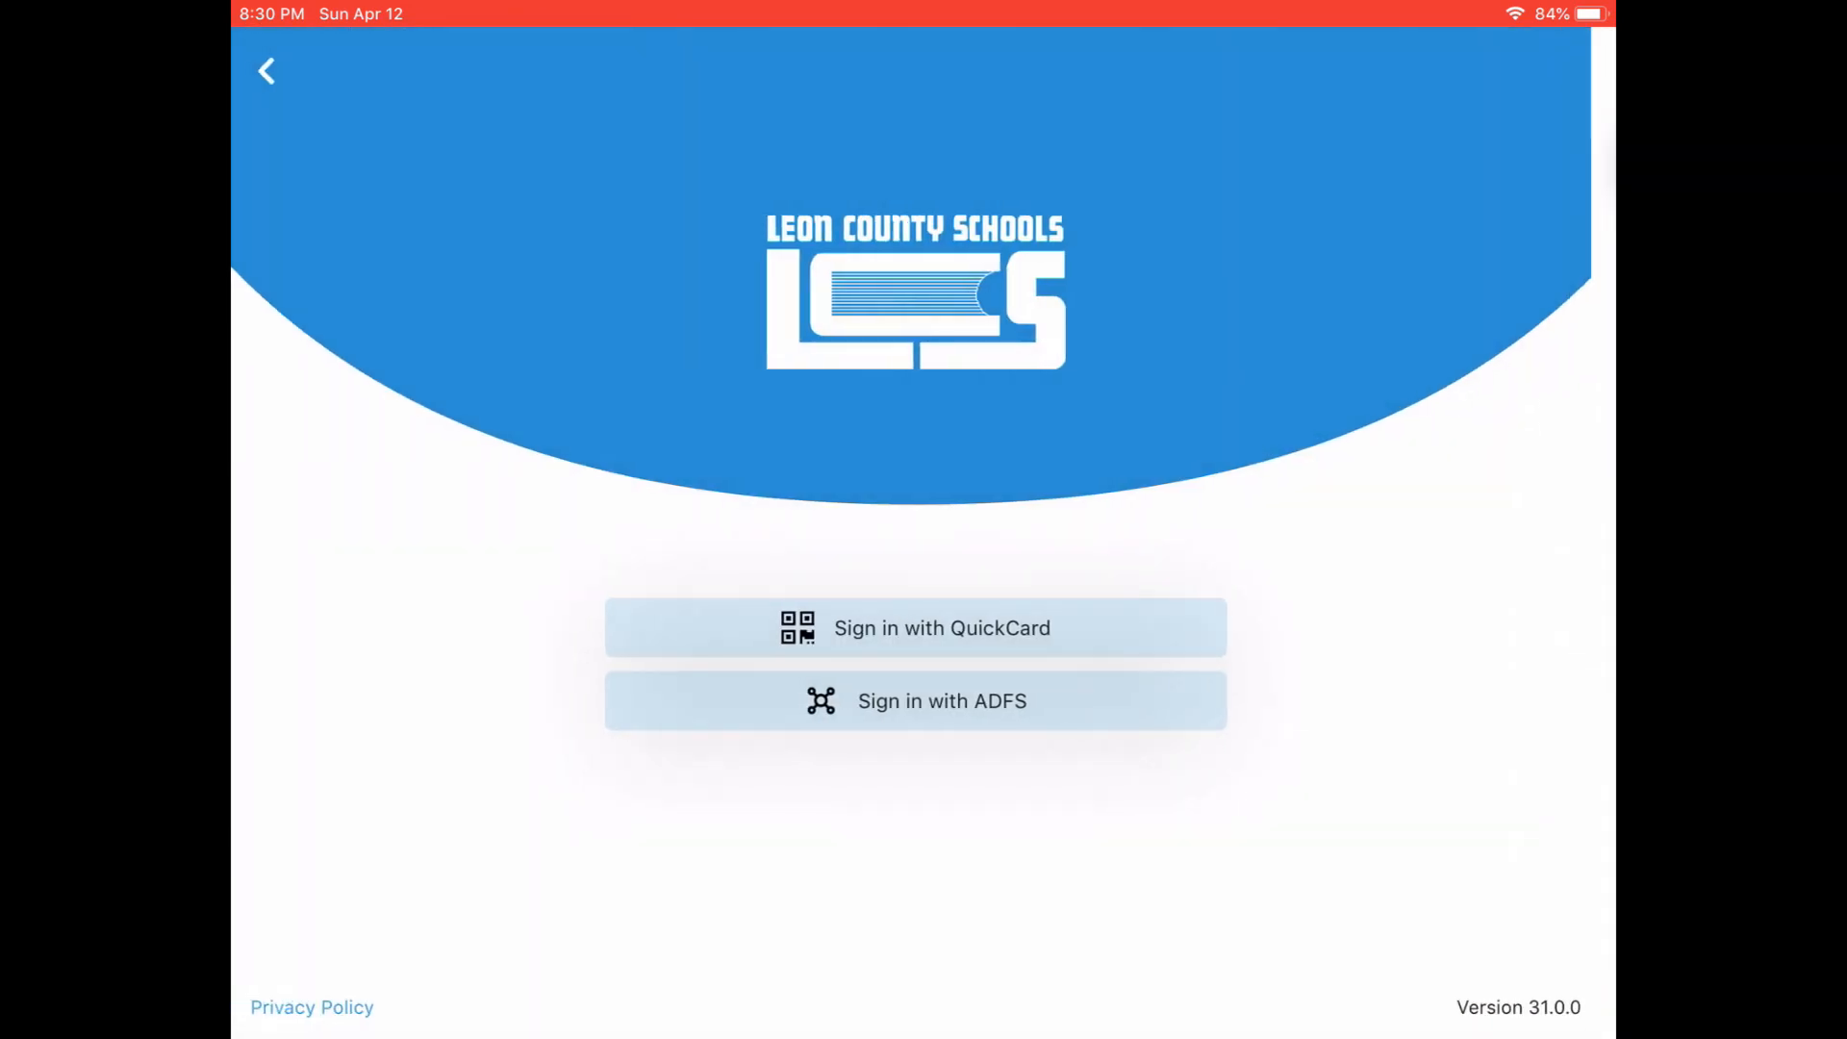